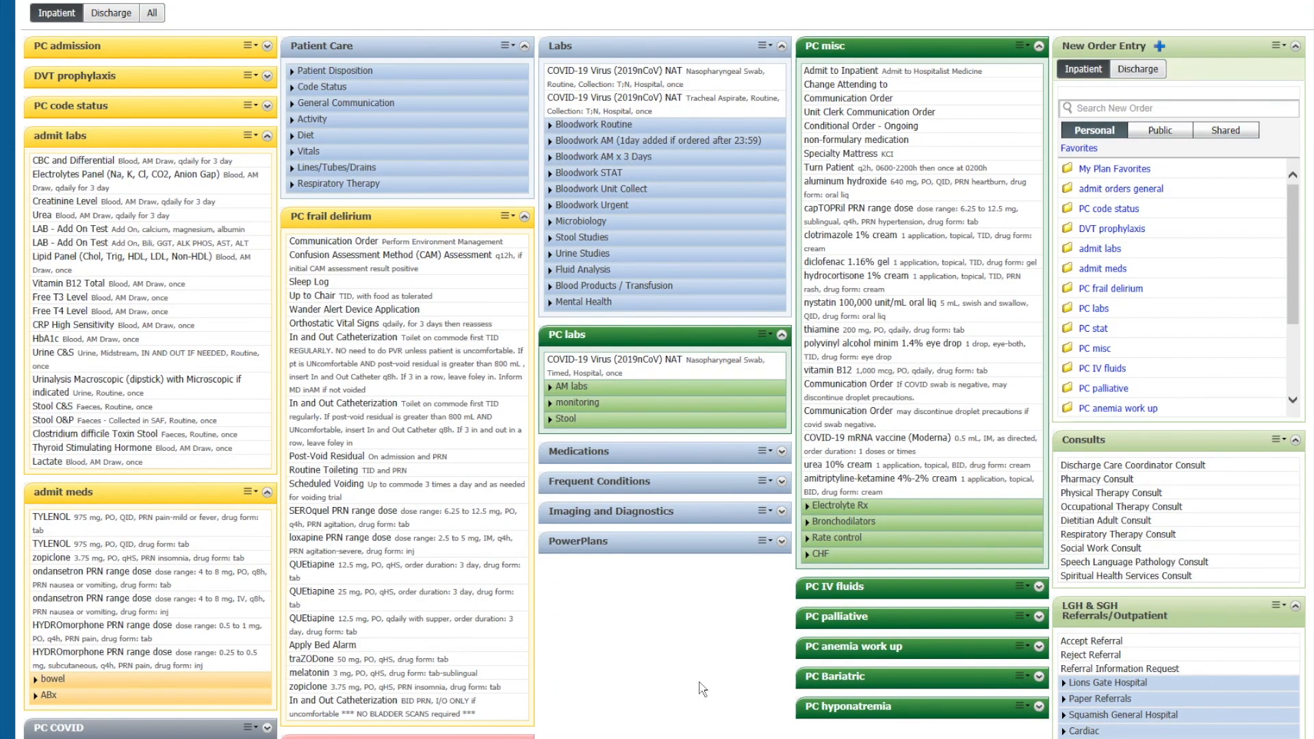
{"action": "mouse_move", "coordinate": [800, 697]}
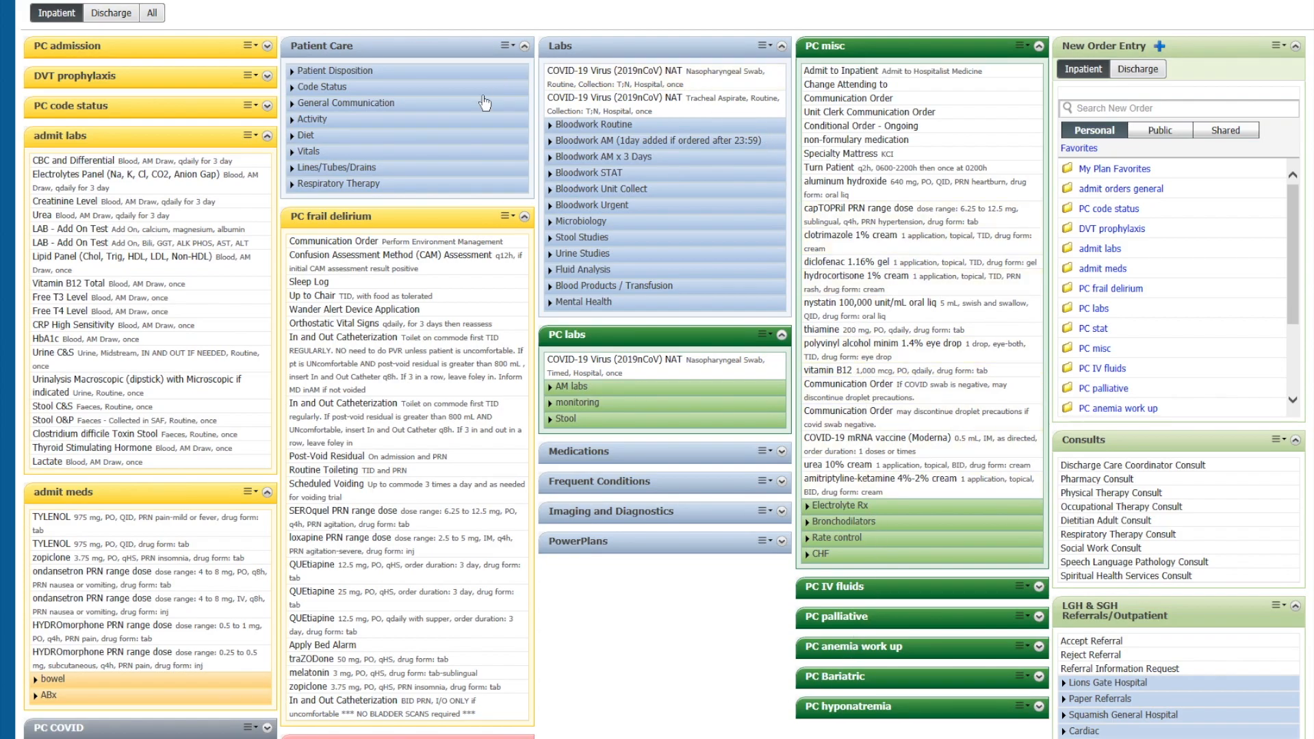
{"action": "mouse_move", "coordinate": [595, 268]}
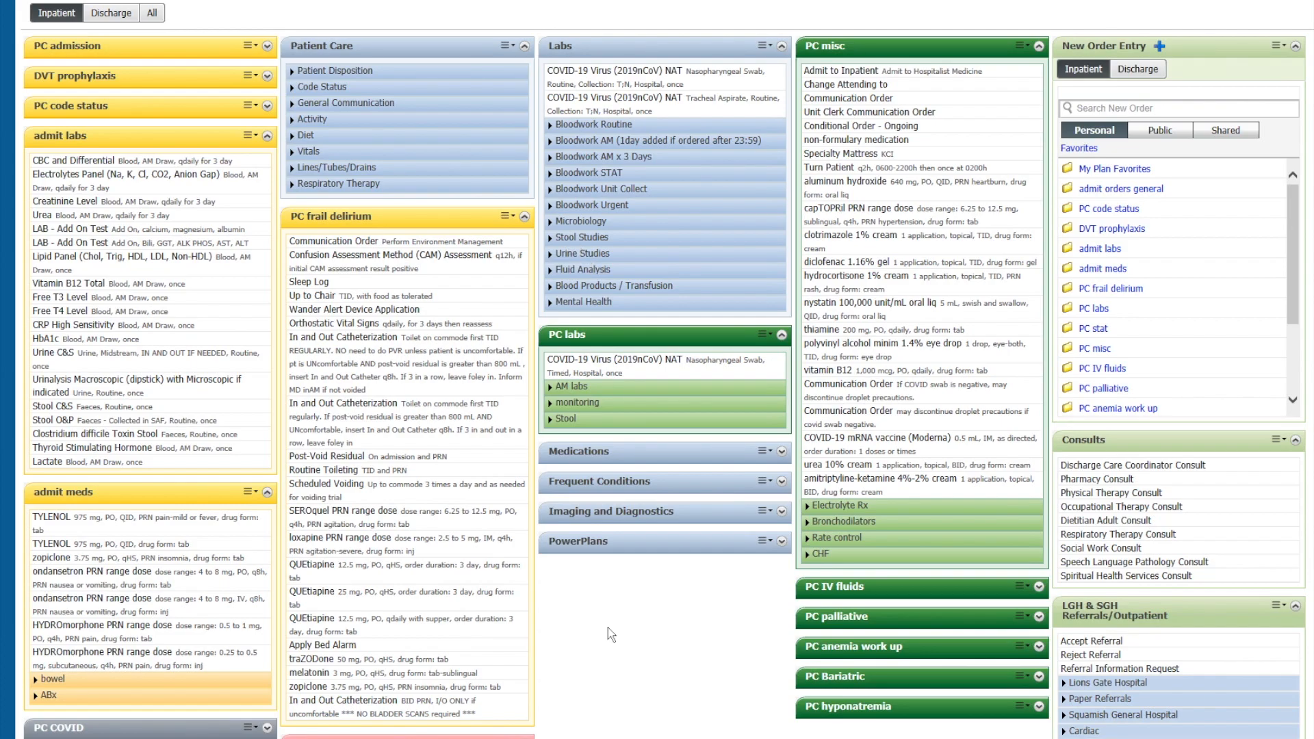
Step: Add CBC with Differential and Blood Culture x2 from PC stat, then sign the STAT orders
{"action": "scroll", "scroll_direction": "down", "scroll_amount": 3}
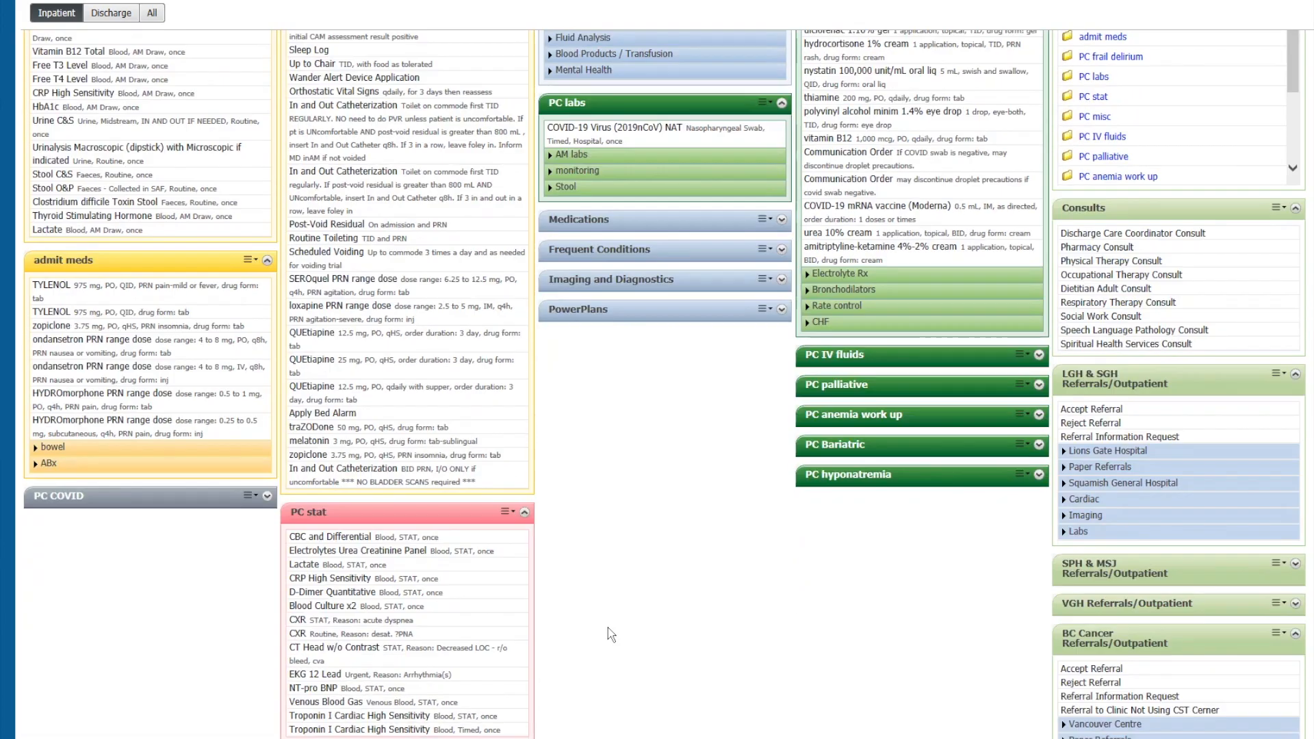
{"action": "scroll", "scroll_direction": "down", "scroll_amount": 3}
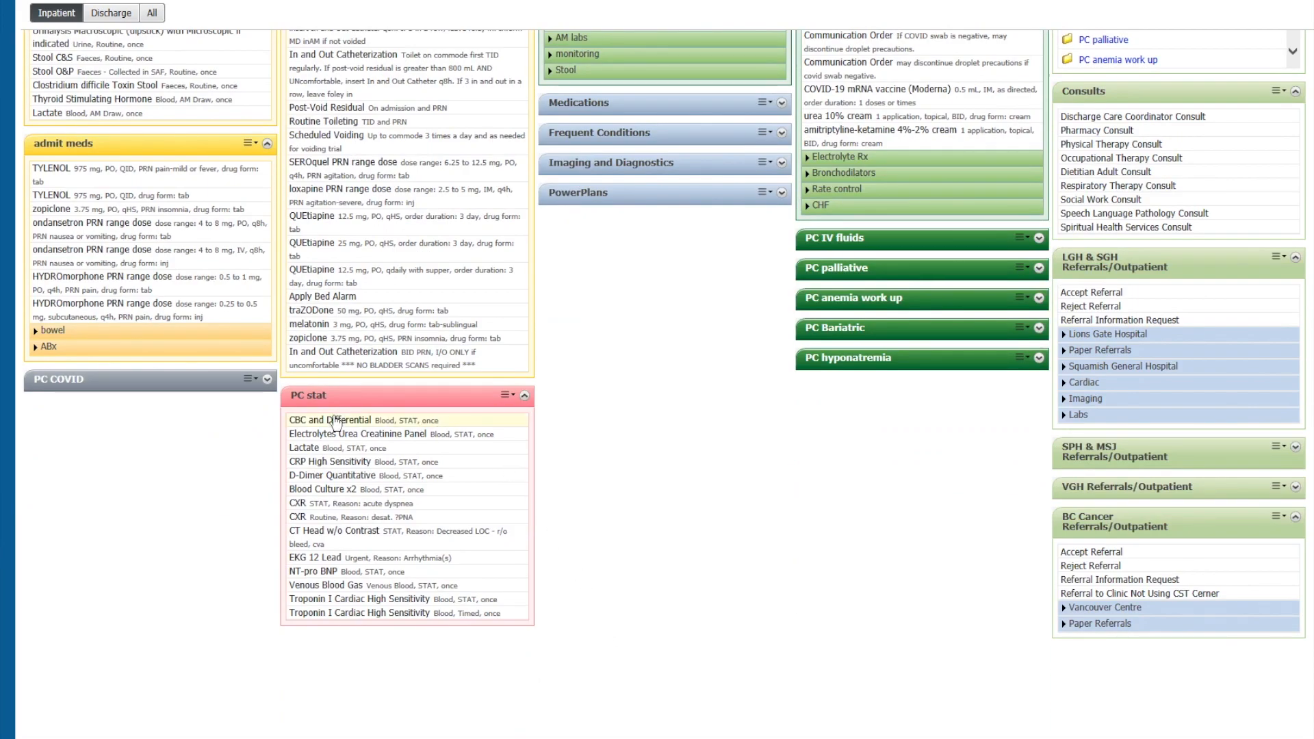
{"action": "left_click", "coordinate": [358, 433]}
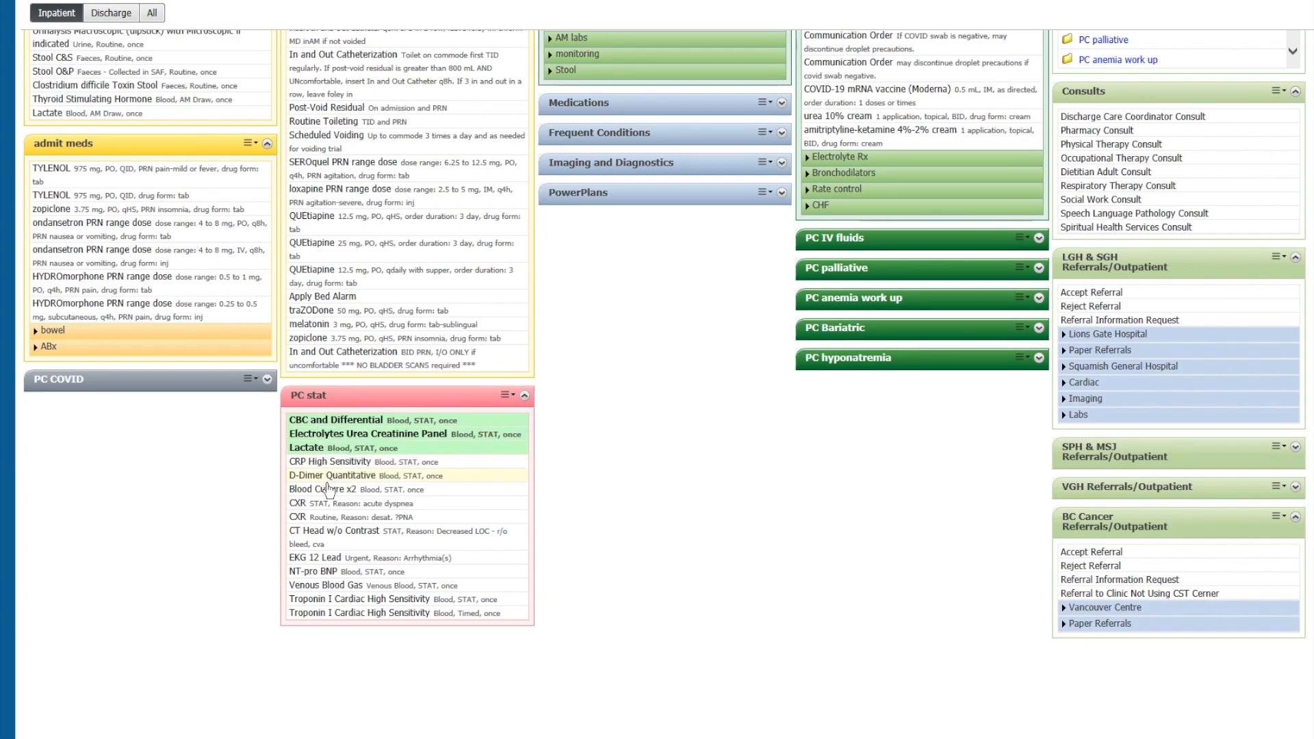
{"action": "left_click", "coordinate": [336, 490]}
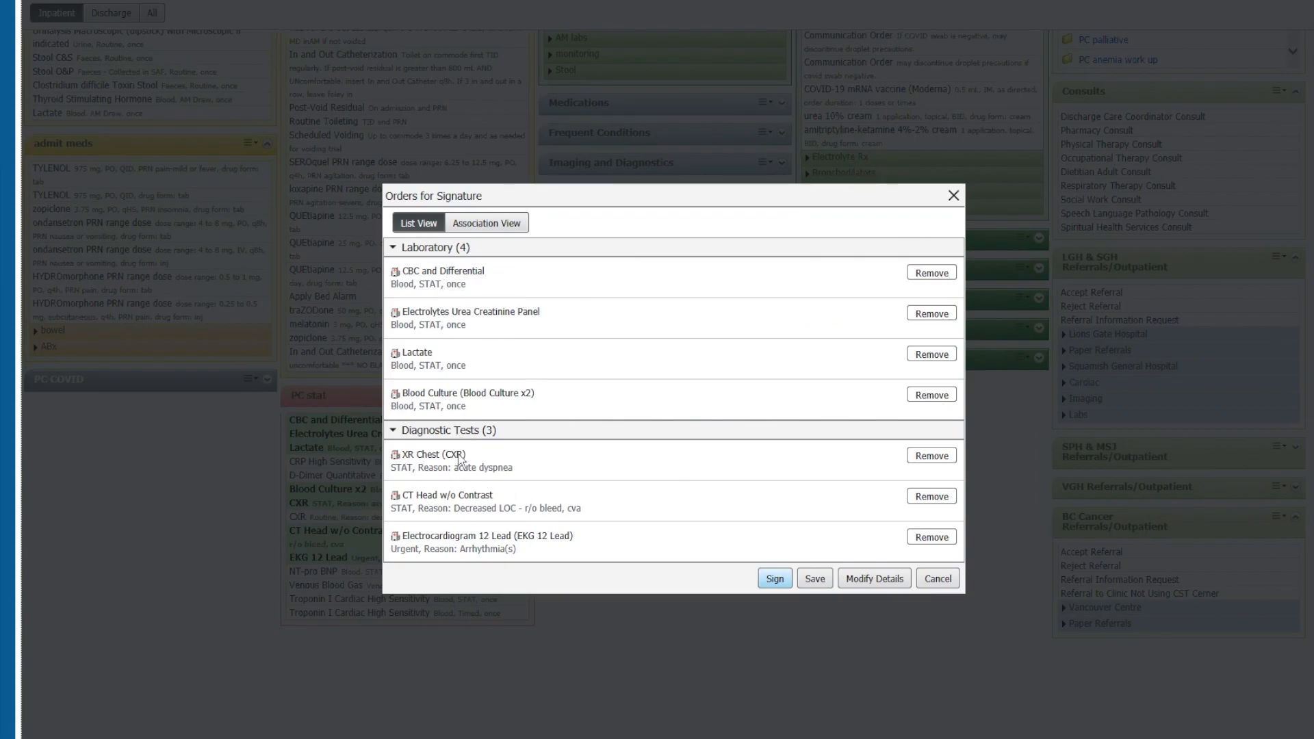
{"action": "mouse_move", "coordinate": [656, 581]}
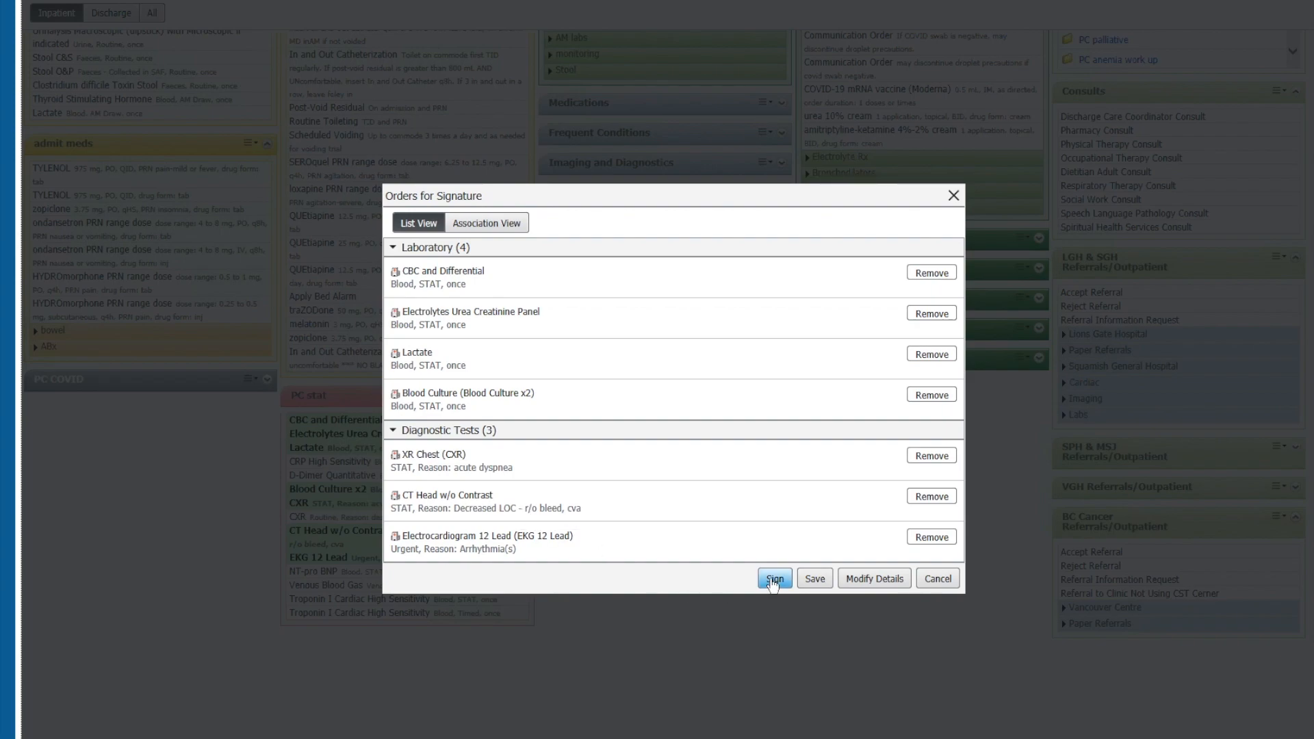
{"action": "left_click", "coordinate": [773, 579]}
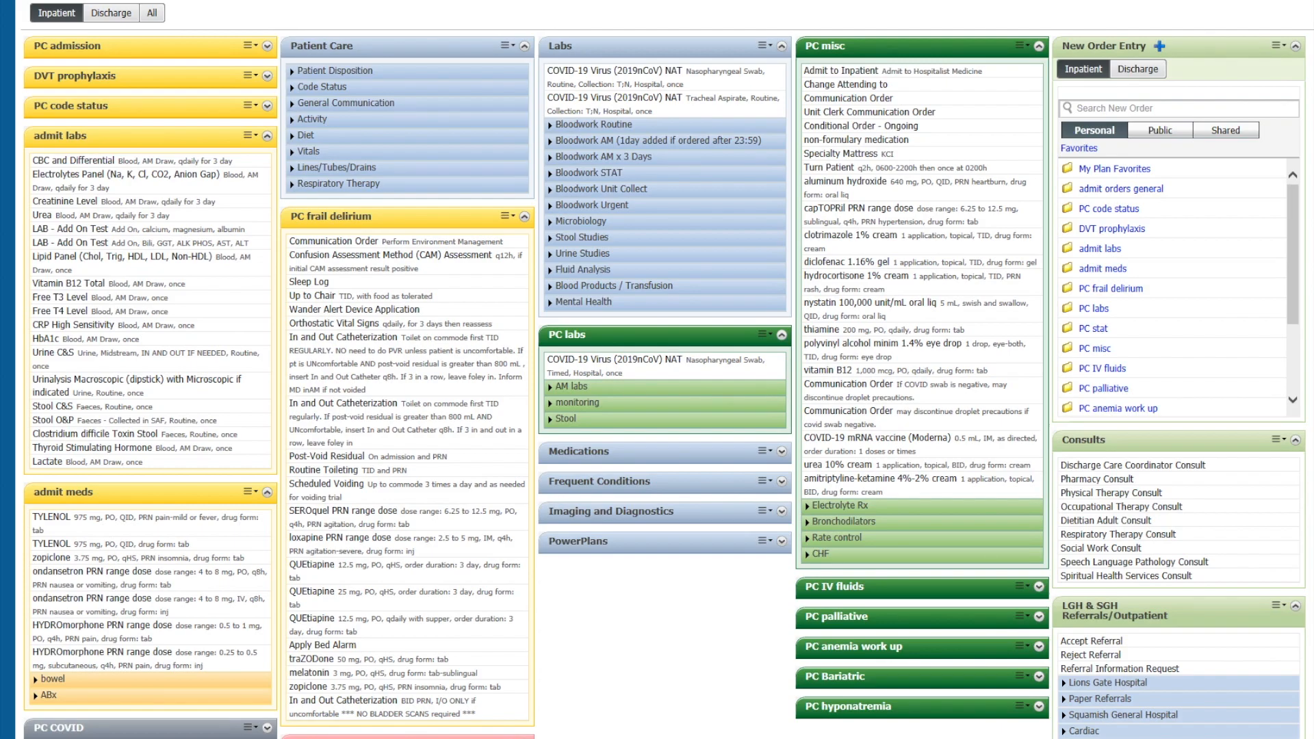
{"action": "mouse_move", "coordinate": [1257, 719]}
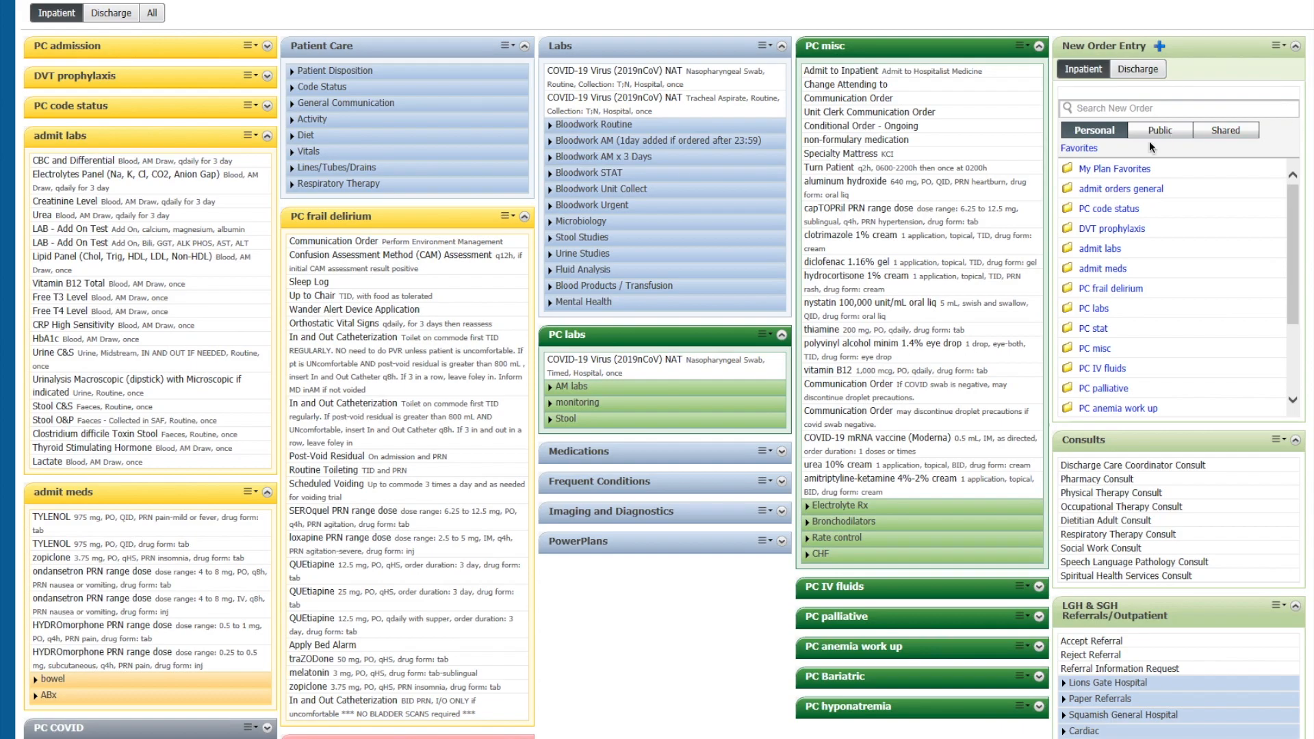
{"action": "mouse_move", "coordinate": [1109, 280]}
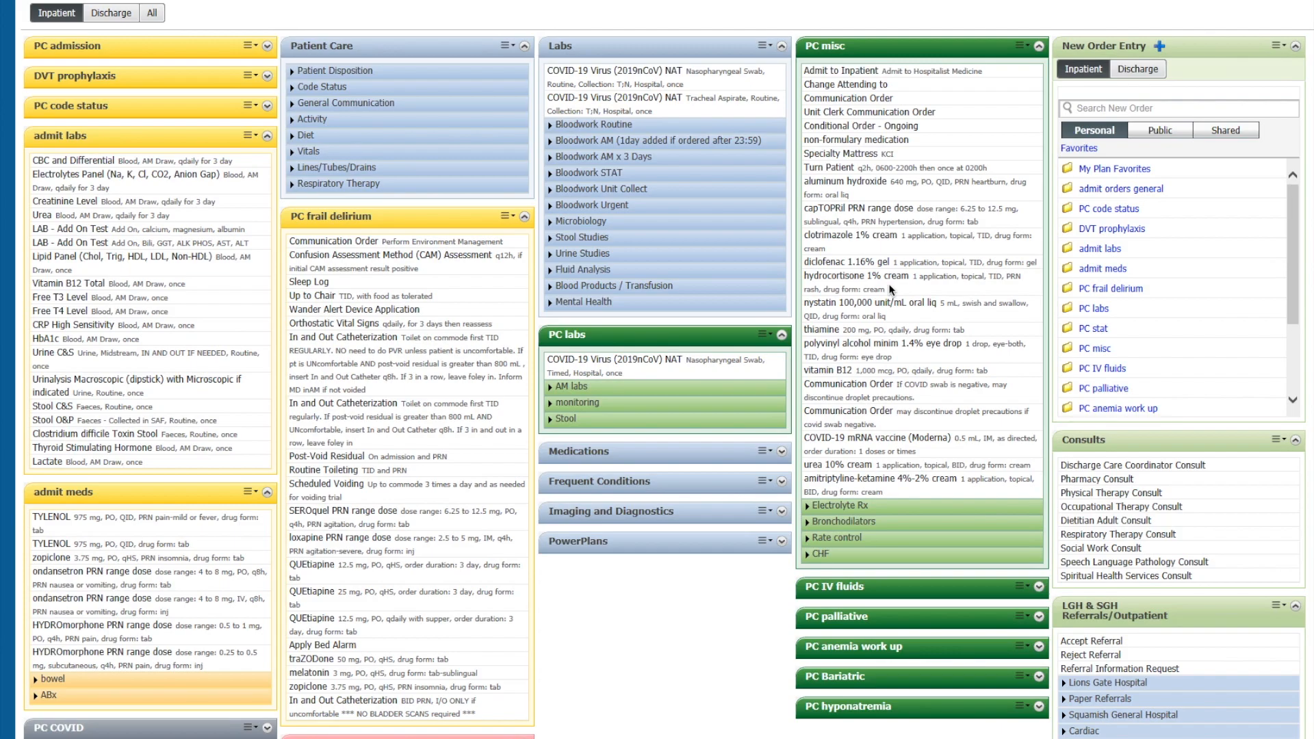
{"action": "mouse_move", "coordinate": [892, 362]}
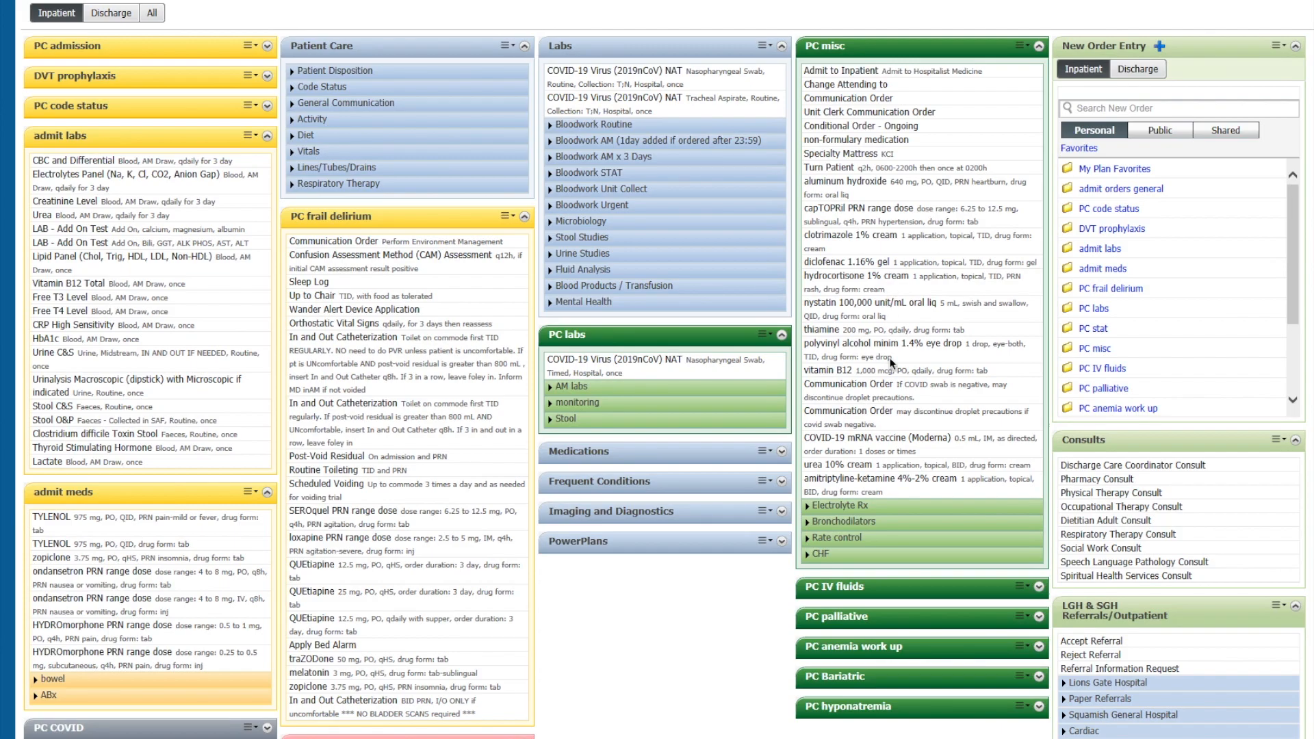
{"action": "mouse_move", "coordinate": [837, 412]}
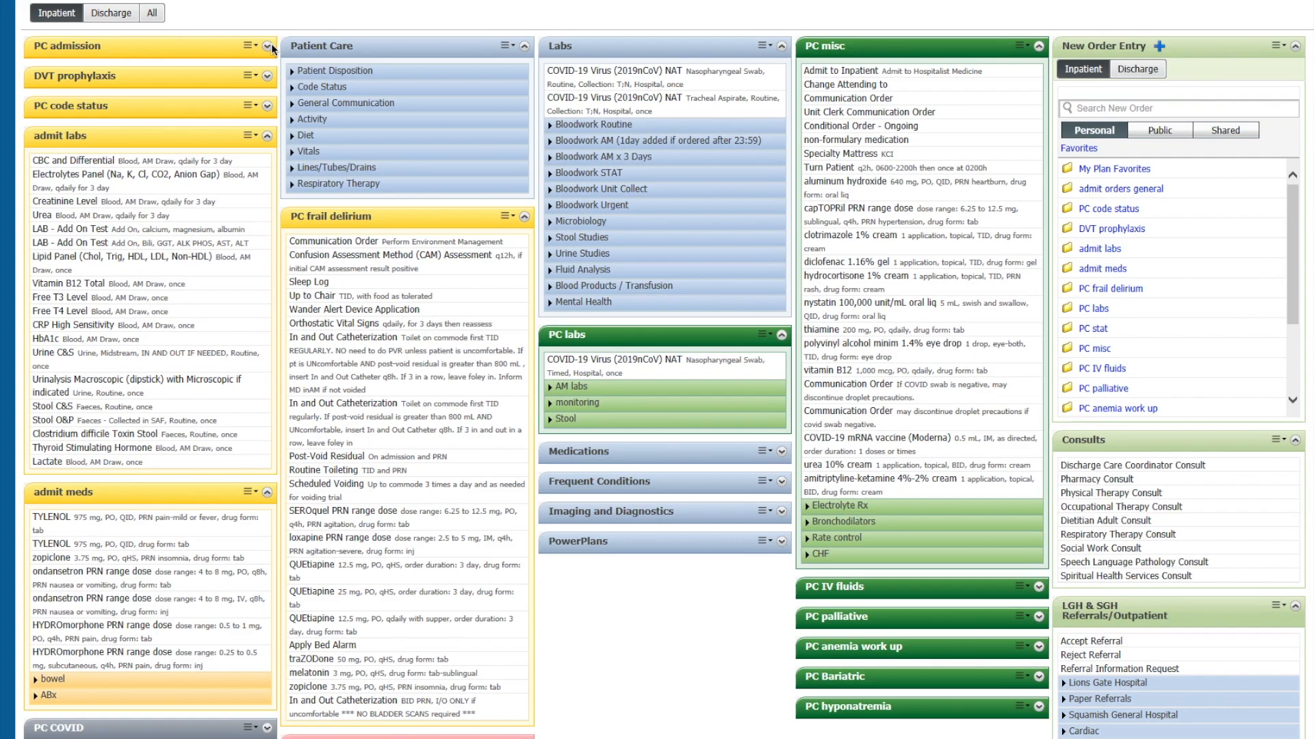
{"action": "mouse_move", "coordinate": [270, 49]}
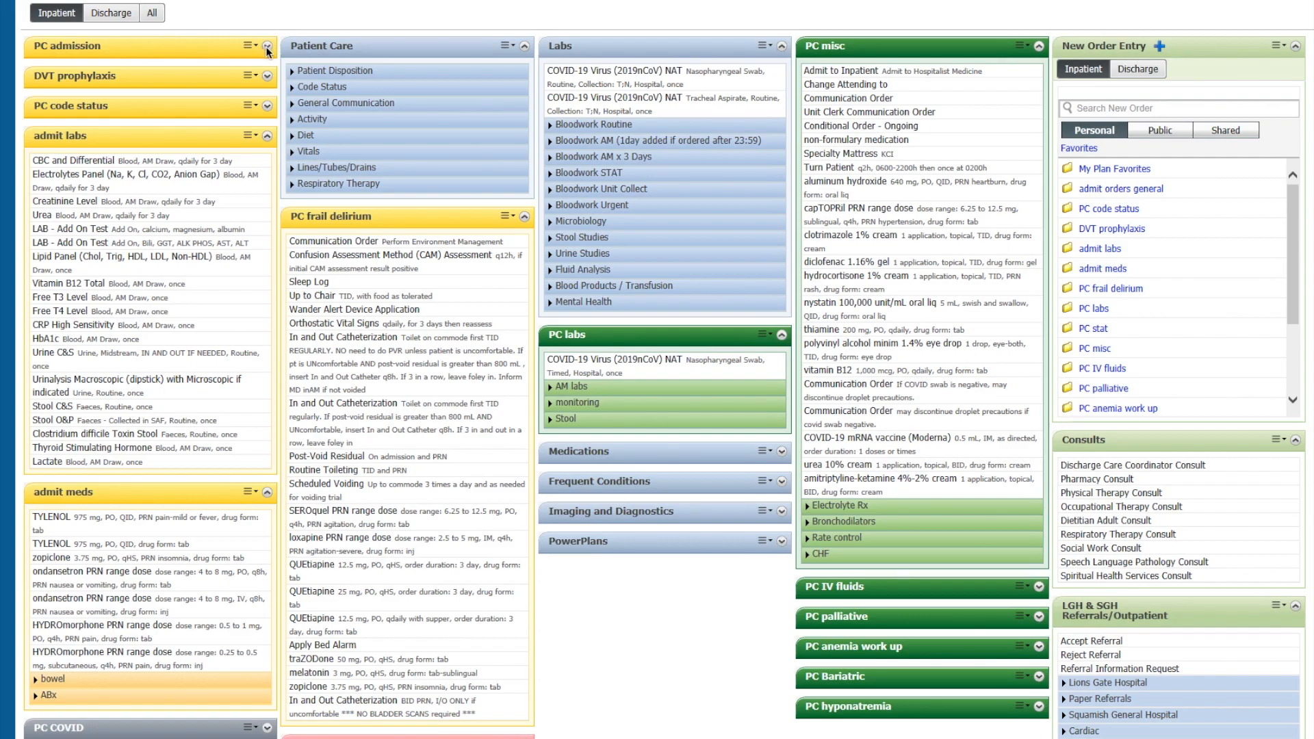
Step: Expand PC admission favorites and add the ED Best Possible Medication History order
{"action": "left_click", "coordinate": [267, 47]}
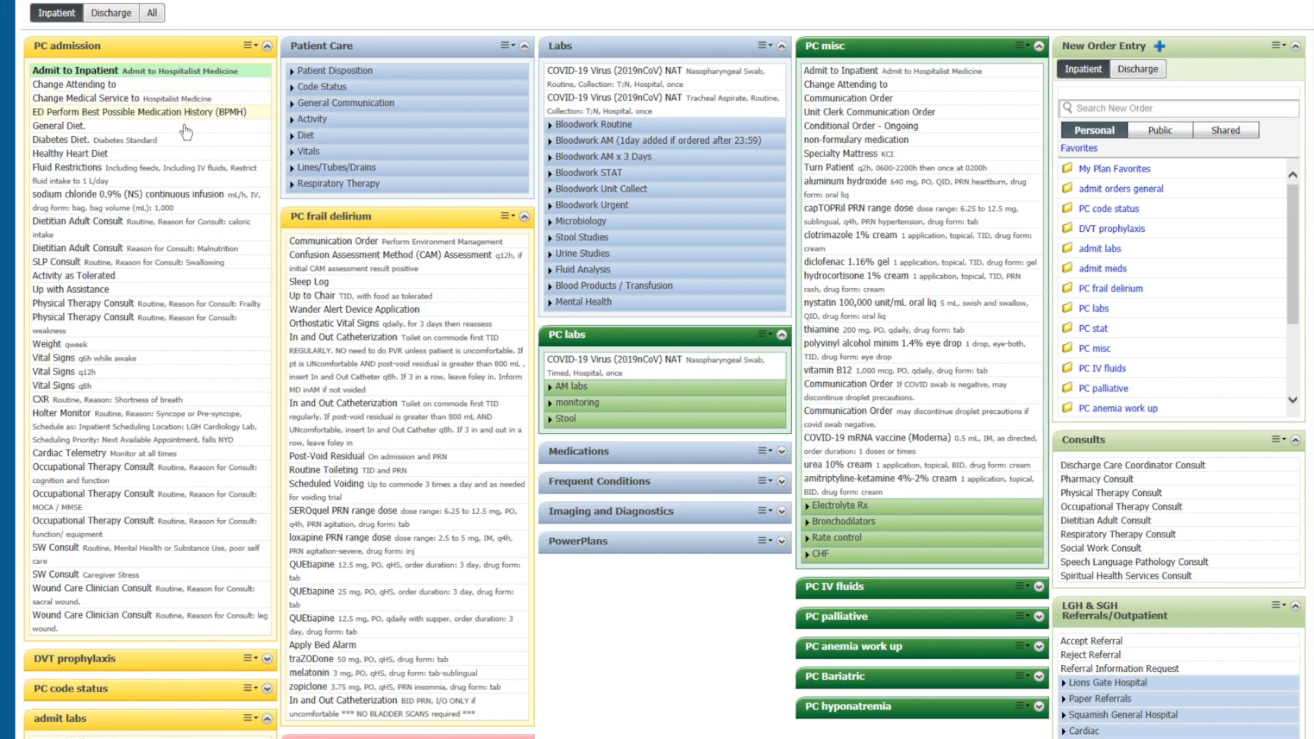
{"action": "left_click", "coordinate": [130, 109]}
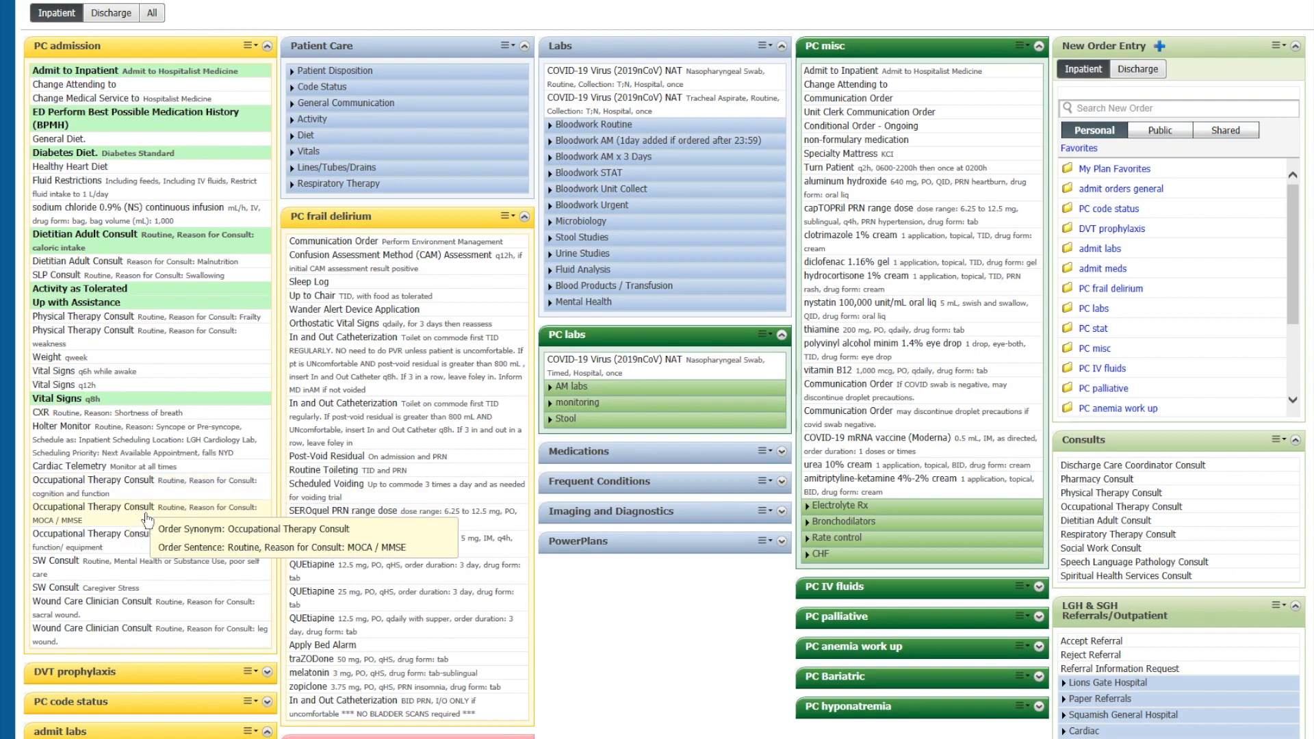
{"action": "mouse_move", "coordinate": [128, 546]}
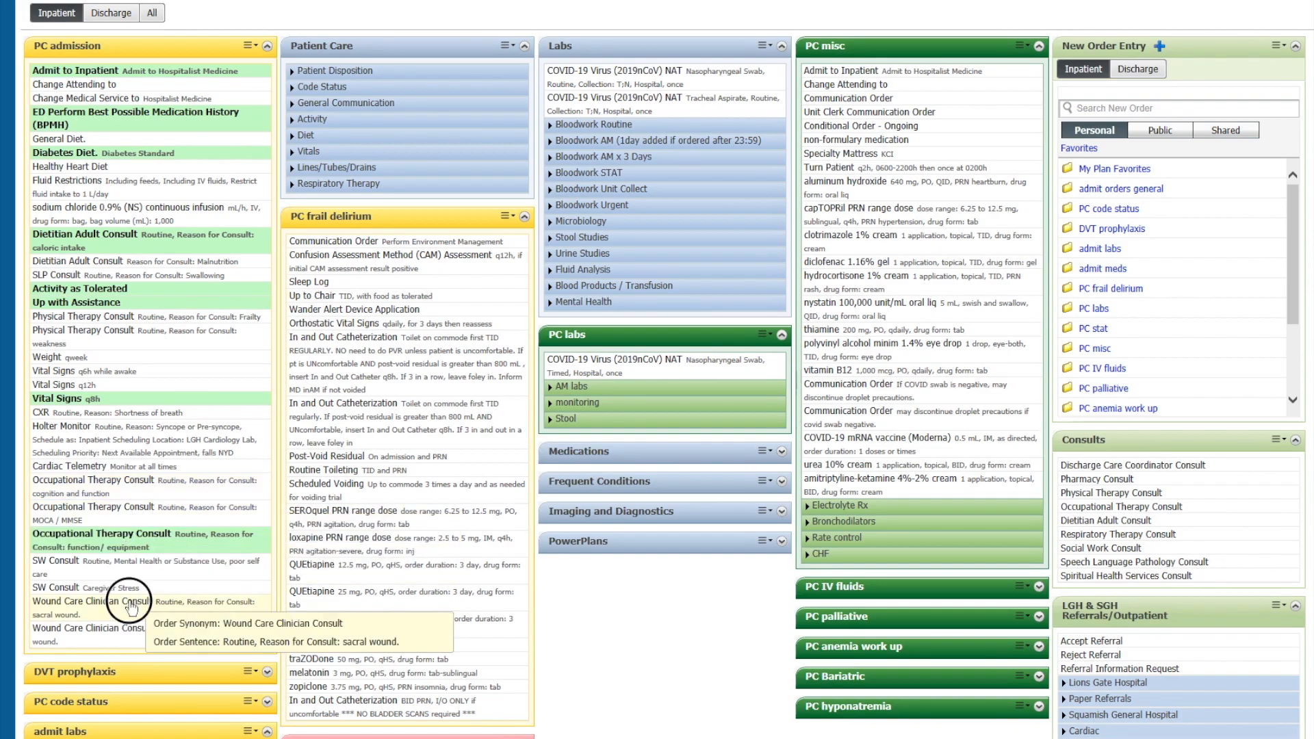
{"action": "mouse_move", "coordinate": [169, 337]}
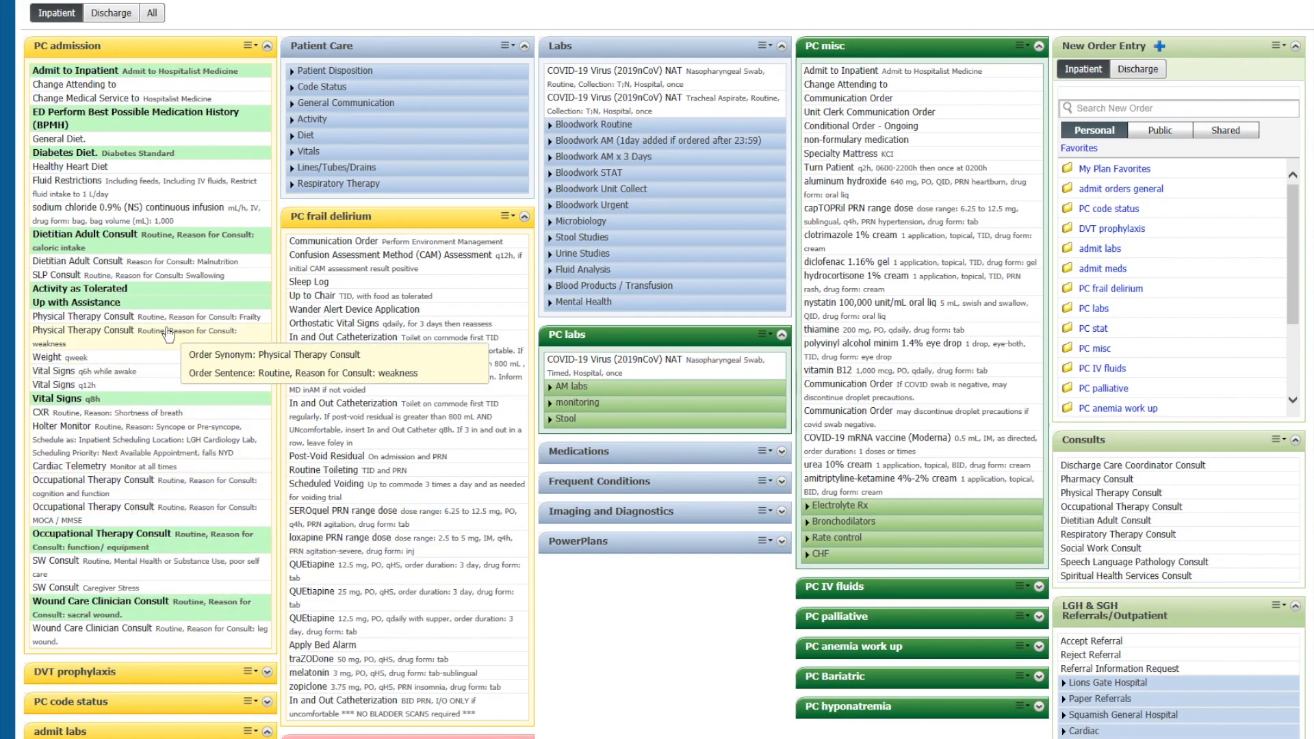
Step: Expand DVT prophylaxis and PC code status, then add enoxaparin 40 mg, No CPR, labs and Tylenol PRN
{"action": "scroll", "scroll_direction": "down", "scroll_amount": 3}
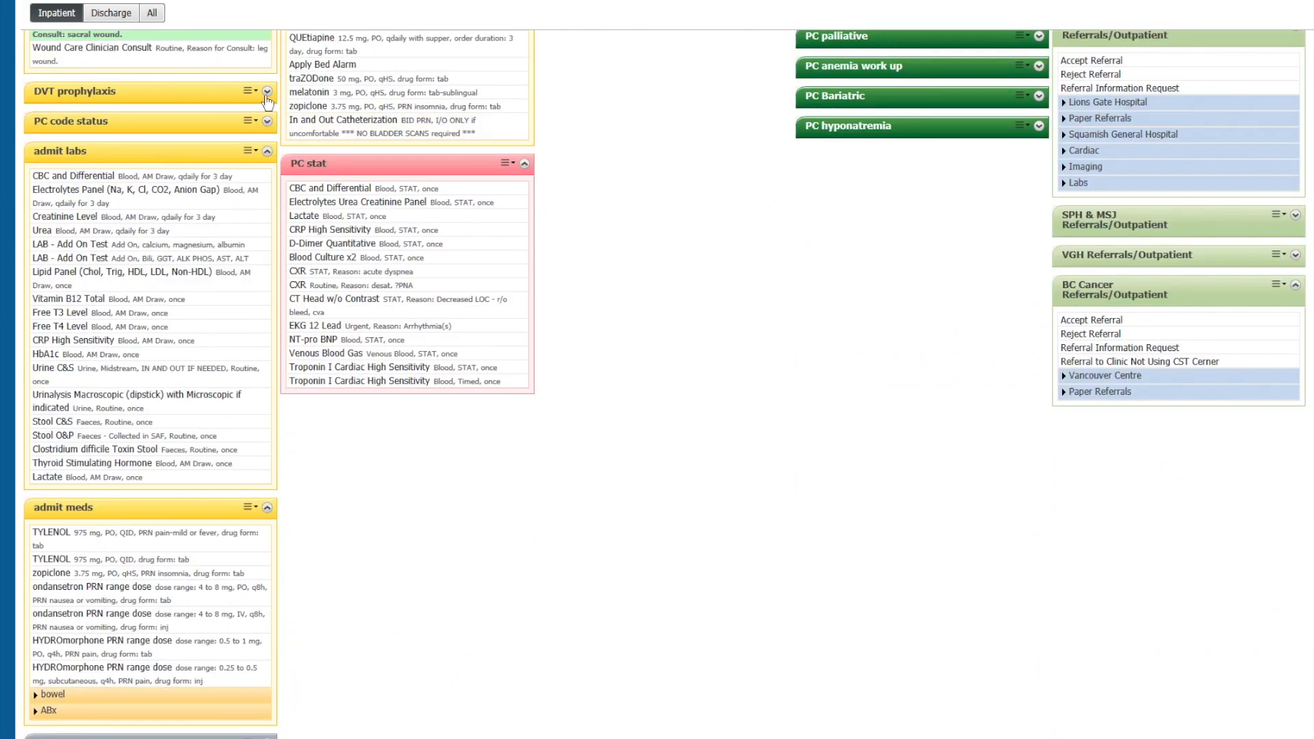
{"action": "left_click", "coordinate": [266, 93]}
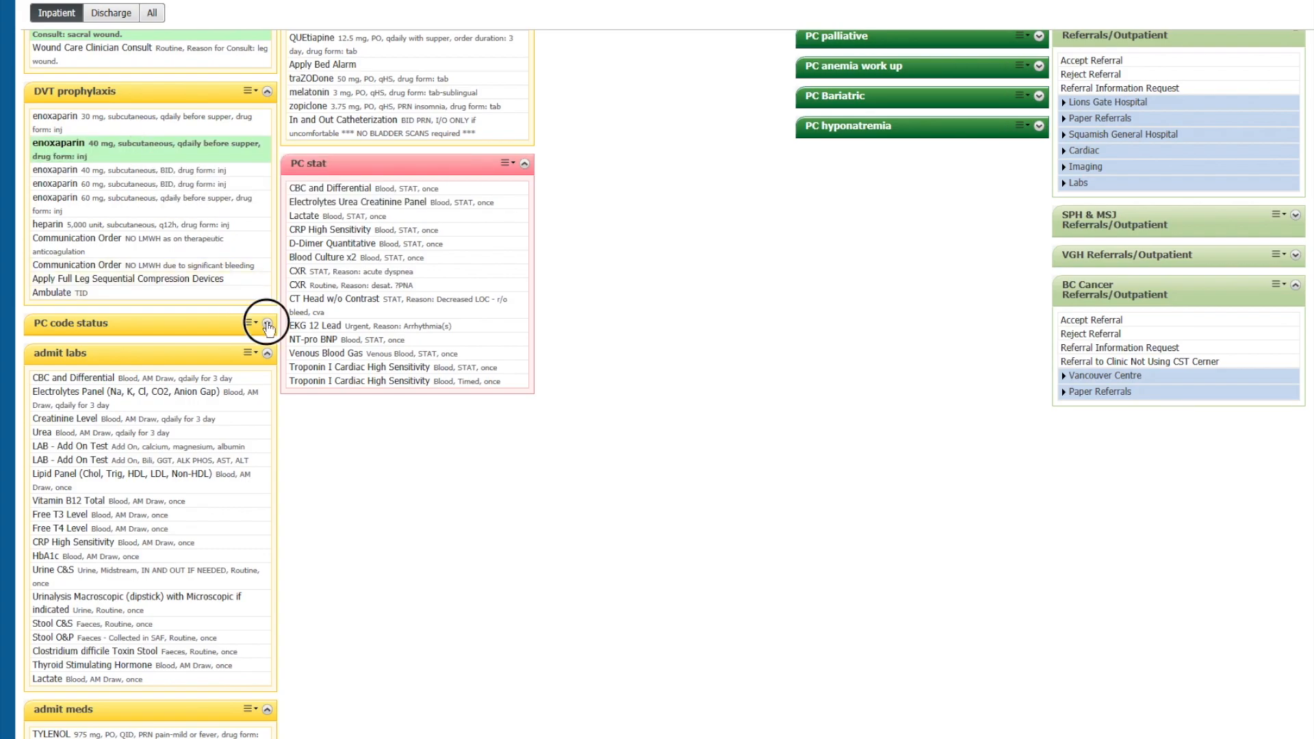
{"action": "left_click", "coordinate": [267, 325]}
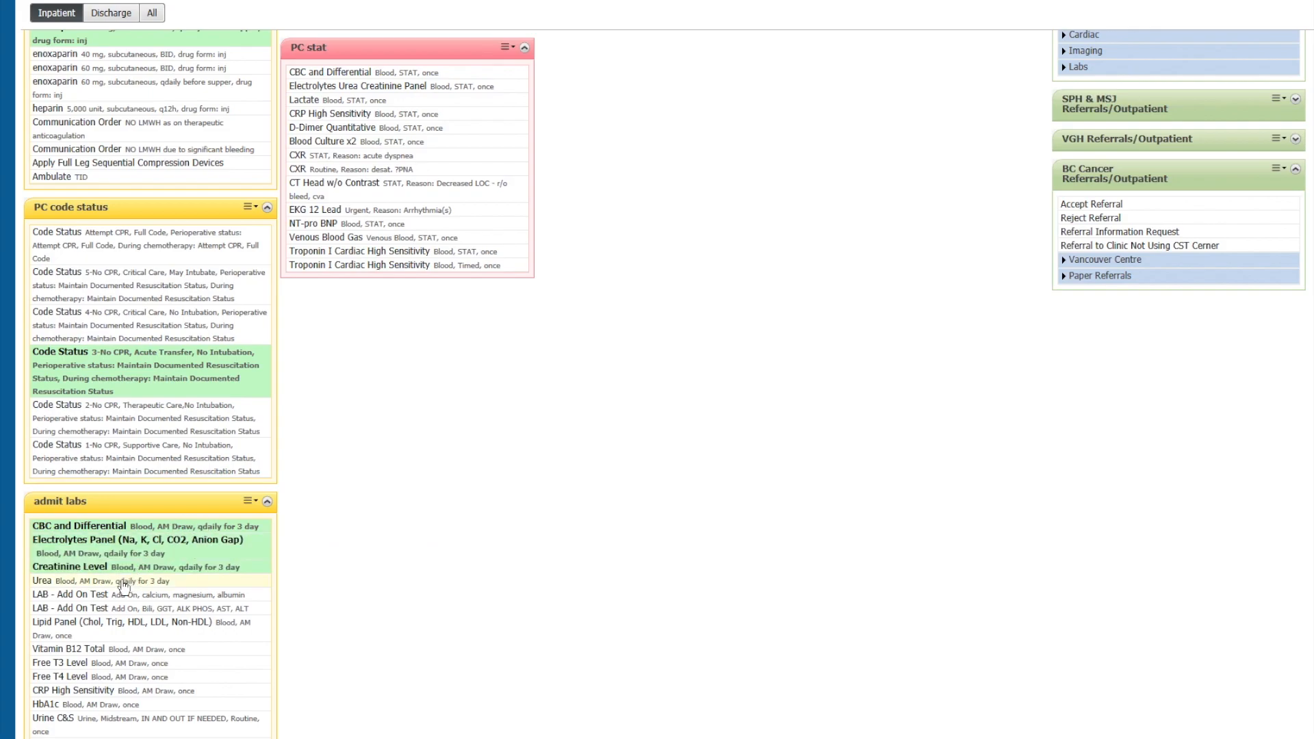
{"action": "scroll", "scroll_direction": "down", "scroll_amount": 3}
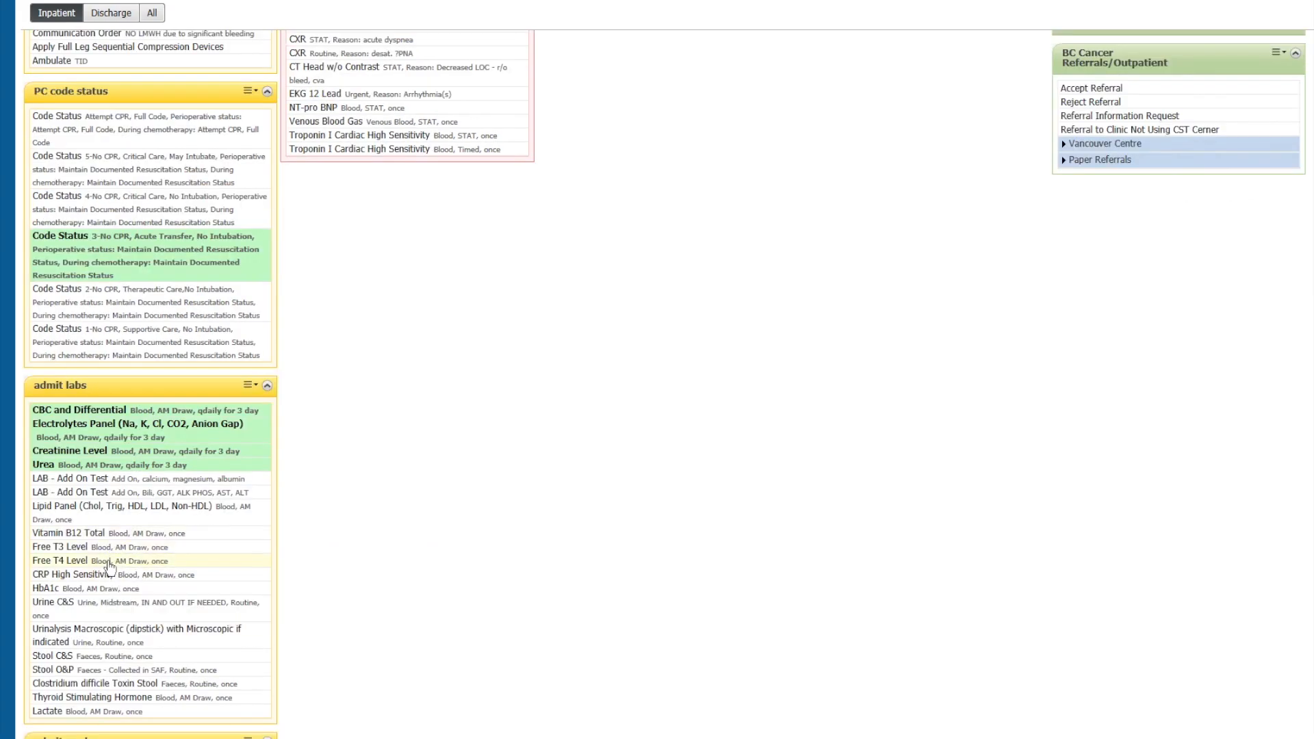
{"action": "scroll", "scroll_direction": "down", "scroll_amount": 3}
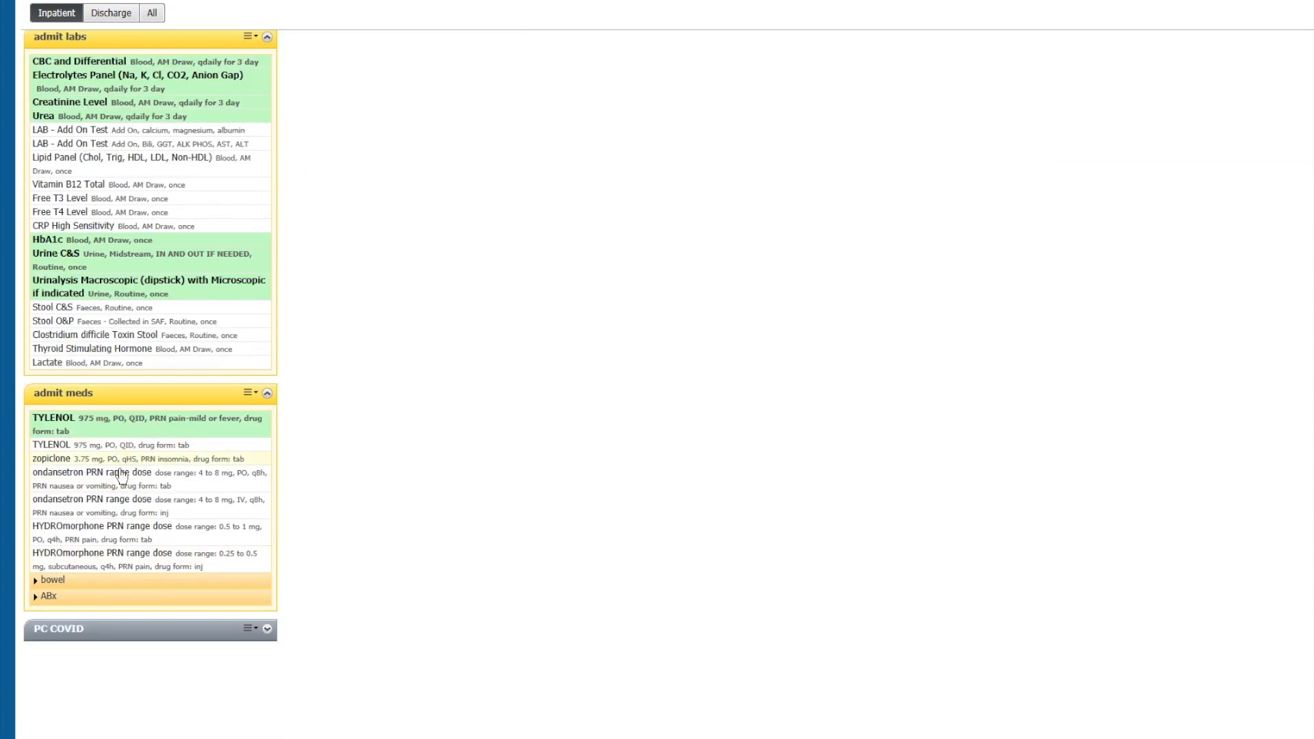
{"action": "left_click", "coordinate": [48, 579]}
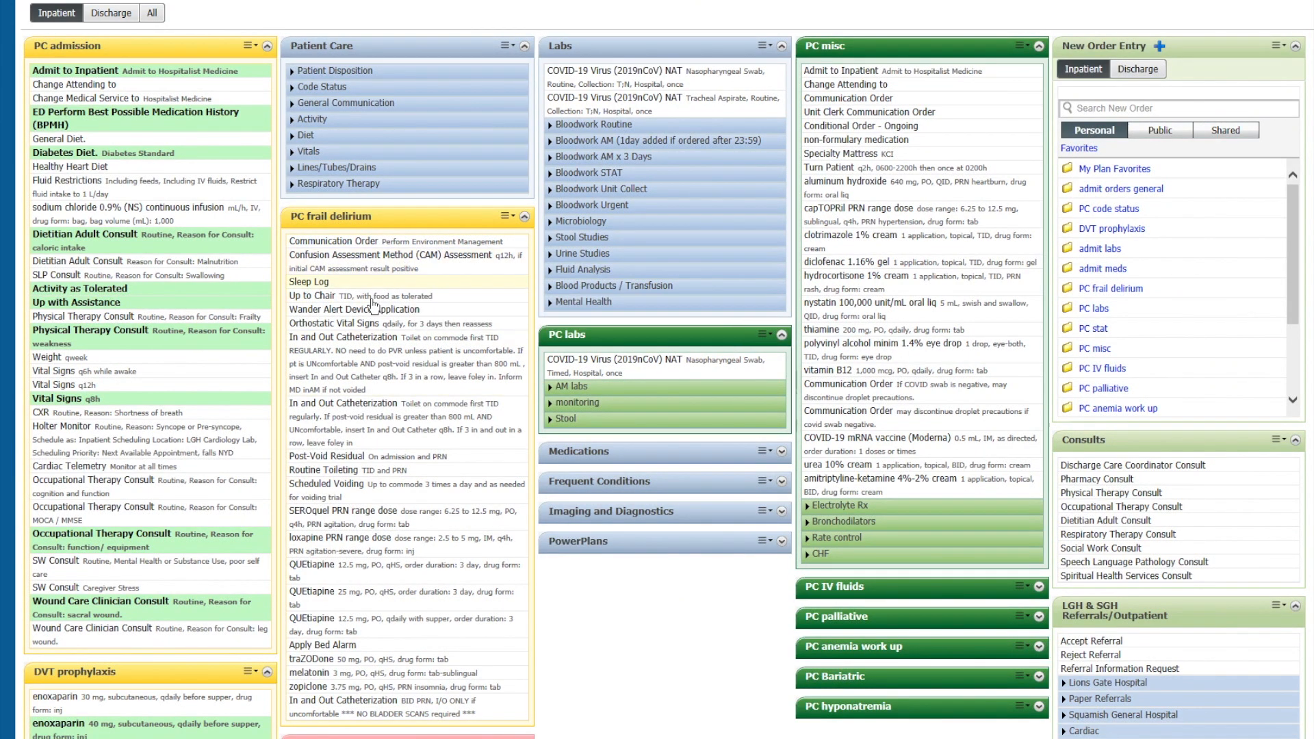
Step: Add Up to Chair from PC frail delirium and close the orders-for-signature list
{"action": "left_click", "coordinate": [369, 295]}
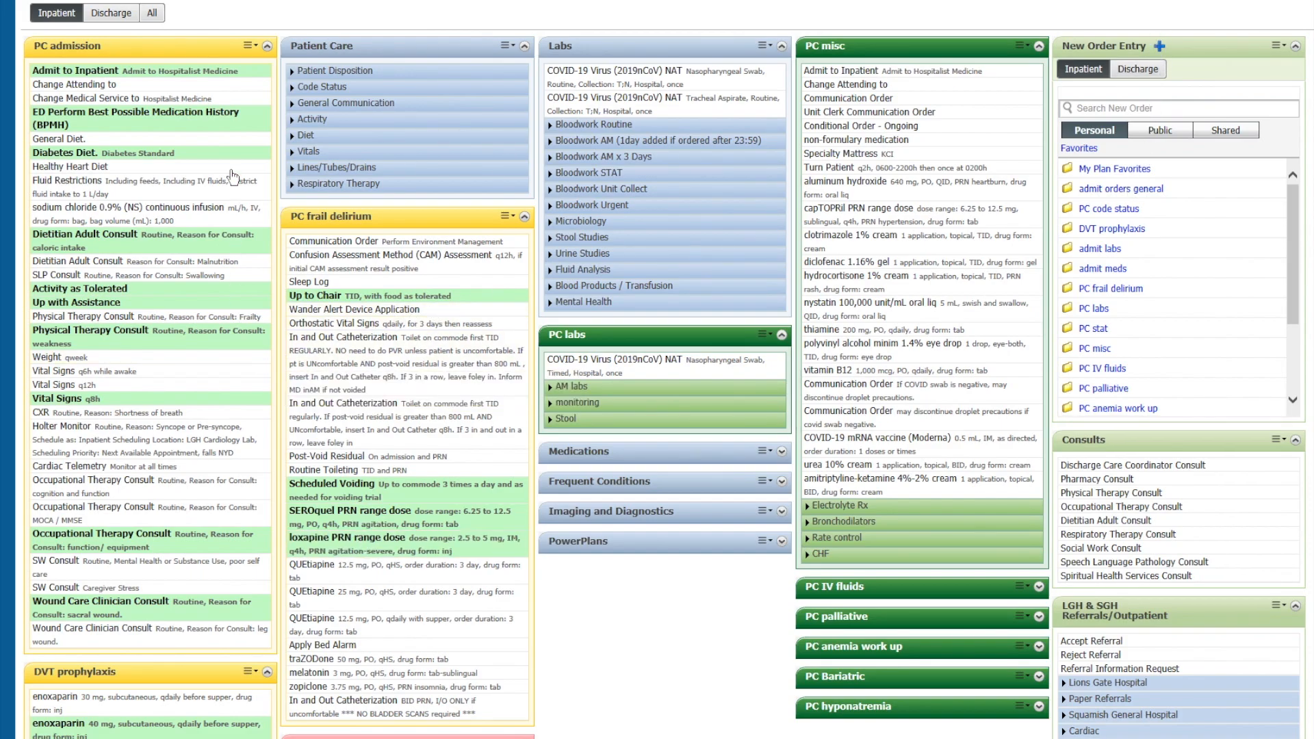
{"action": "mouse_move", "coordinate": [360, 538]}
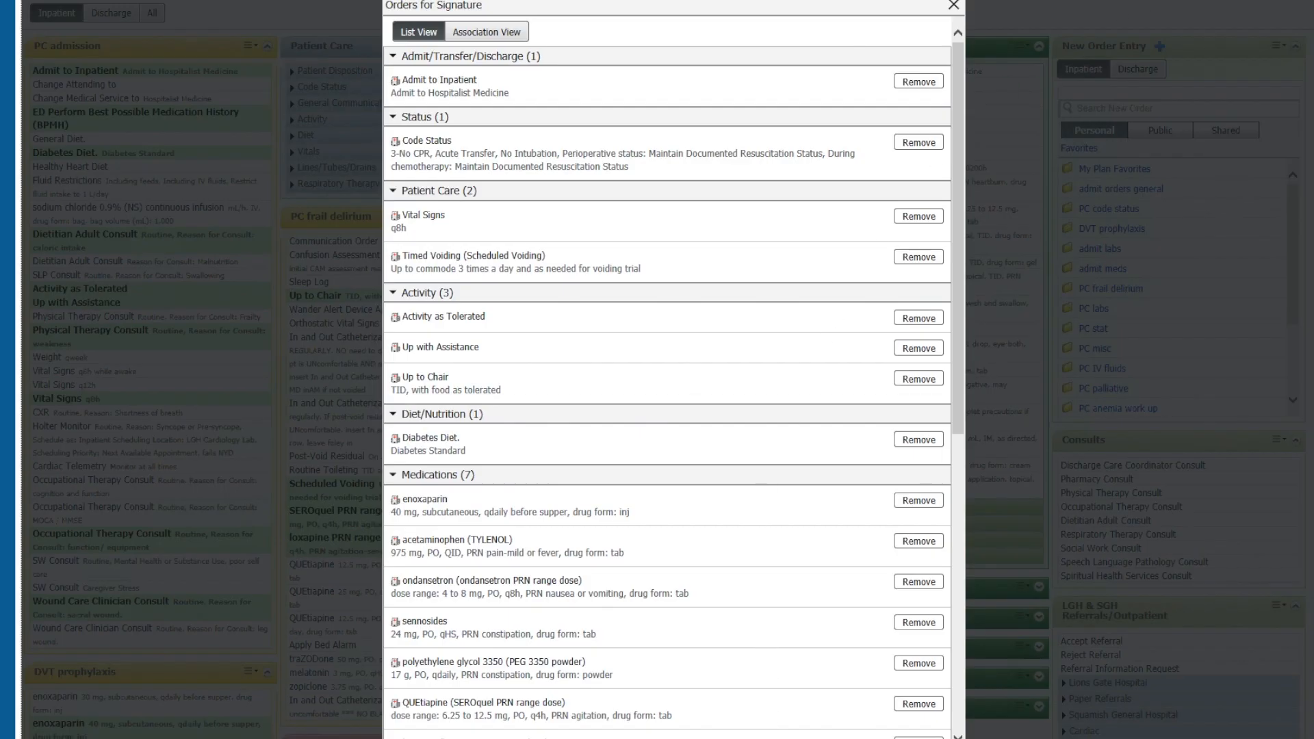
{"action": "left_click", "coordinate": [953, 5]}
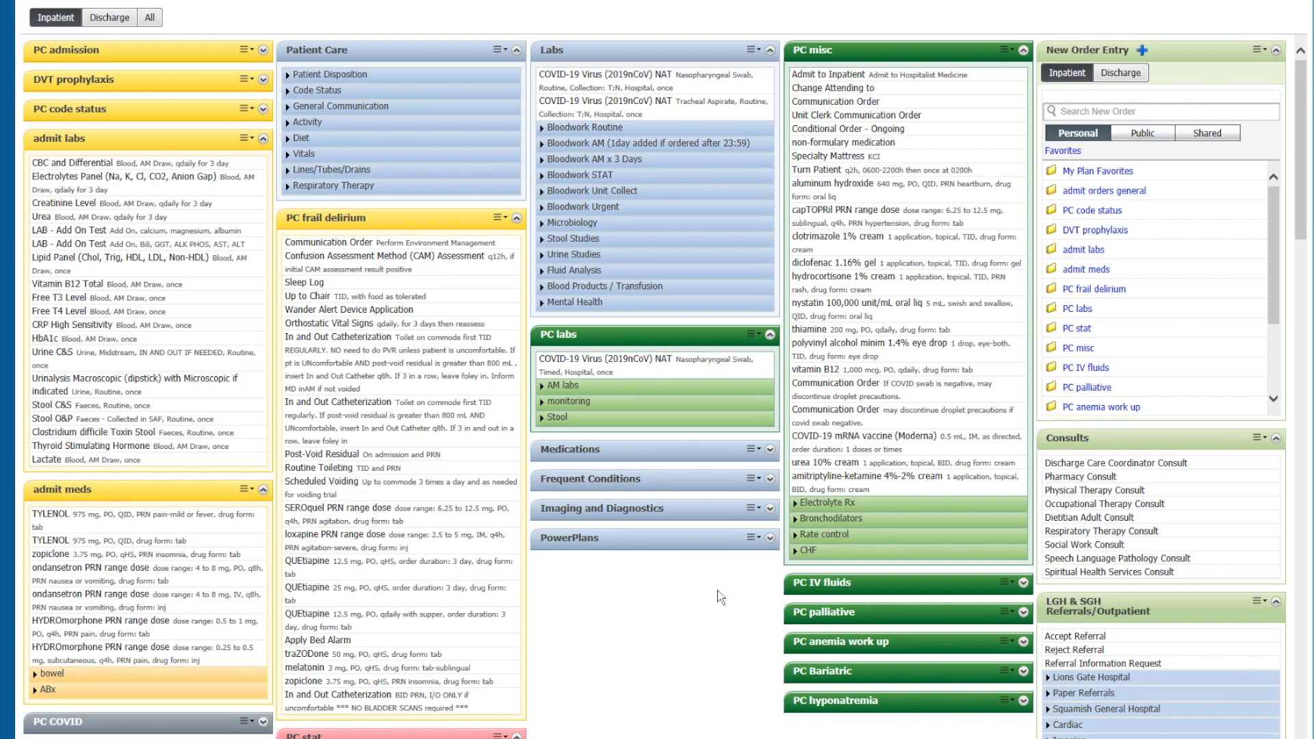
{"action": "mouse_move", "coordinate": [521, 434]}
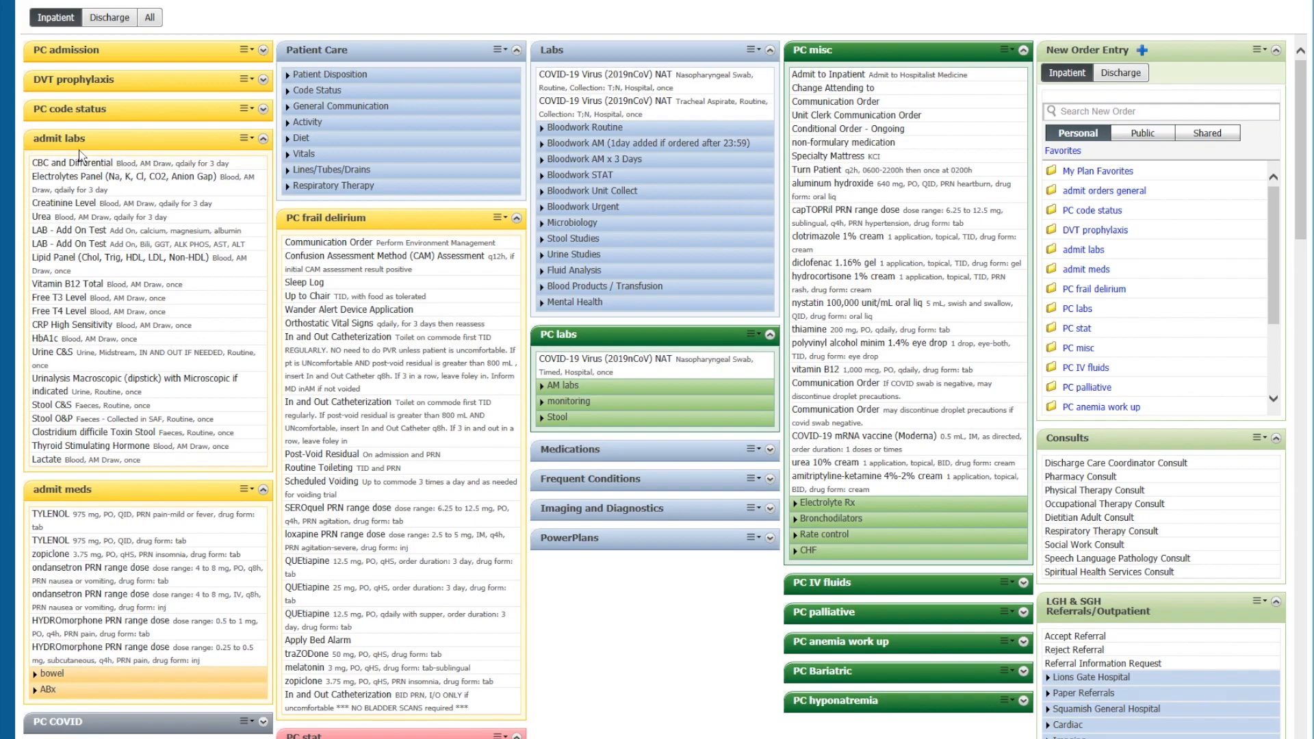
{"action": "mouse_move", "coordinate": [105, 500]}
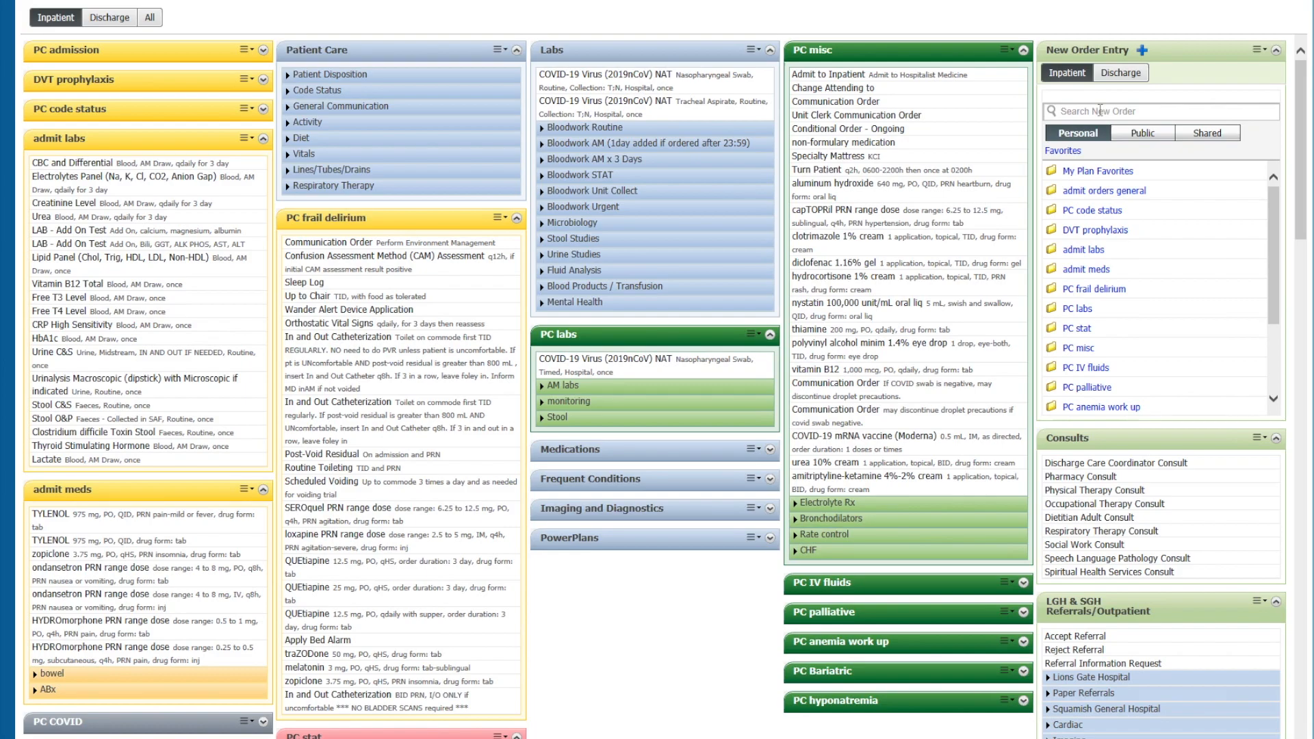
{"action": "mouse_move", "coordinate": [1000, 63]}
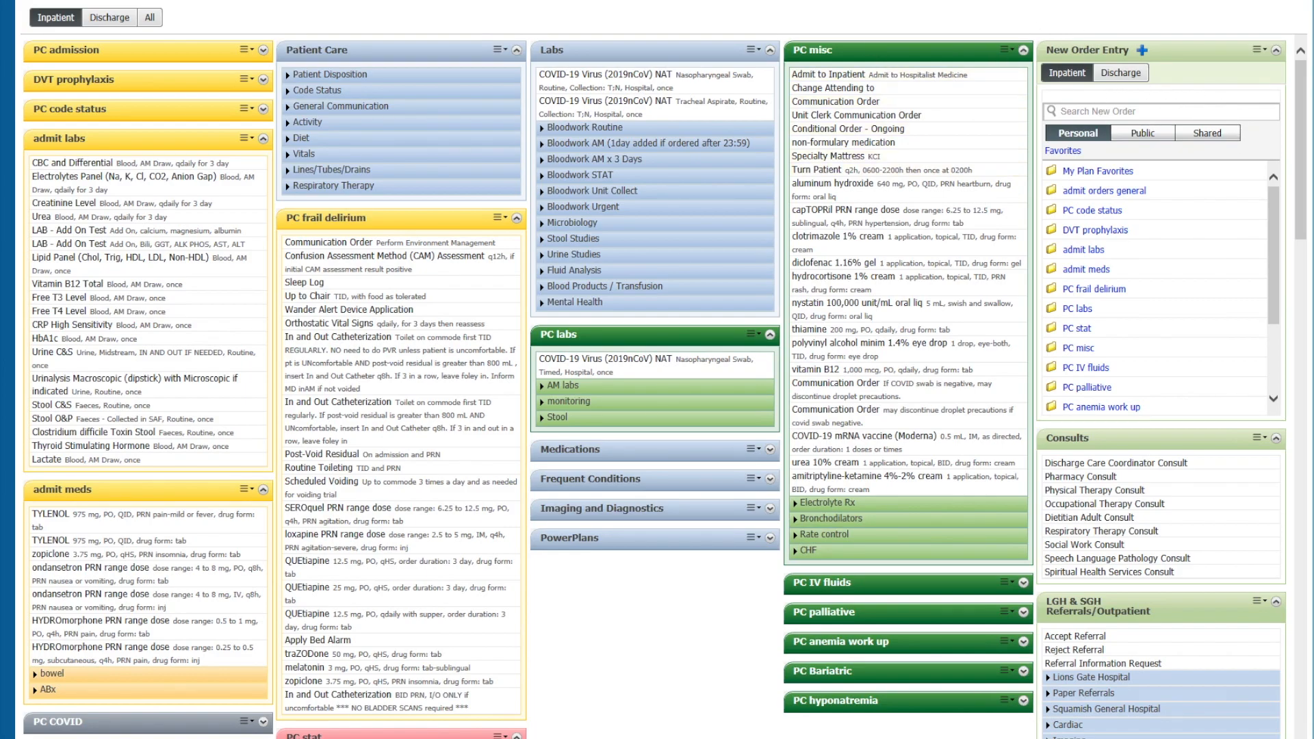
{"action": "mouse_move", "coordinate": [835, 102]}
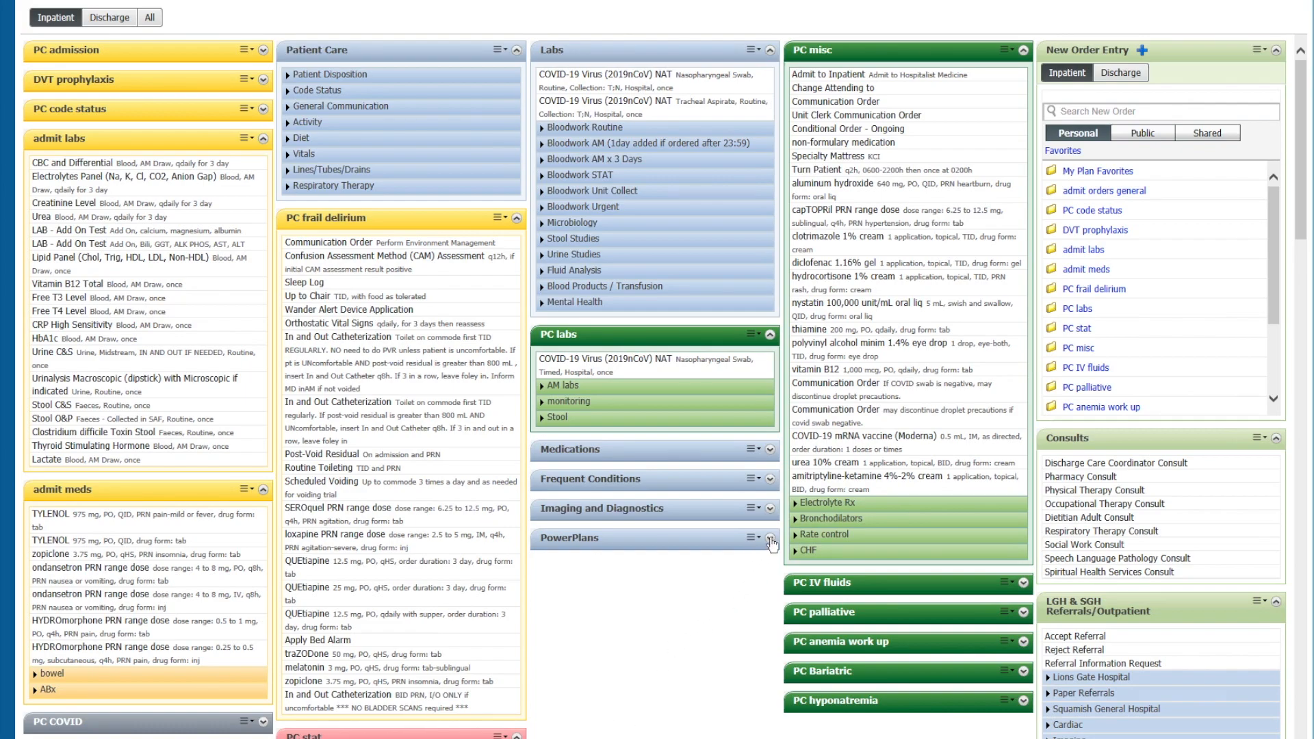
{"action": "left_click", "coordinate": [769, 541]}
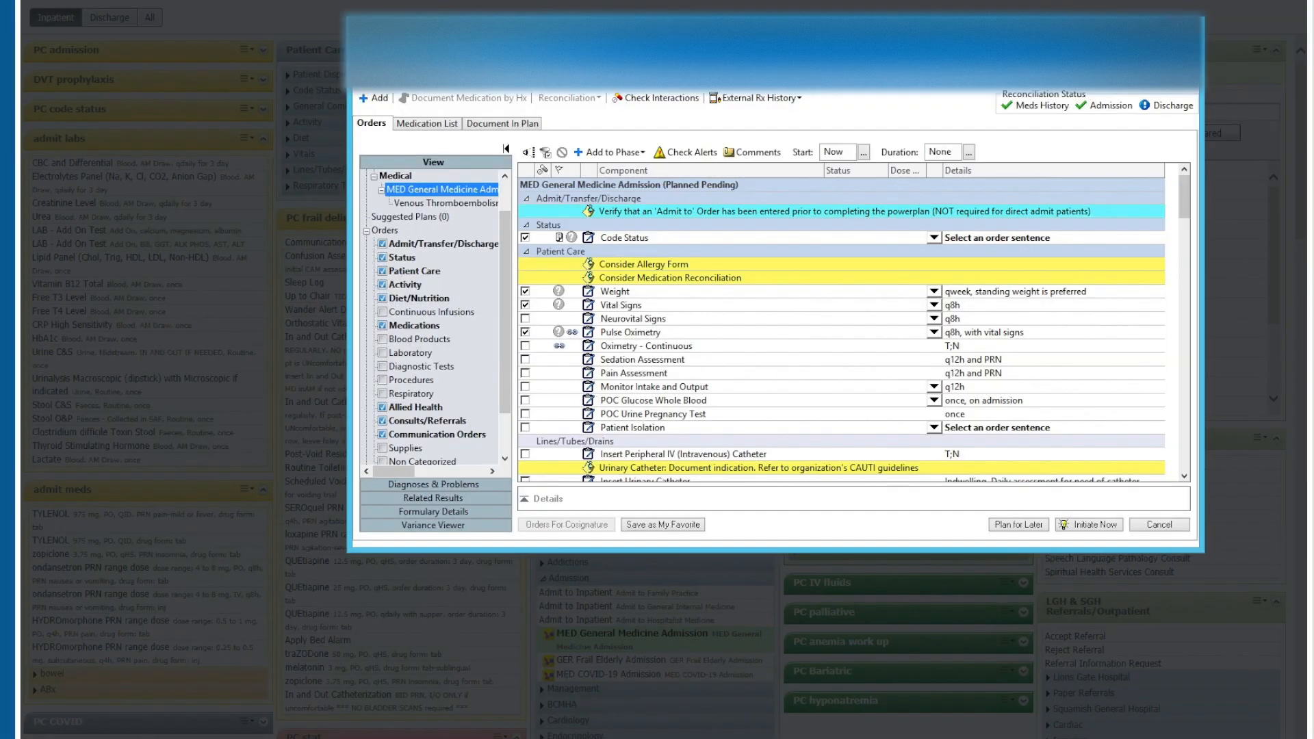
{"action": "mouse_move", "coordinate": [827, 310]}
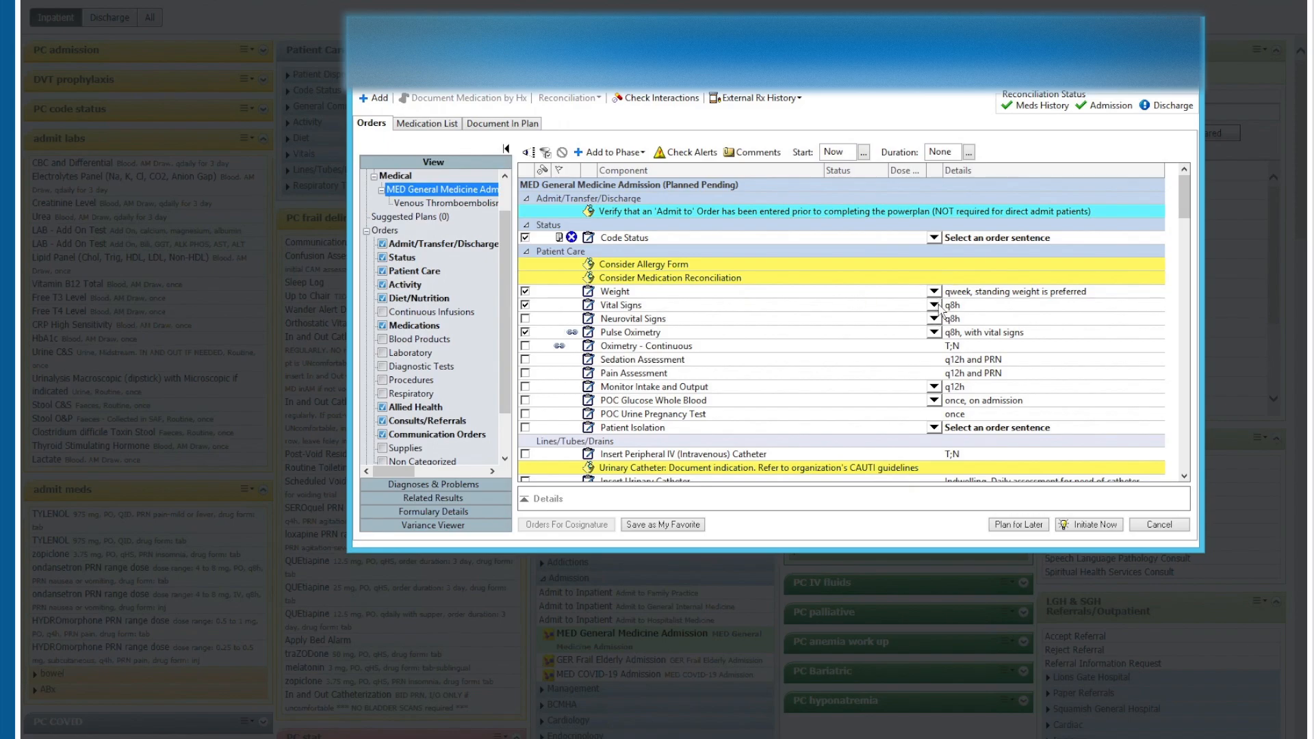
Step: Set Vital Signs to q12h and save it as a favourite in a new 'test admit' folder
{"action": "left_click", "coordinate": [933, 304]}
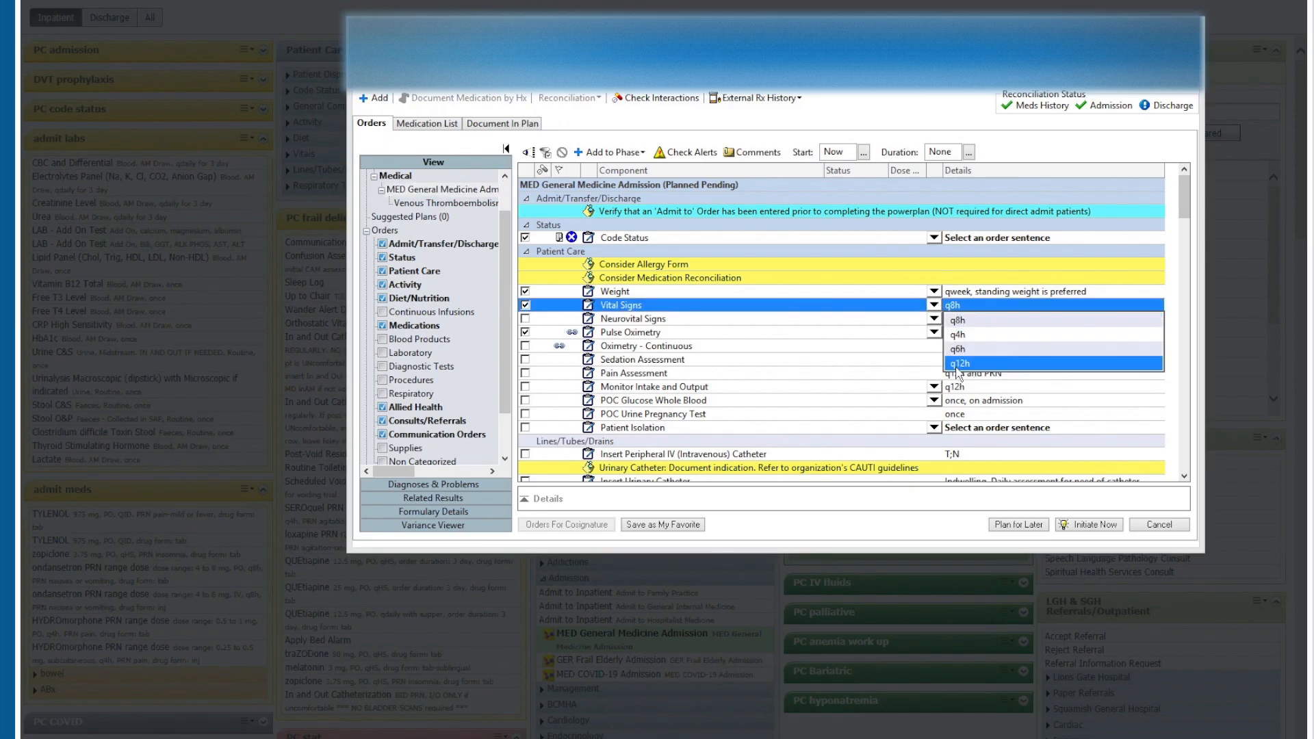
{"action": "left_click", "coordinate": [958, 363]}
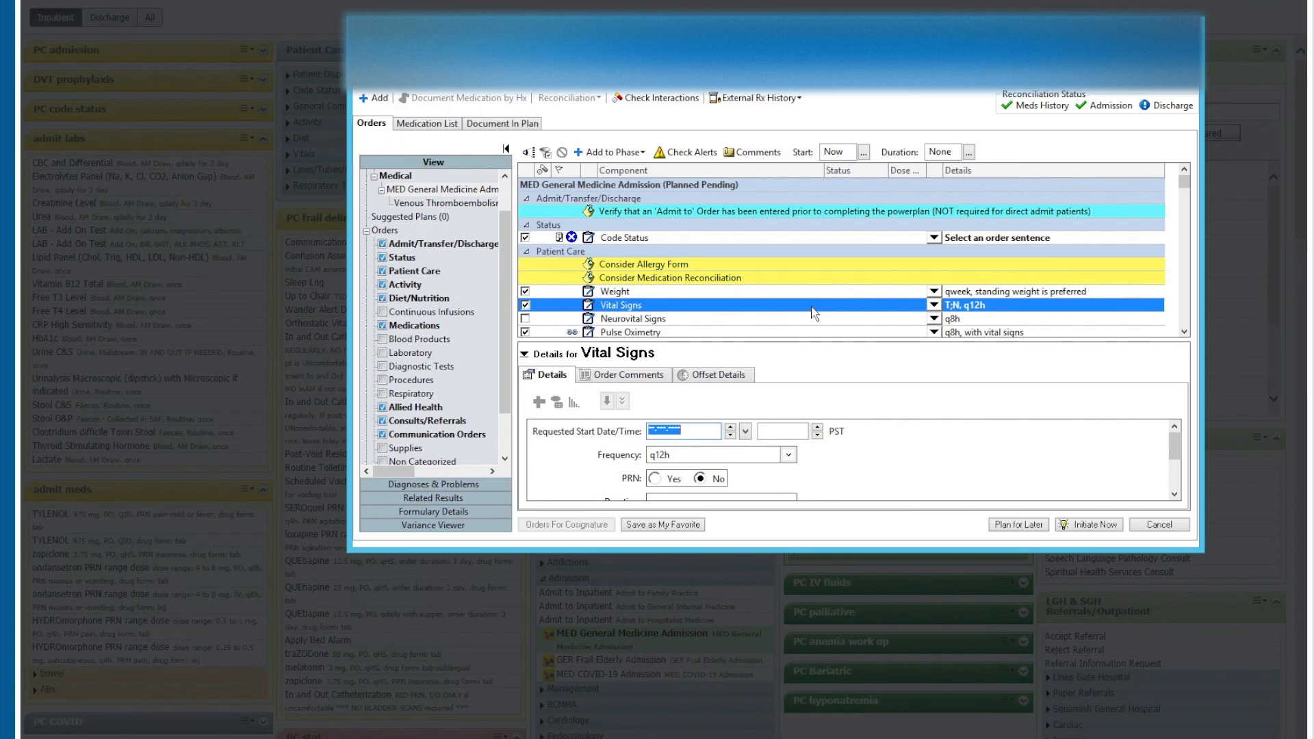
{"action": "right_click", "coordinate": [813, 306]}
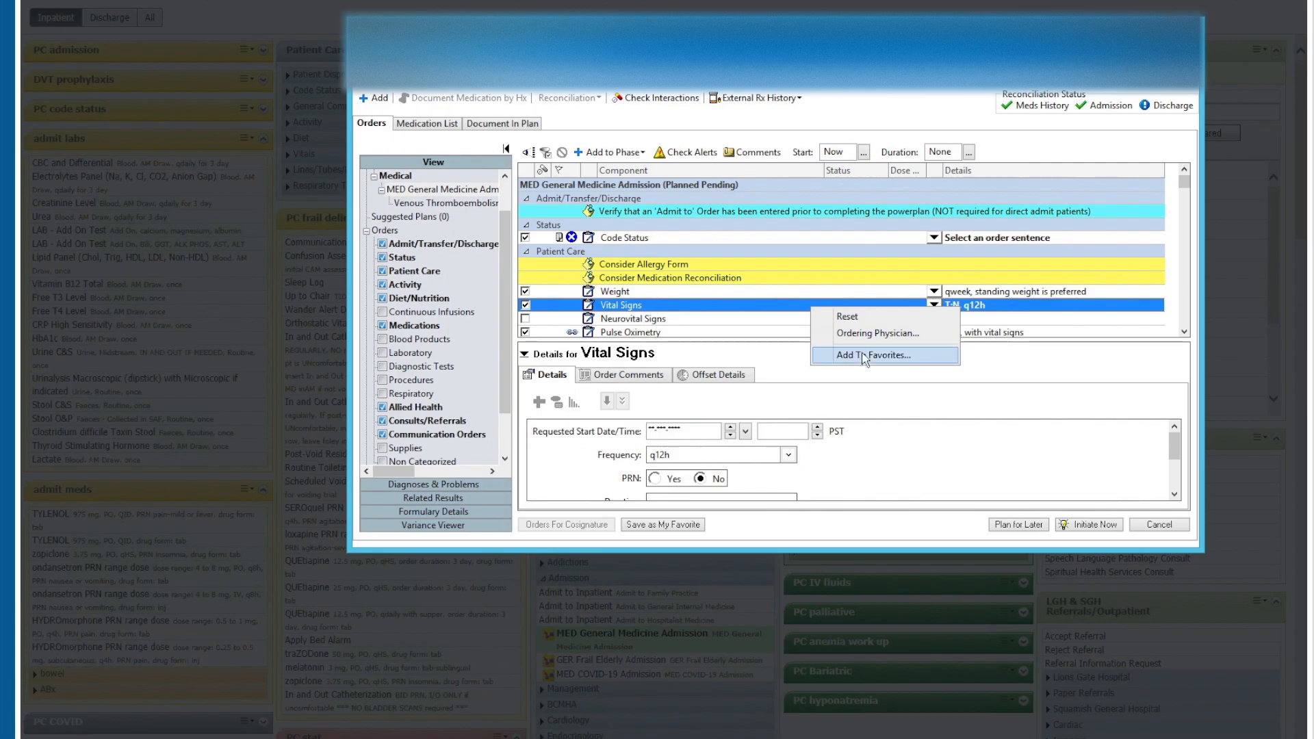
{"action": "left_click", "coordinate": [874, 355]}
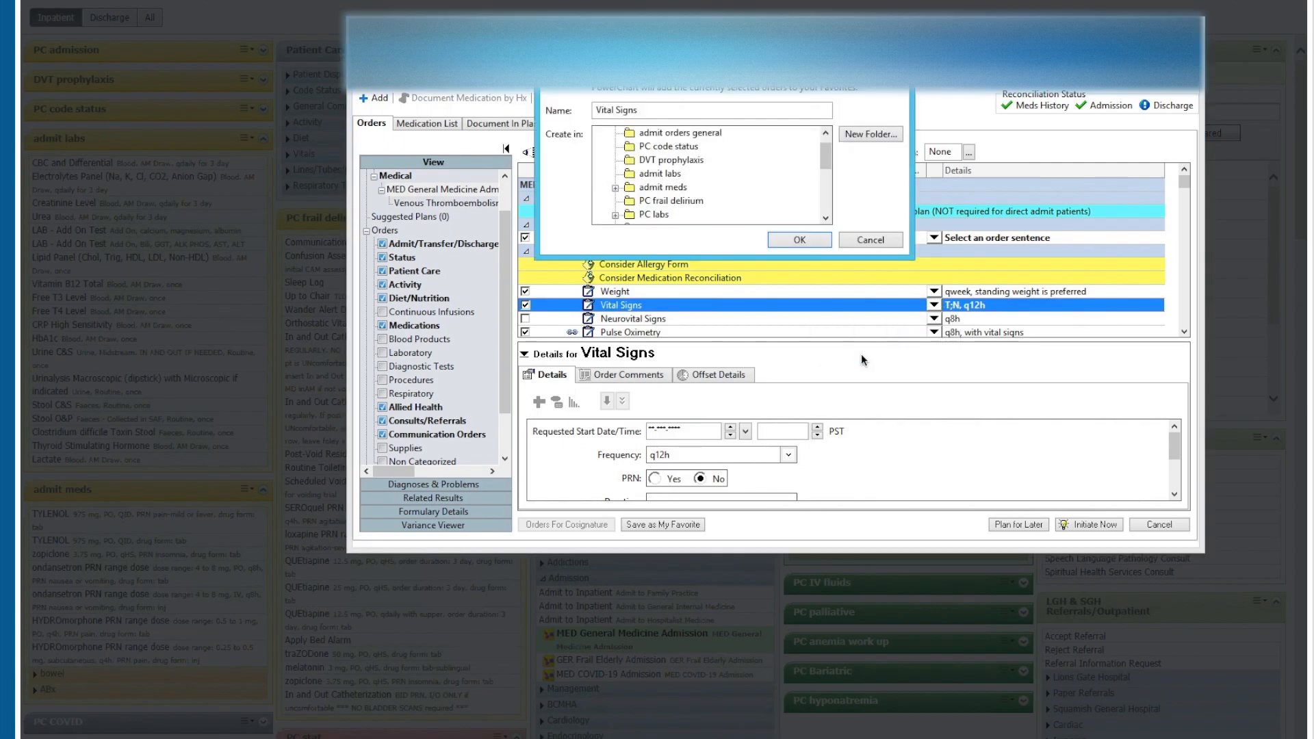
{"action": "mouse_move", "coordinate": [759, 198]}
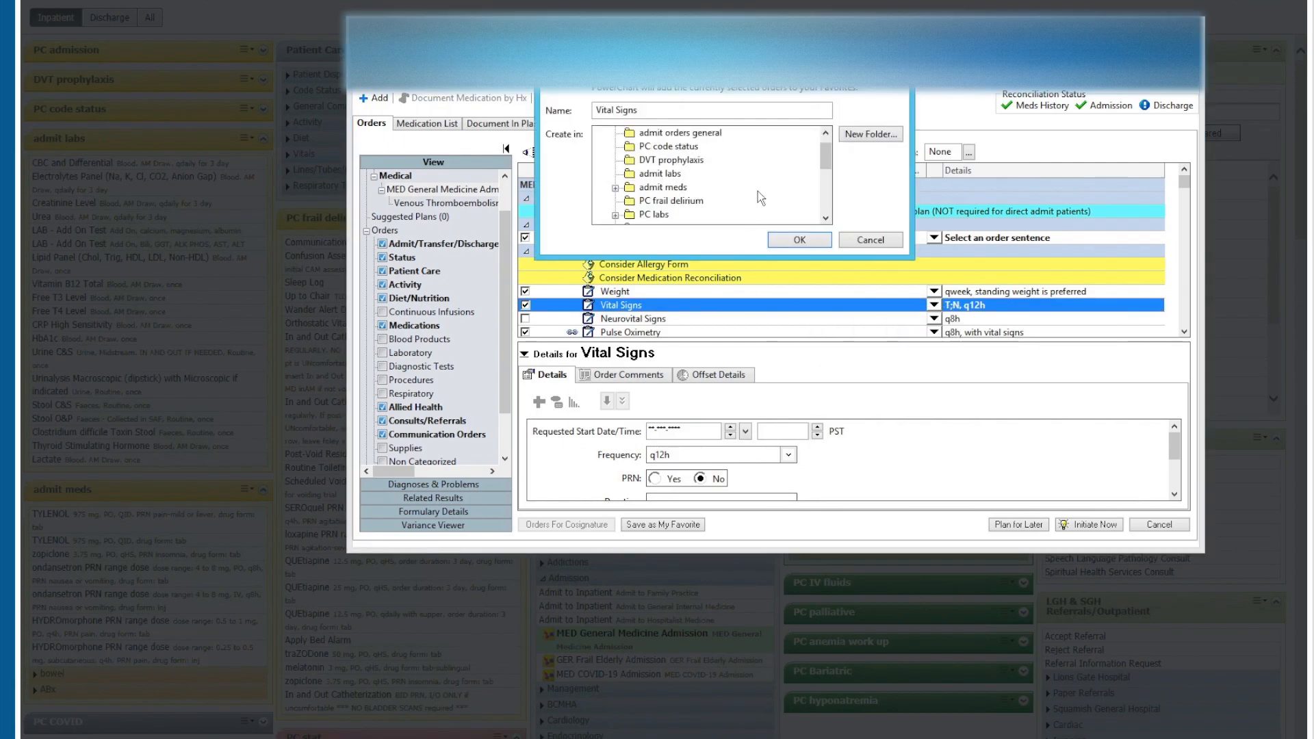
{"action": "left_click", "coordinate": [870, 134]}
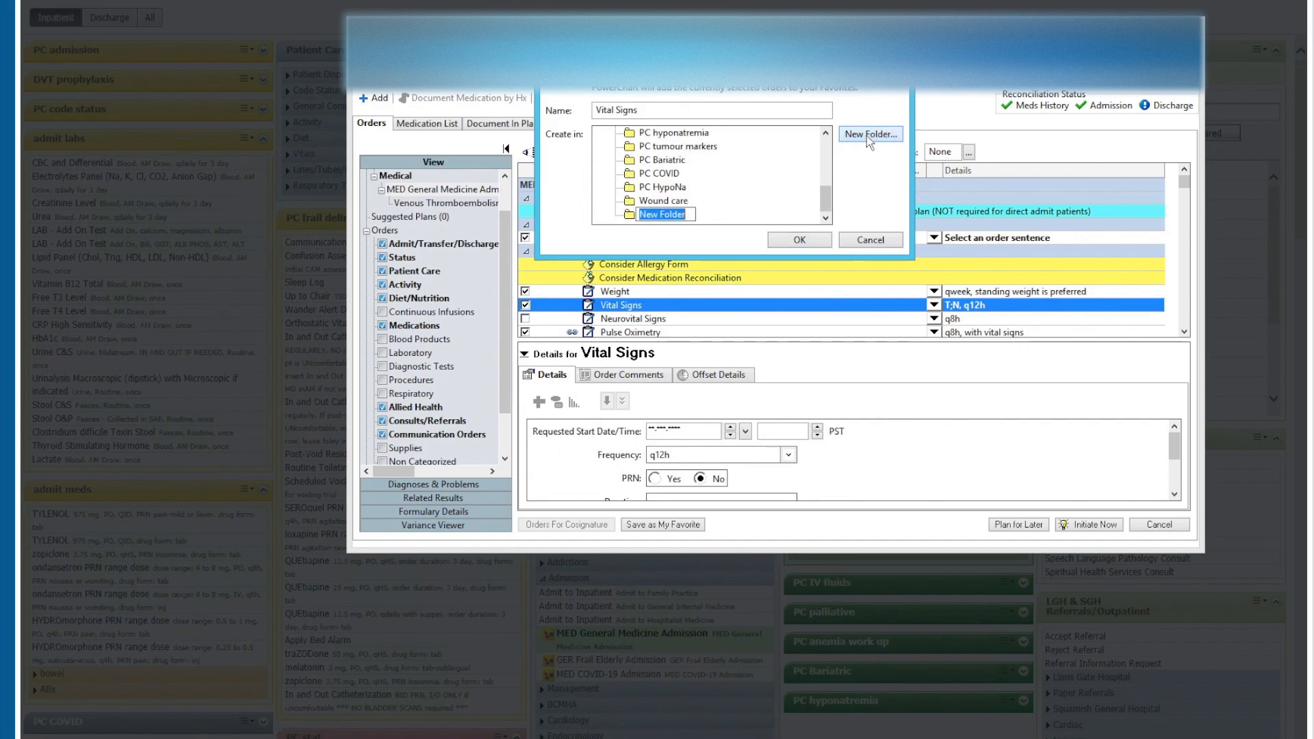
{"action": "type", "text": "t"}
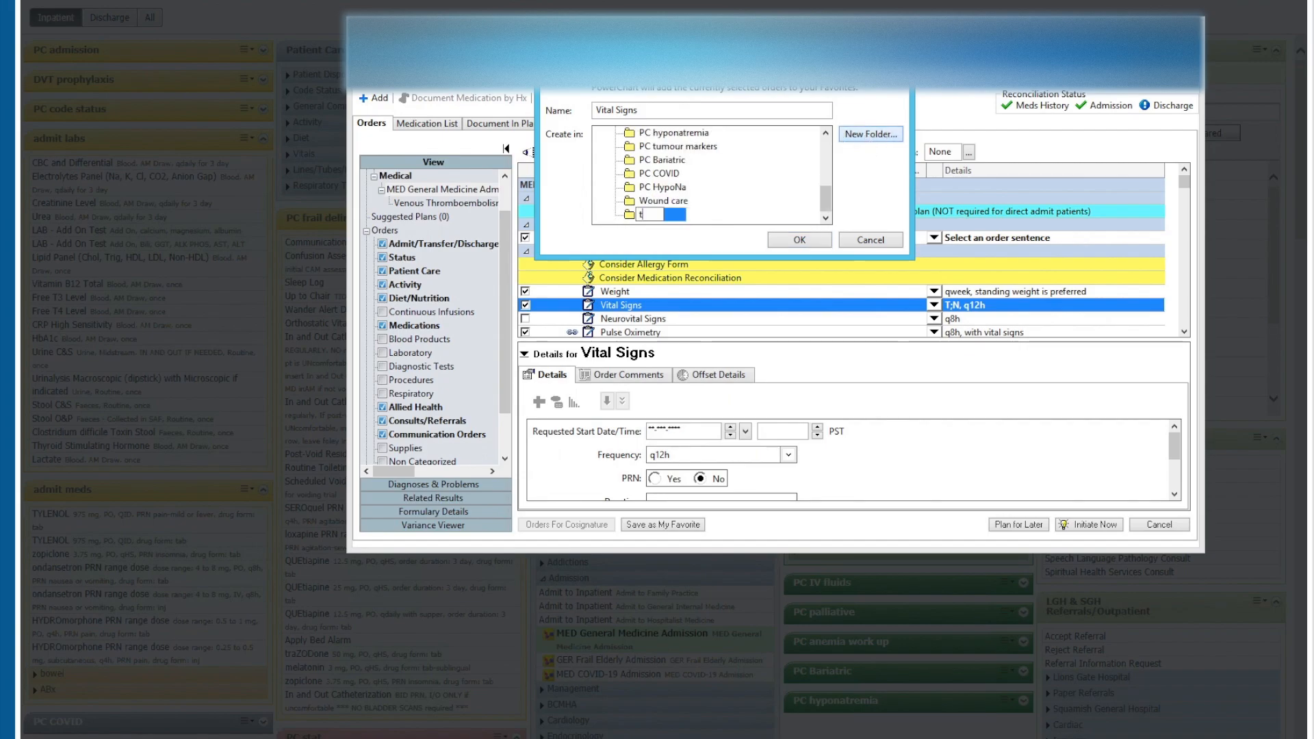
{"action": "type", "text": "test admit"}
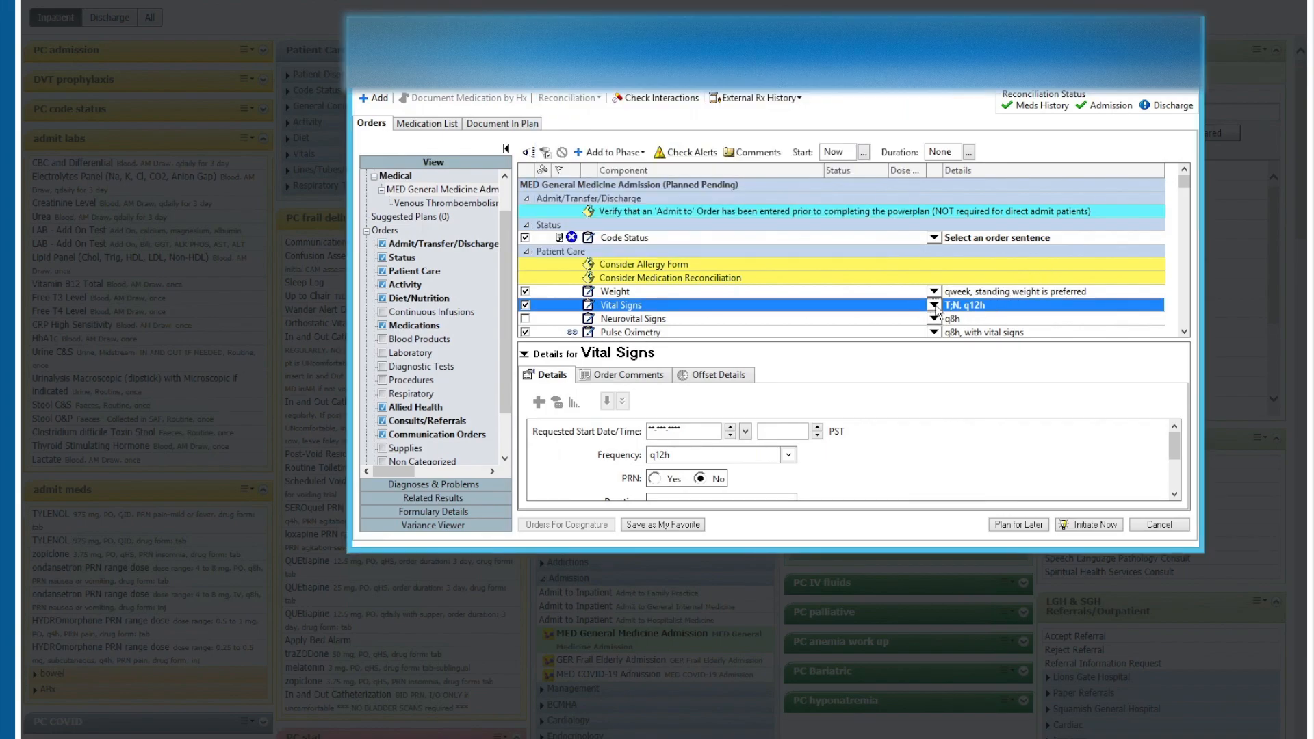
Step: Set Vital Signs to q8h and save it as a favourite in test admit
{"action": "left_click", "coordinate": [933, 305]}
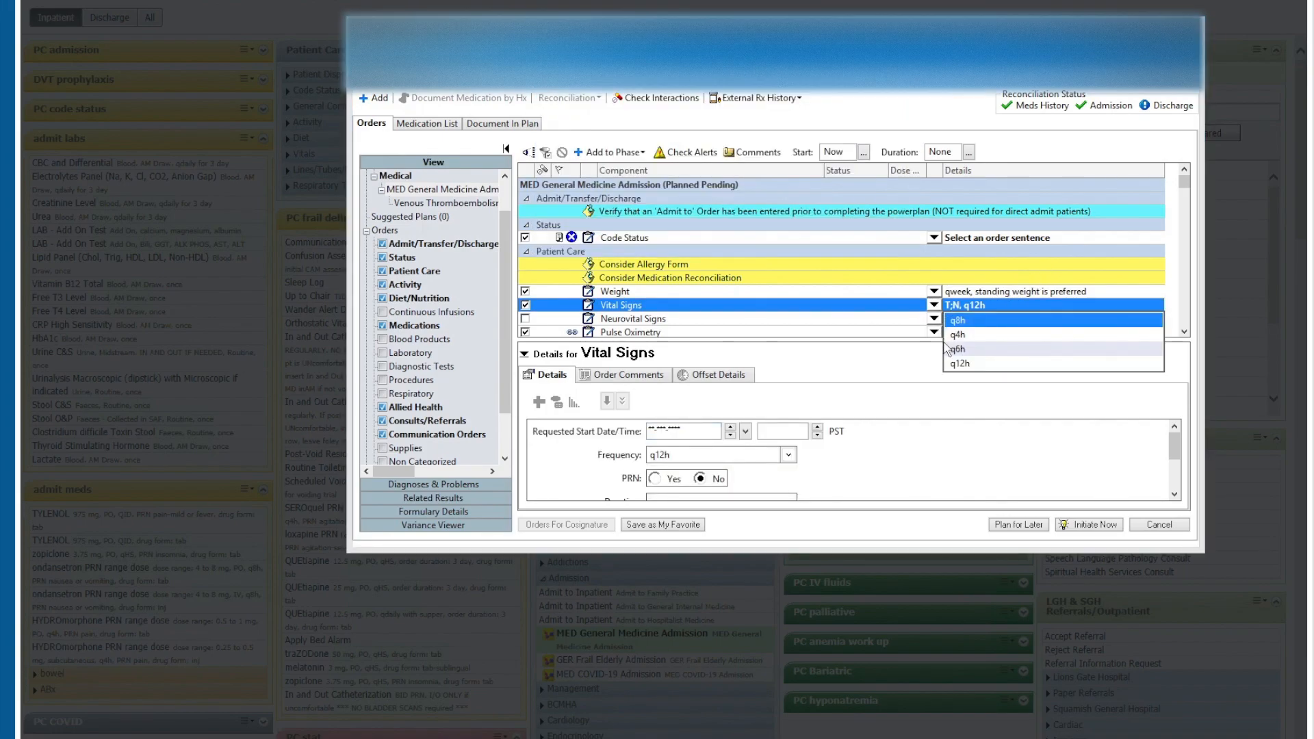
{"action": "left_click", "coordinate": [957, 320]}
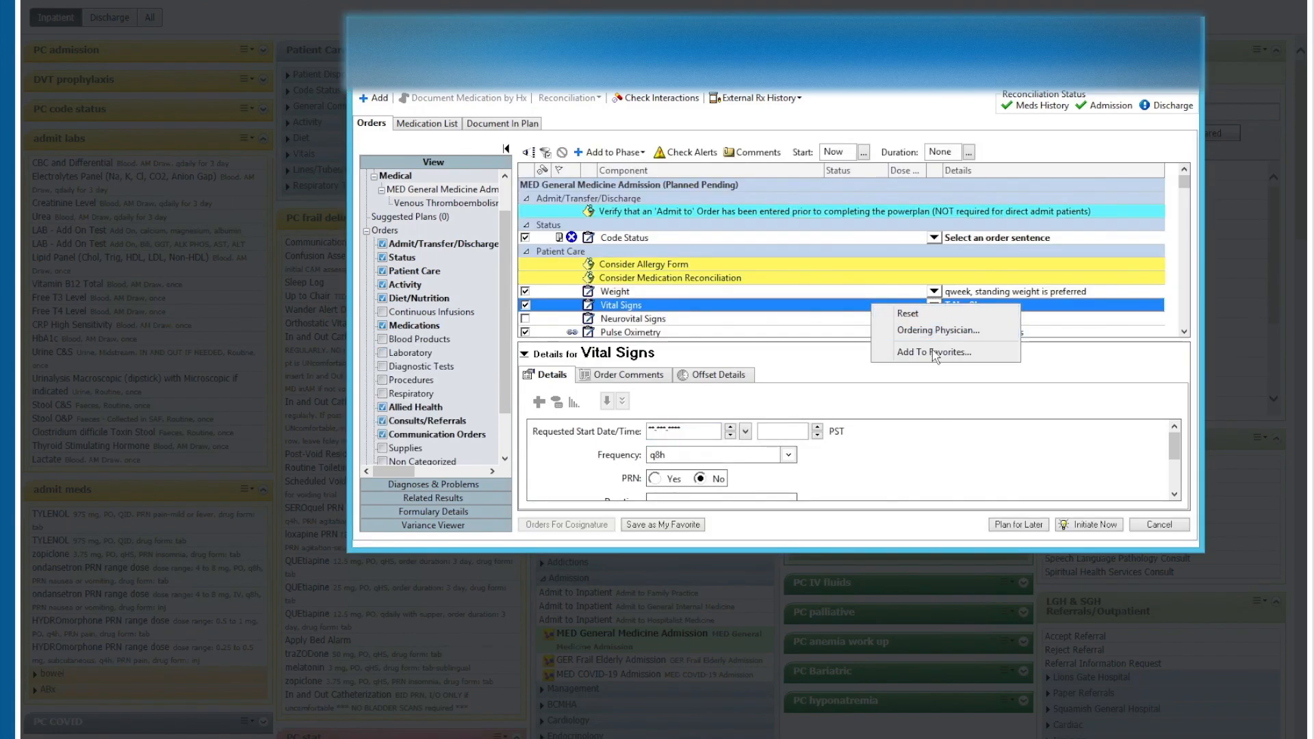
{"action": "left_click", "coordinate": [933, 351]}
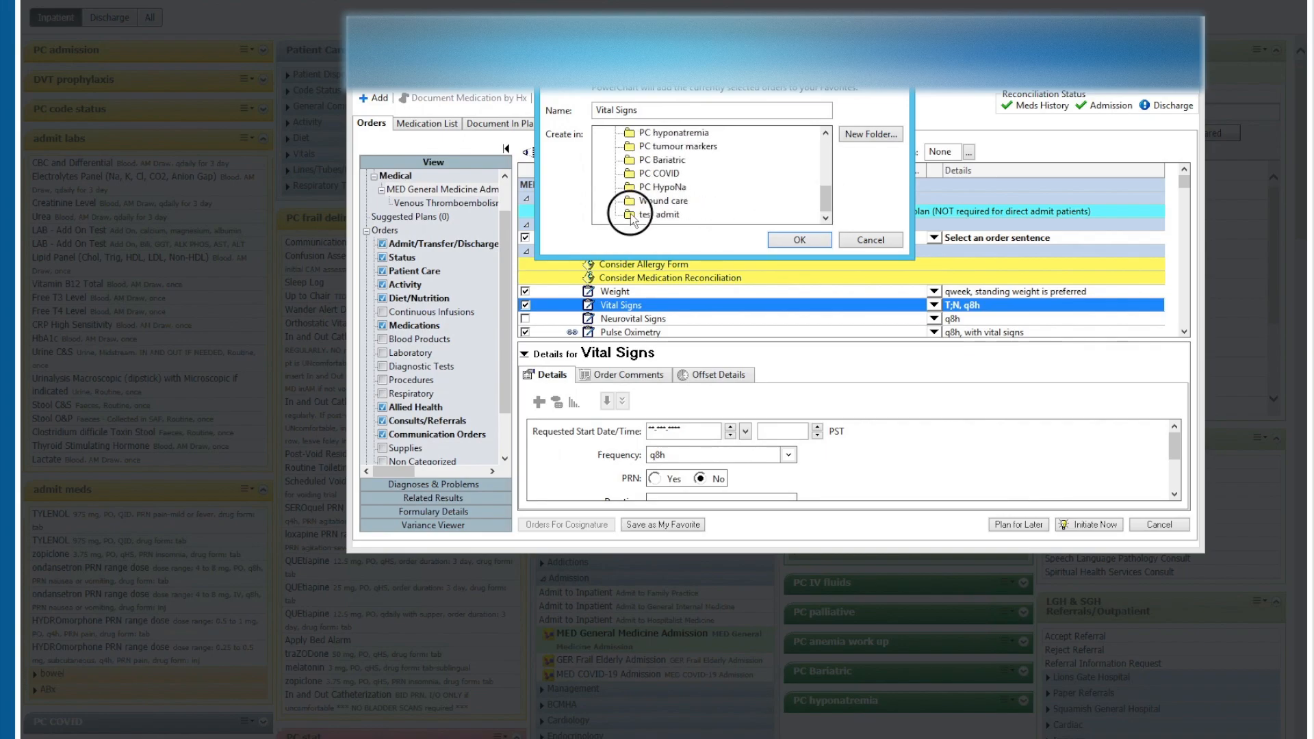
{"action": "left_click", "coordinate": [869, 240]}
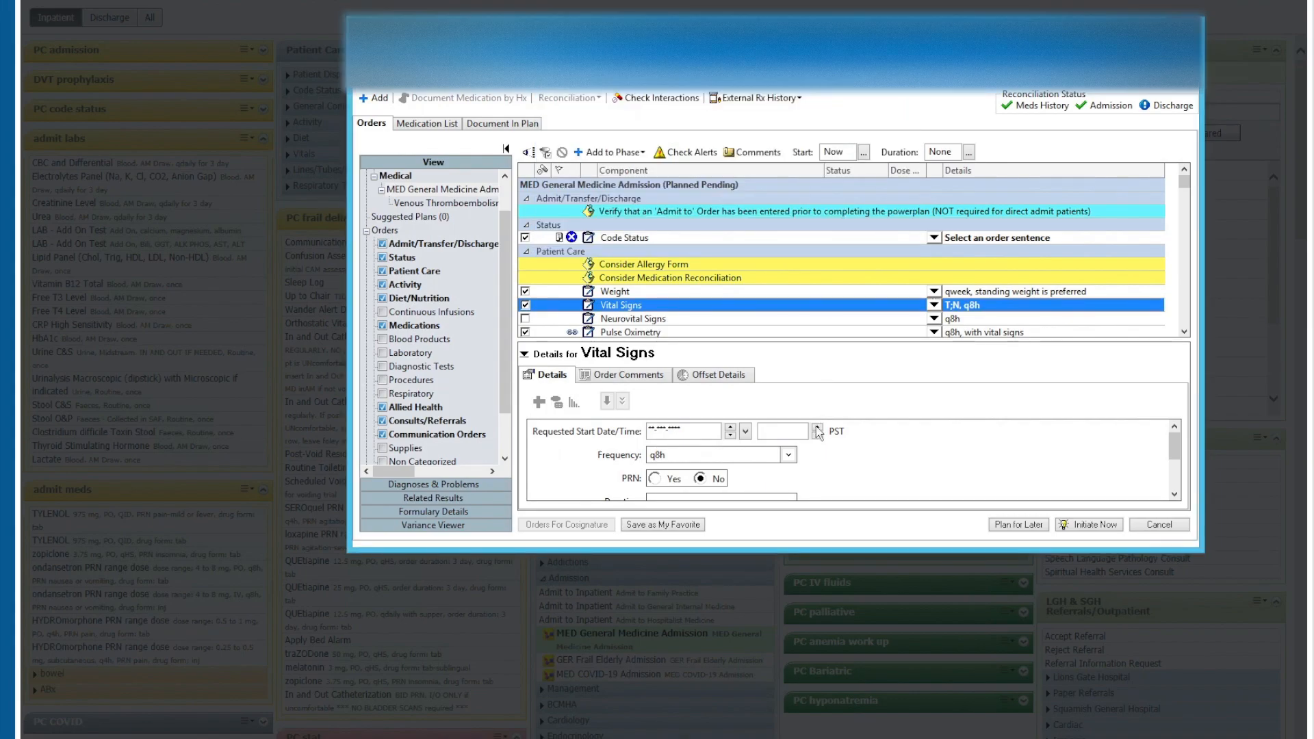
Step: Change the Vital Signs frequency to q4h and save that favourite into test admit too
{"action": "left_click", "coordinate": [786, 455]}
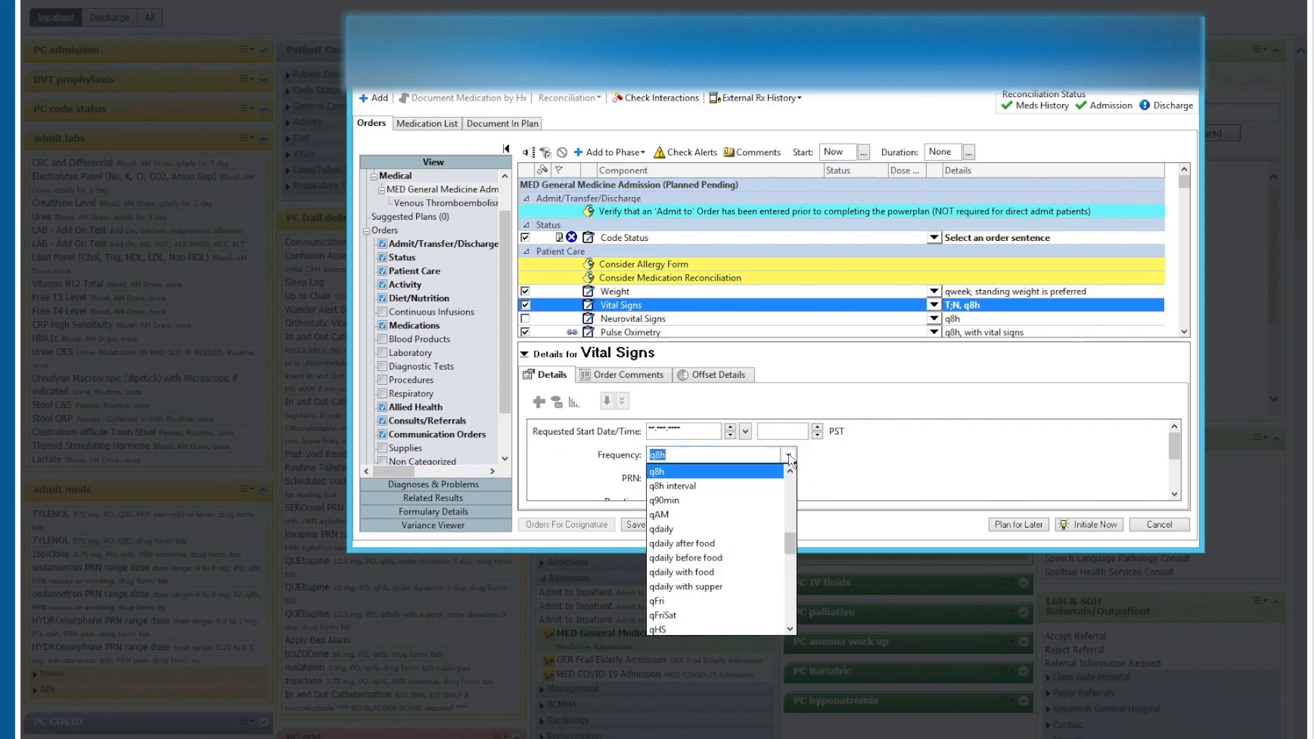
{"action": "type", "text": "q"}
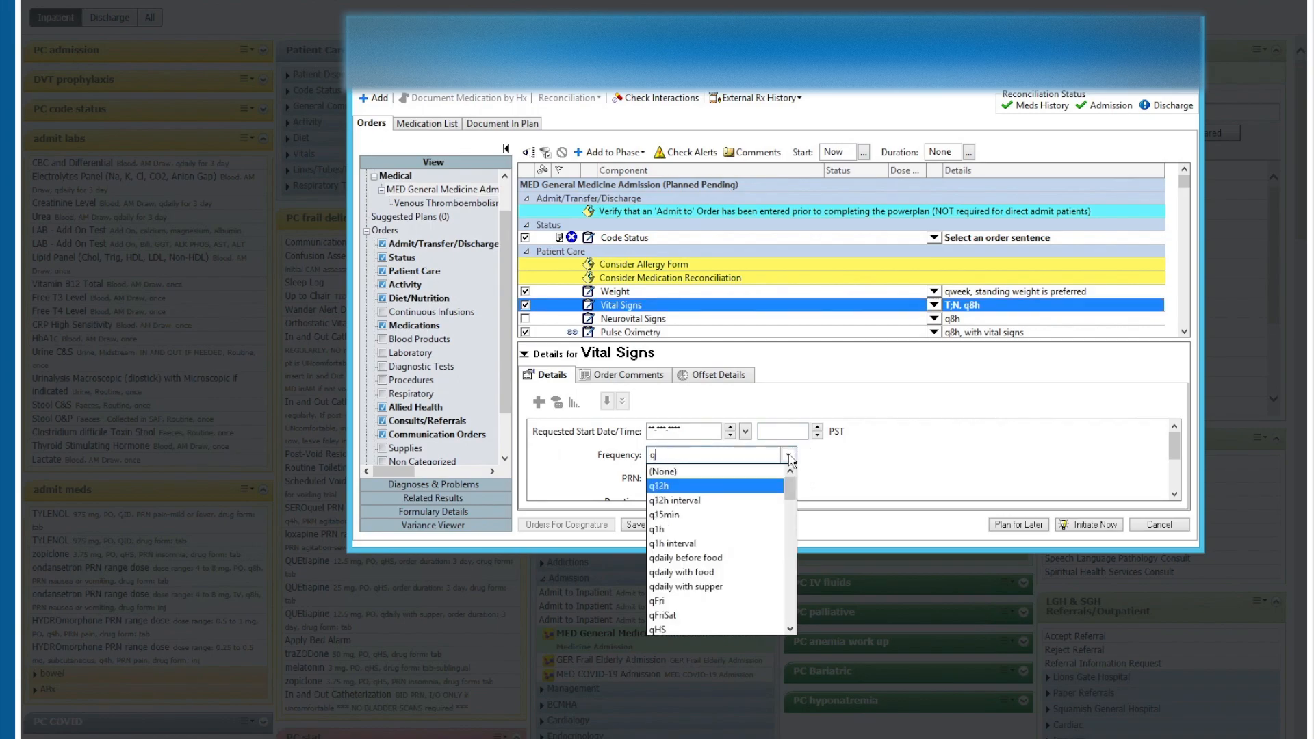
{"action": "left_click", "coordinate": [662, 485]}
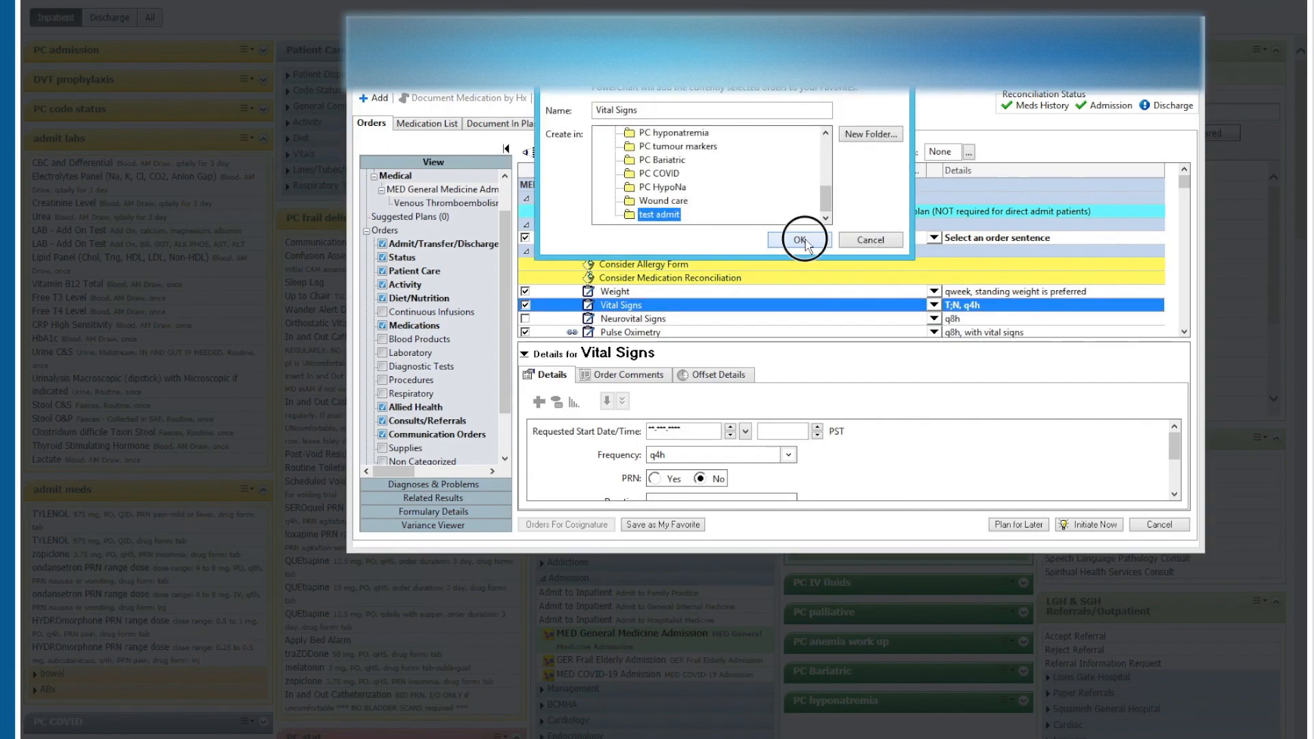
{"action": "left_click", "coordinate": [803, 239]}
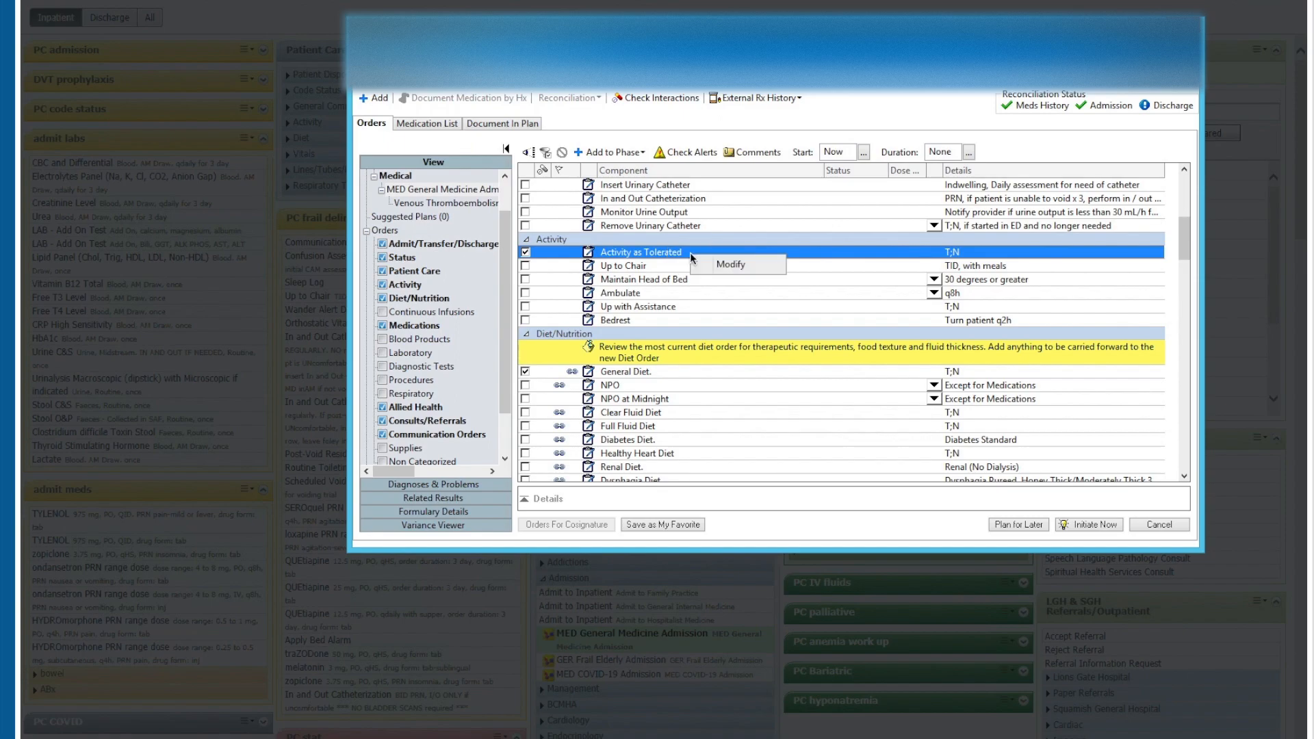
Step: Save the Activity as Tolerated order as a favourite in the test admit folder
{"action": "left_click", "coordinate": [729, 264]}
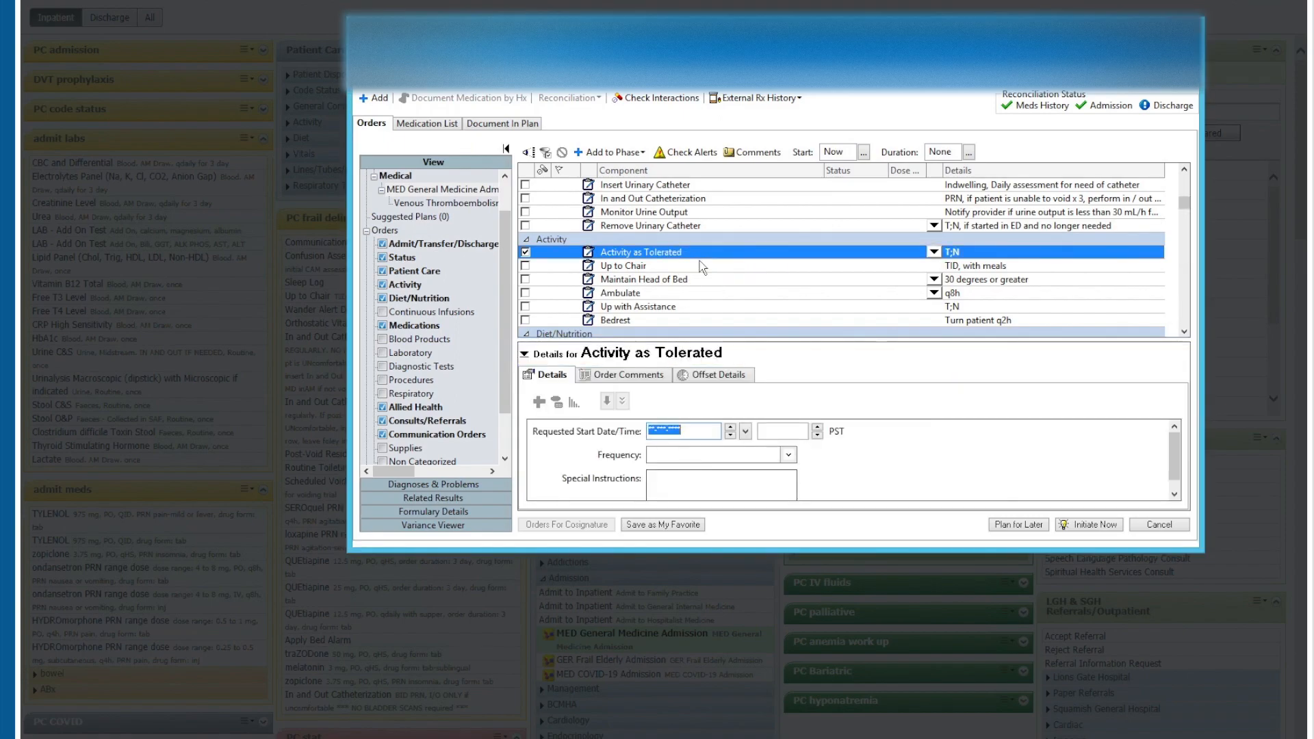
{"action": "left_click", "coordinate": [662, 524]}
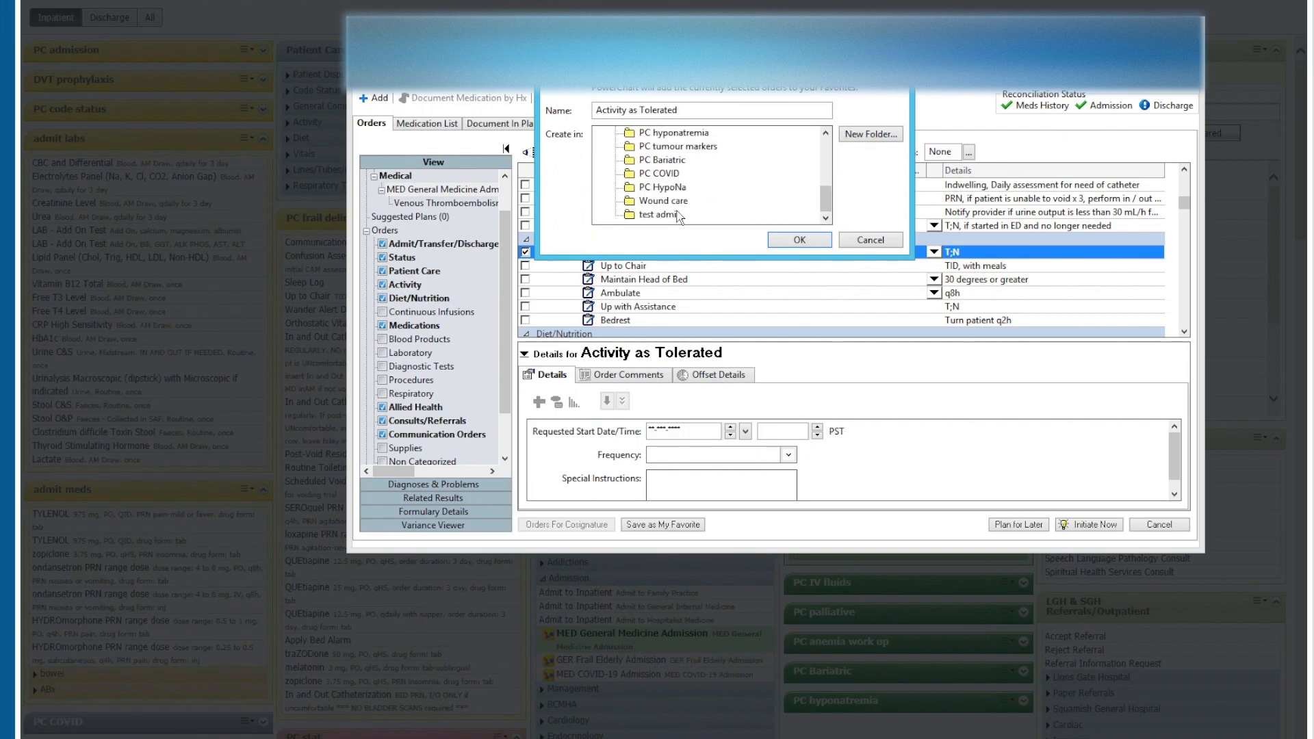
{"action": "left_click", "coordinate": [869, 239]}
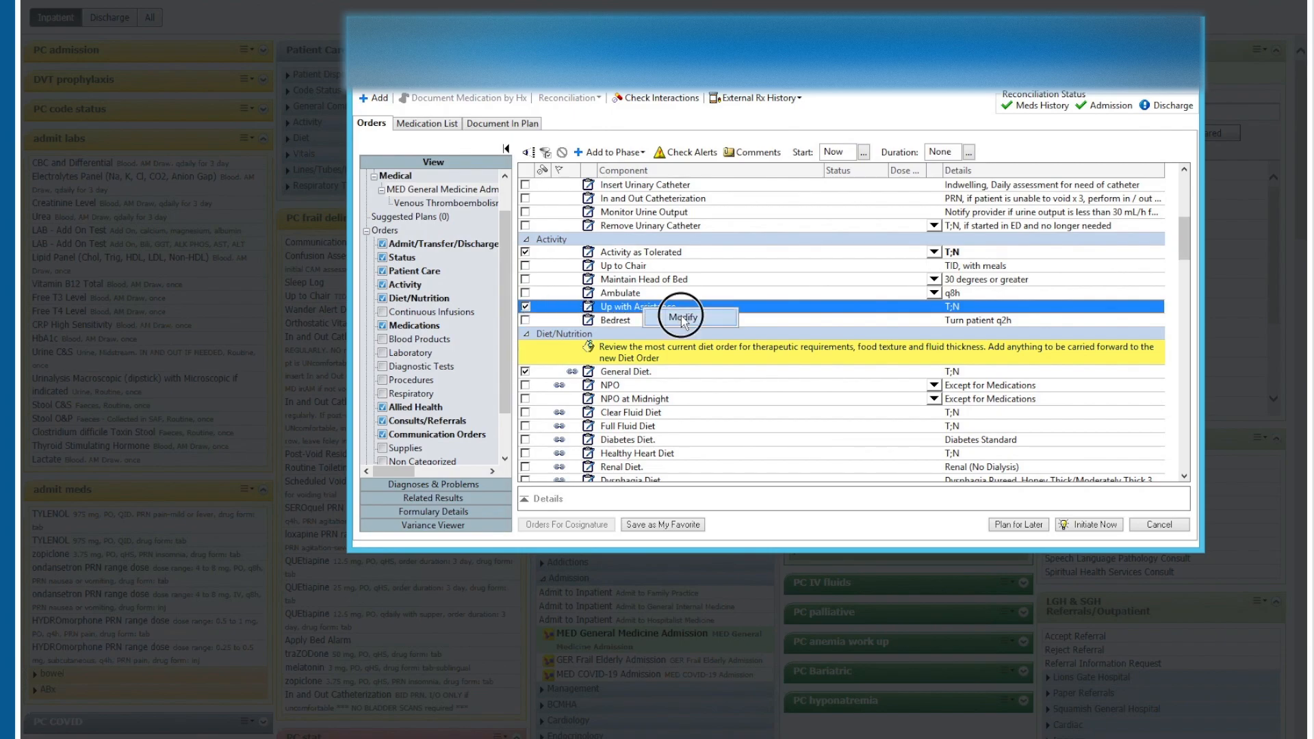
Step: Save the Up with Assistance order as a favourite in test admit
{"action": "left_click", "coordinate": [682, 317]}
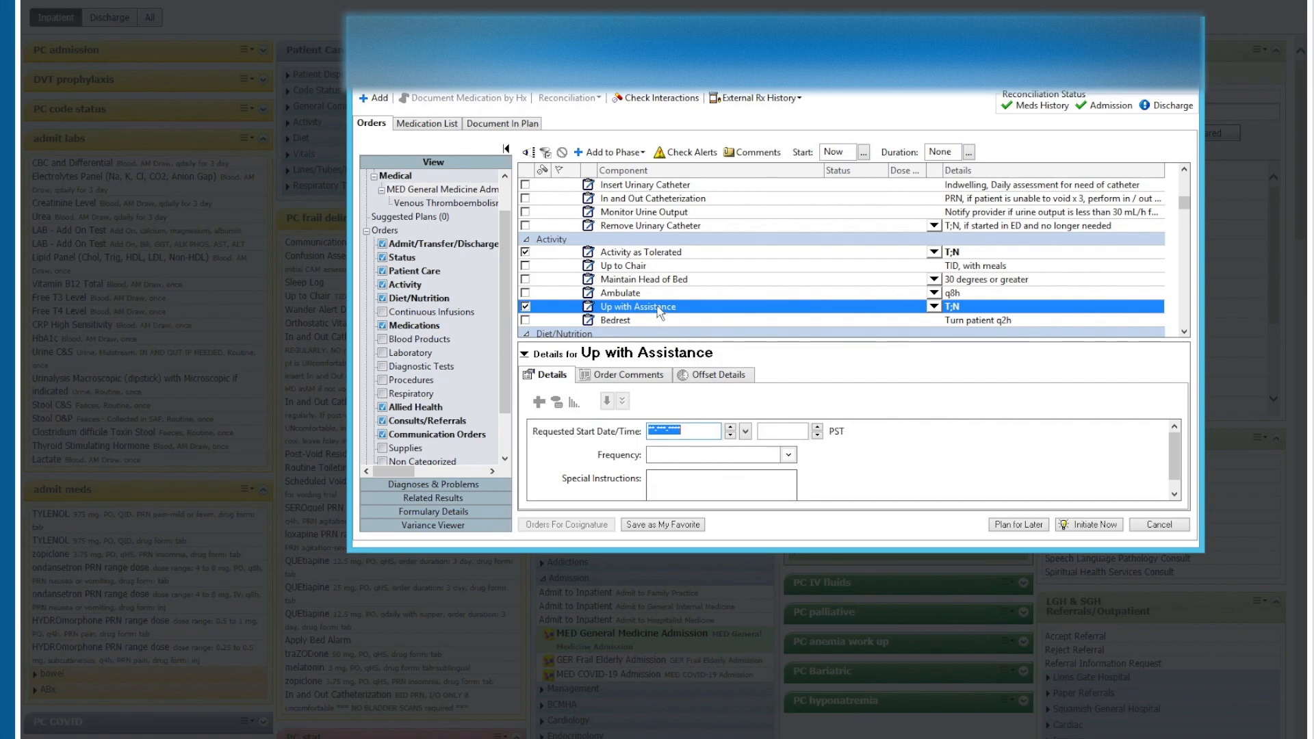
{"action": "right_click", "coordinate": [639, 306]}
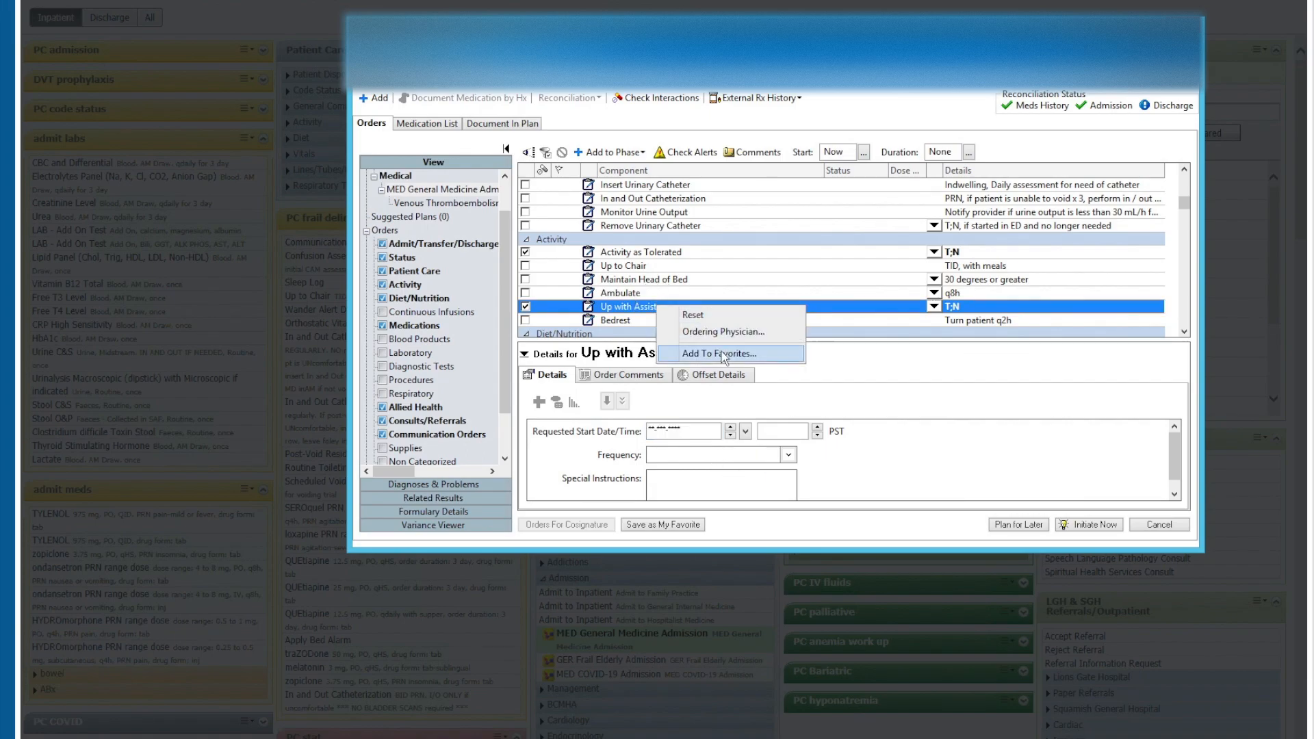
{"action": "left_click", "coordinate": [720, 353]}
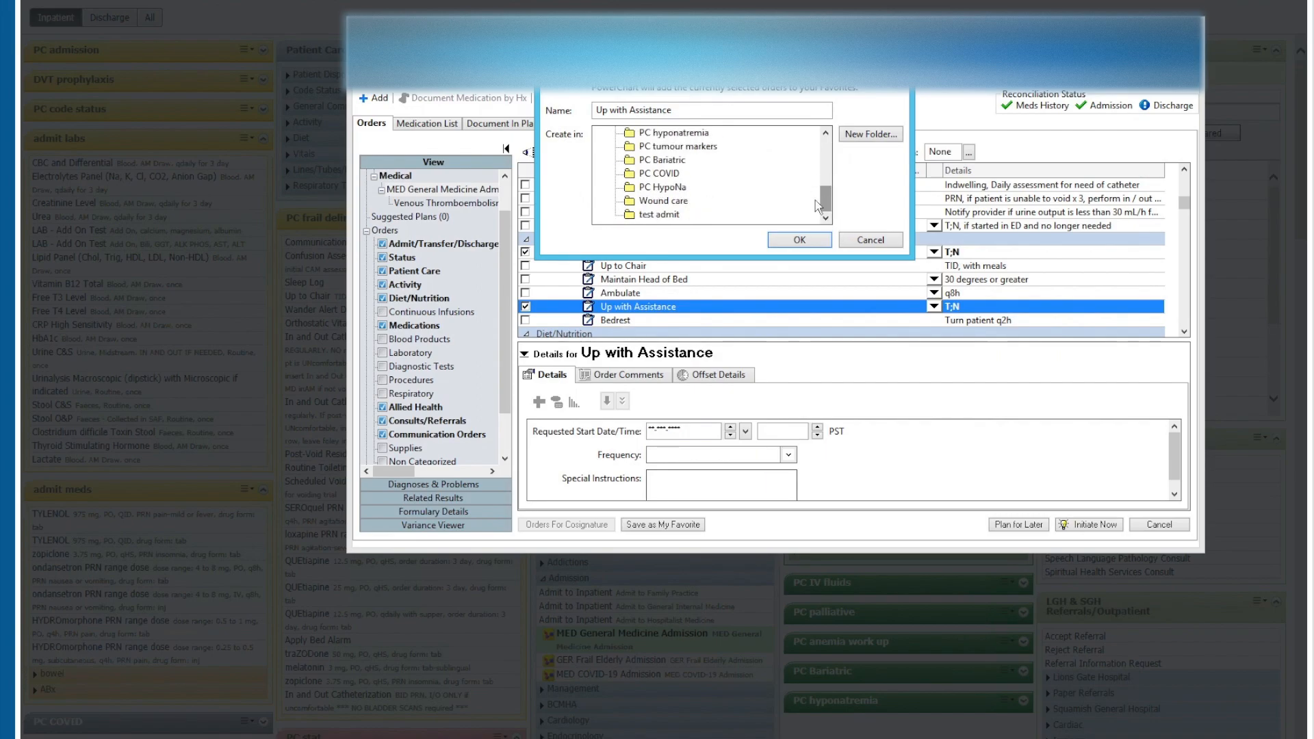
{"action": "left_click", "coordinate": [868, 239]}
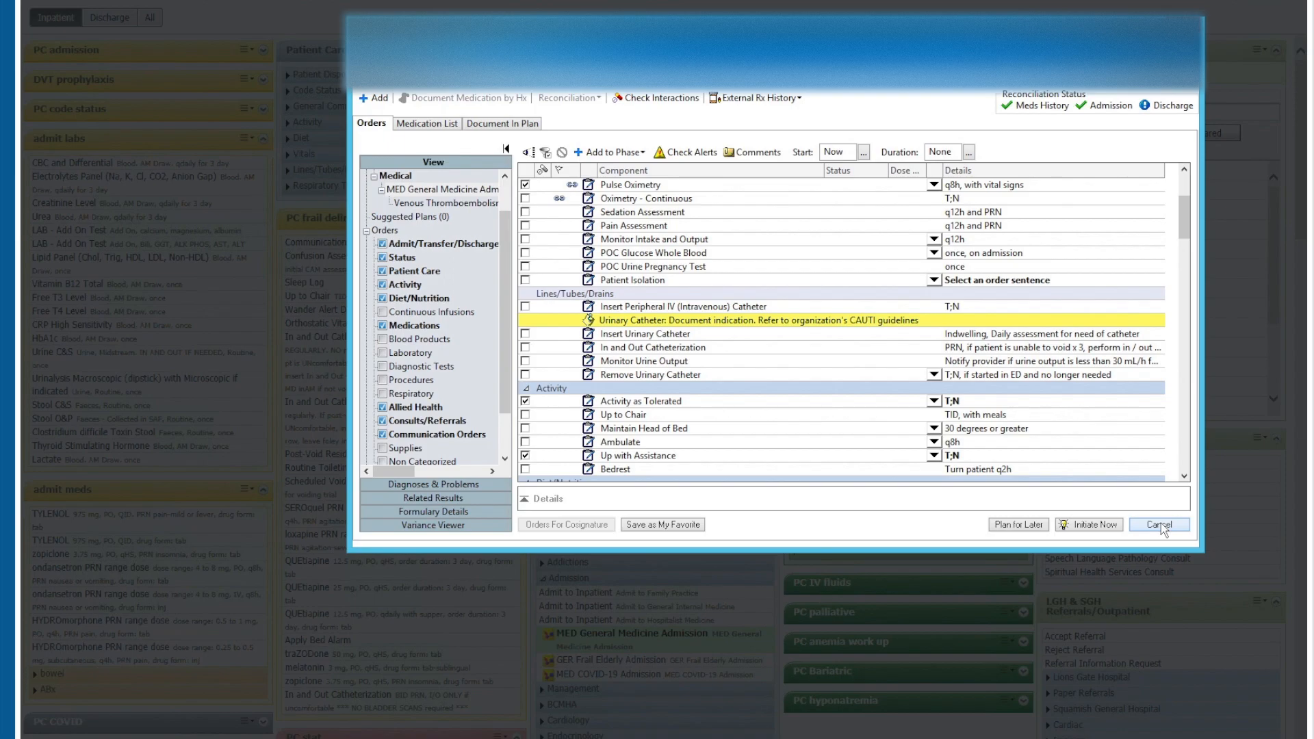
Step: Cancel order entry, discard the pending orders, and open the test admit favorites folder
{"action": "left_click", "coordinate": [1157, 524]}
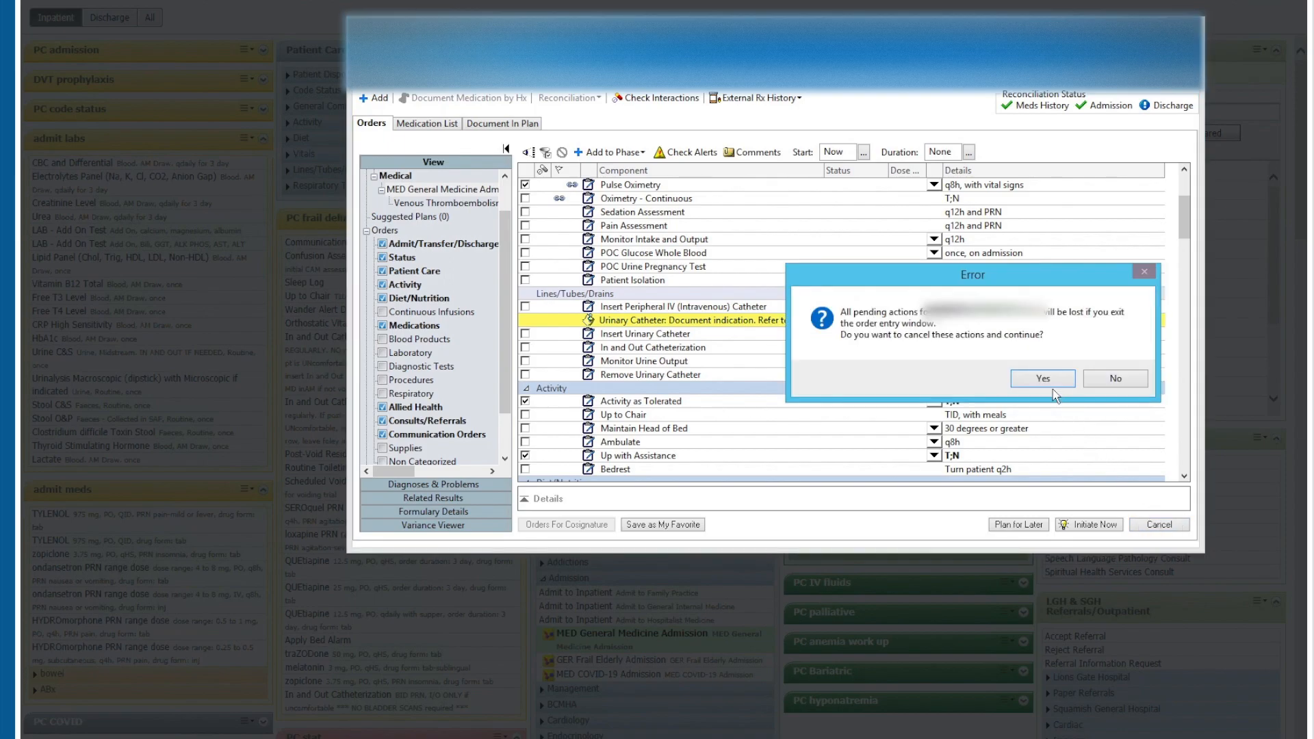
{"action": "left_click", "coordinate": [1042, 378]}
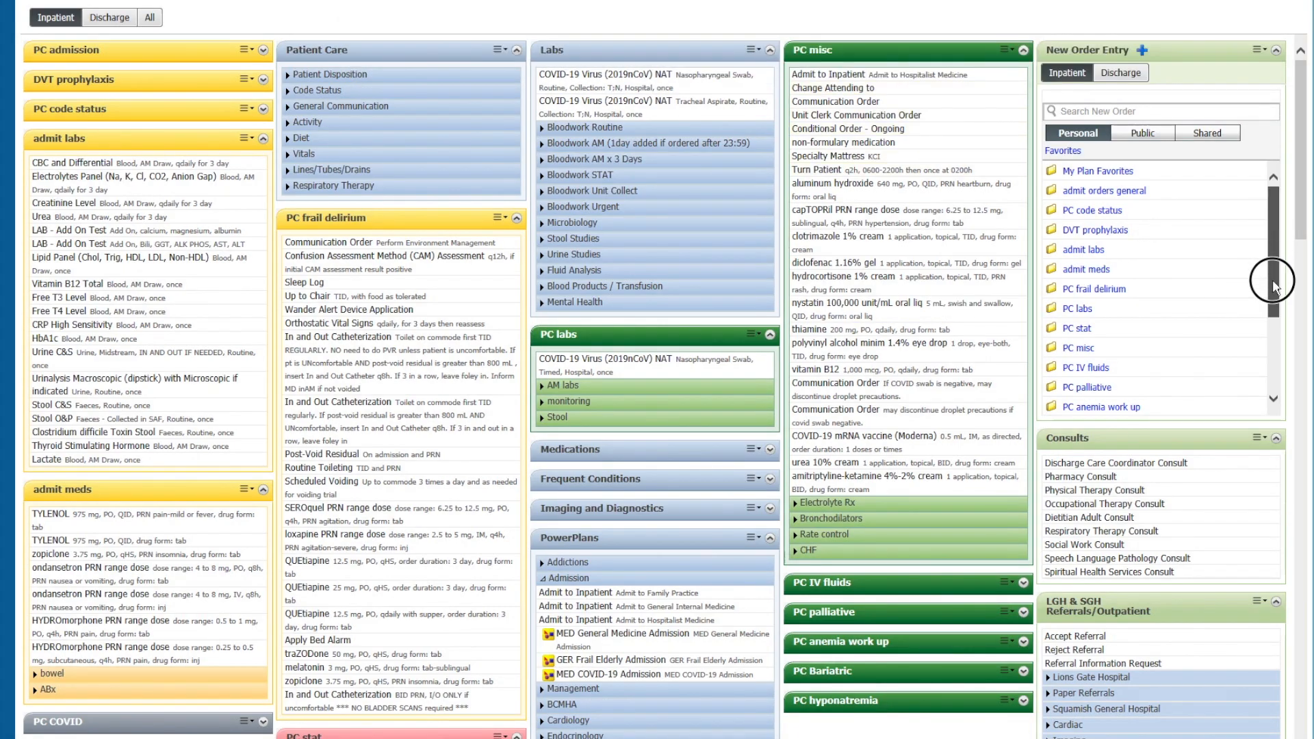
{"action": "scroll", "scroll_direction": "down", "scroll_amount": 3}
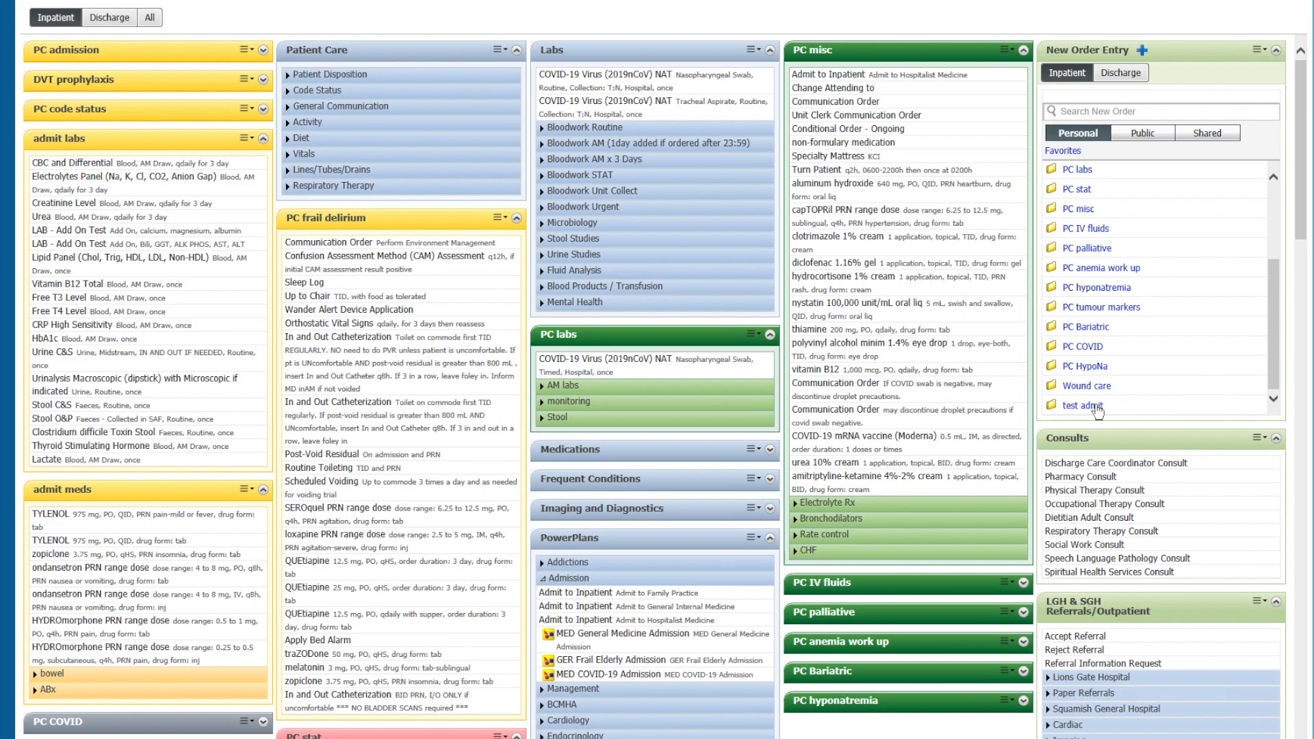
{"action": "left_click", "coordinate": [1081, 406]}
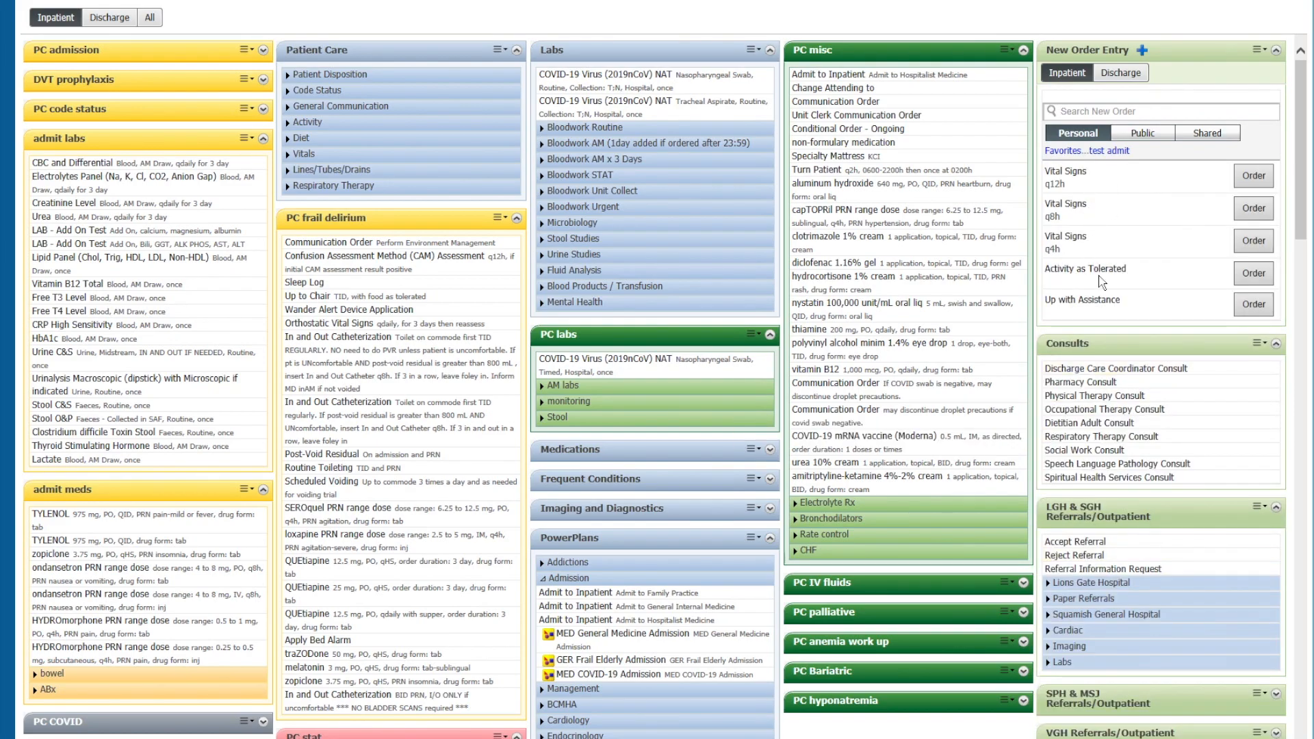
{"action": "mouse_move", "coordinate": [1116, 316]}
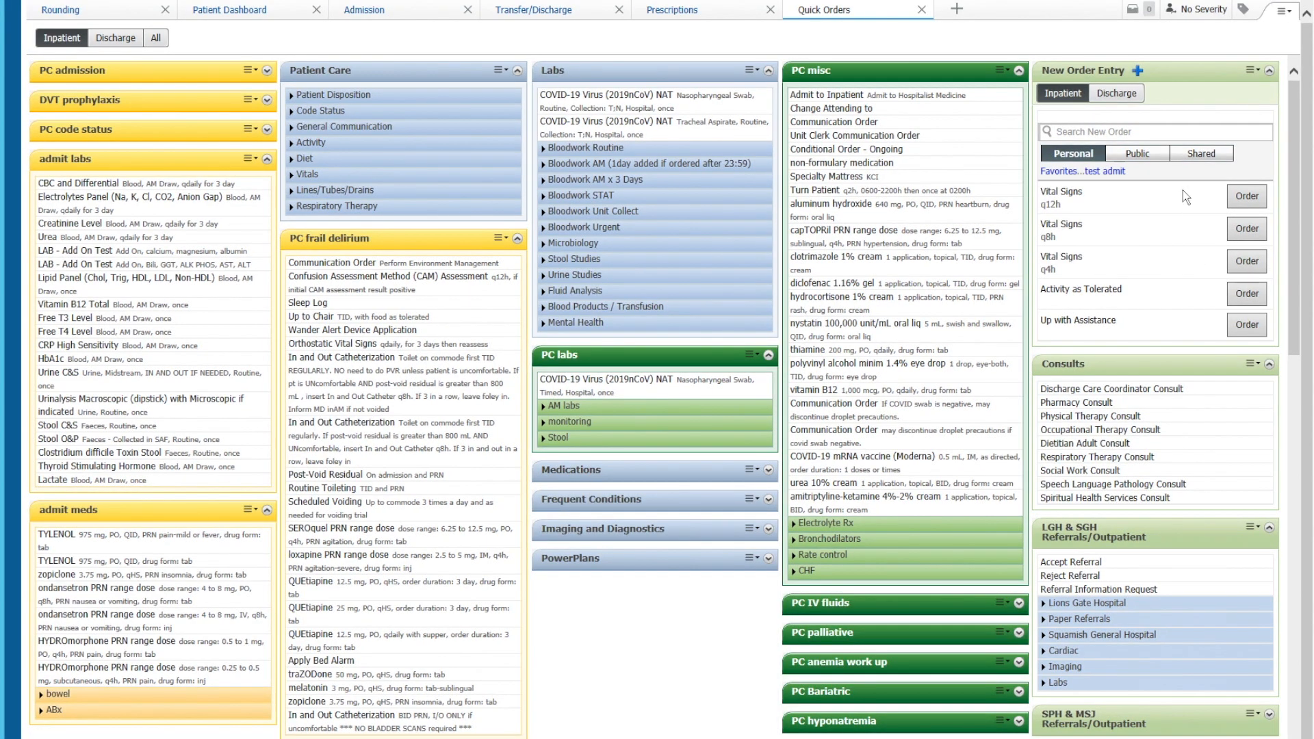
{"action": "mouse_move", "coordinate": [1138, 231]}
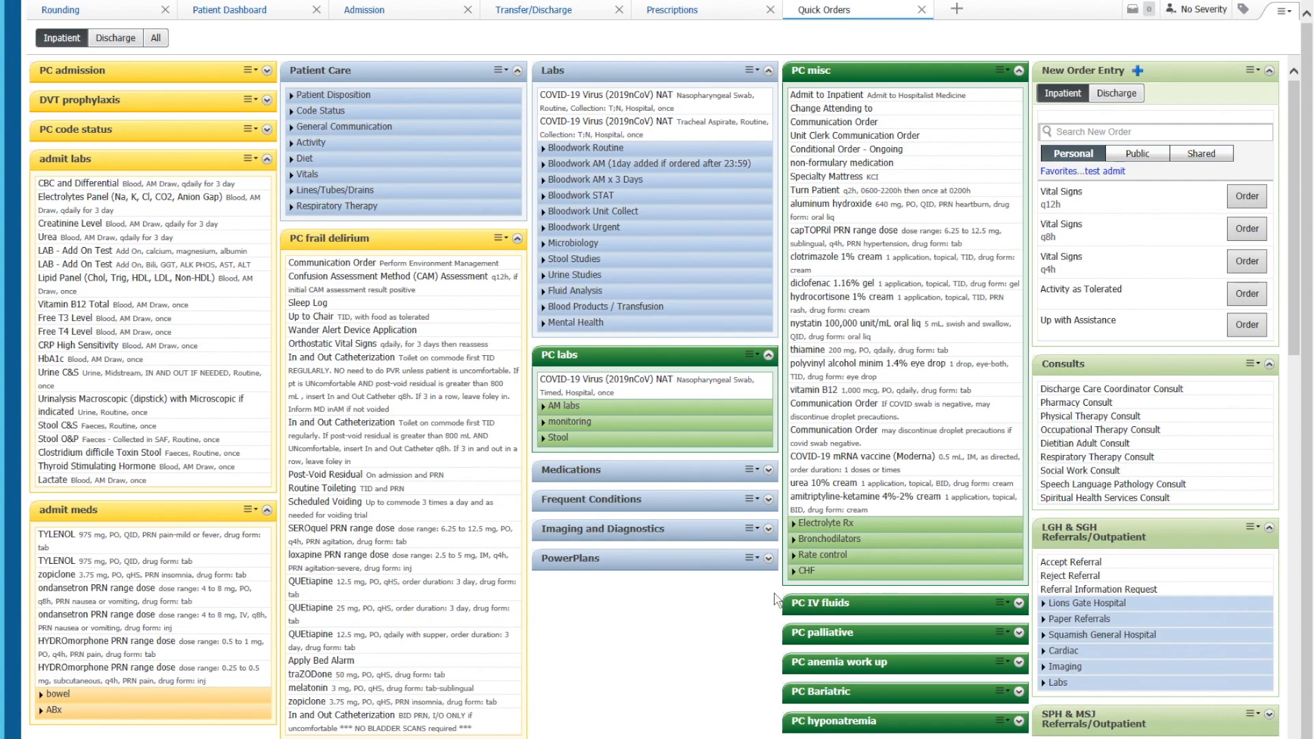
{"action": "mouse_move", "coordinate": [633, 692]}
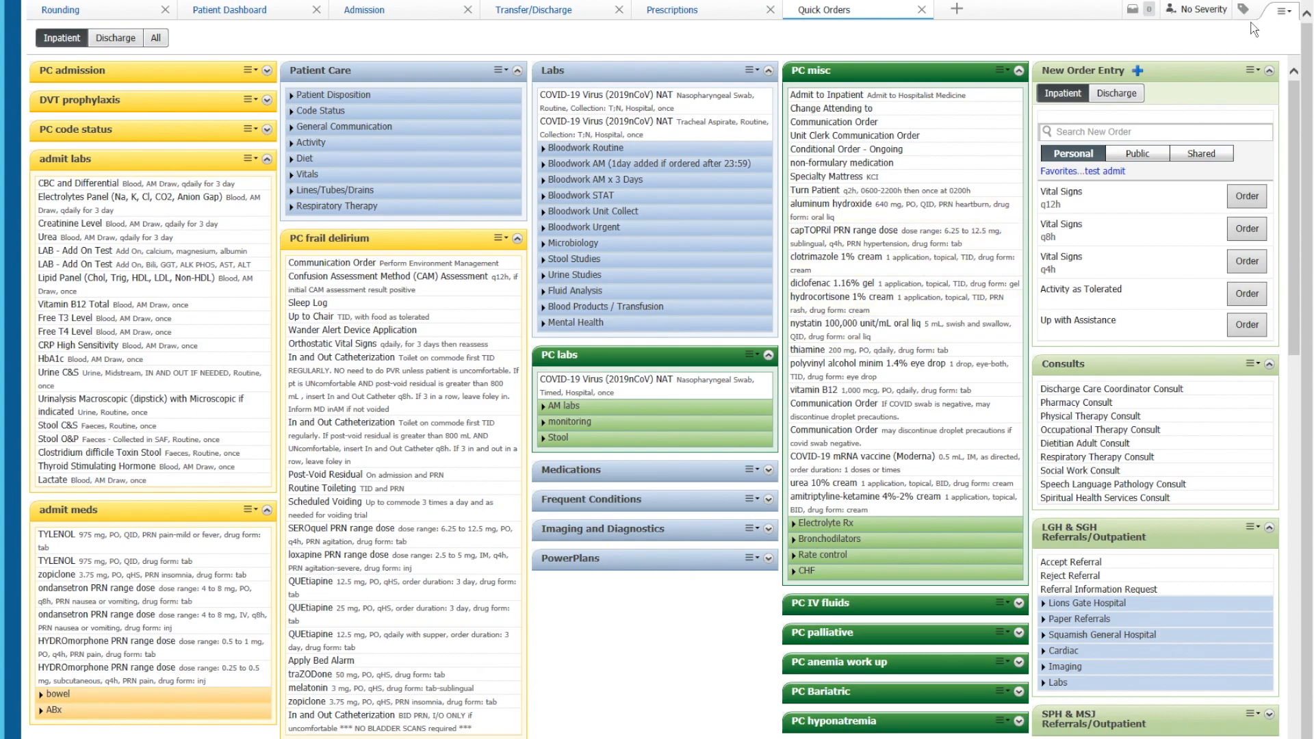
Step: Add test admit to Quick Orders through the page menu's Add Folder option
{"action": "left_click", "coordinate": [1289, 9]}
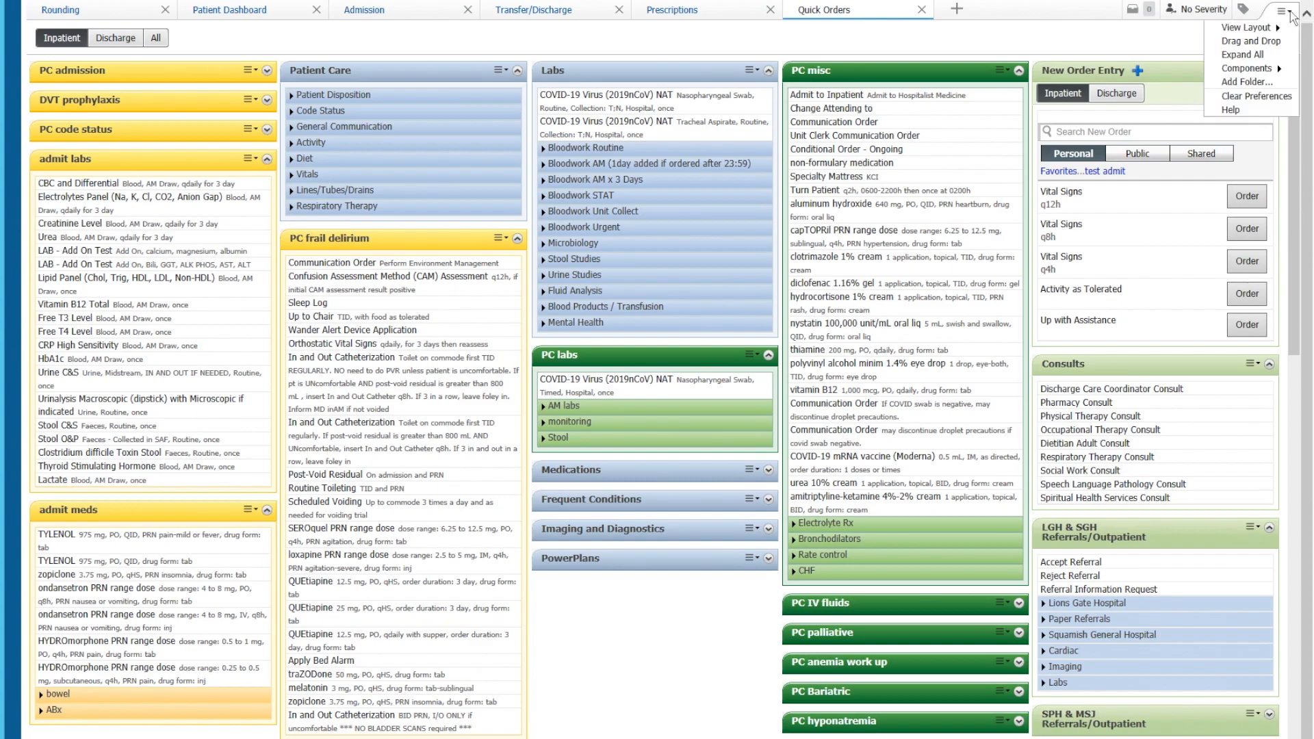
{"action": "mouse_move", "coordinate": [1248, 81]}
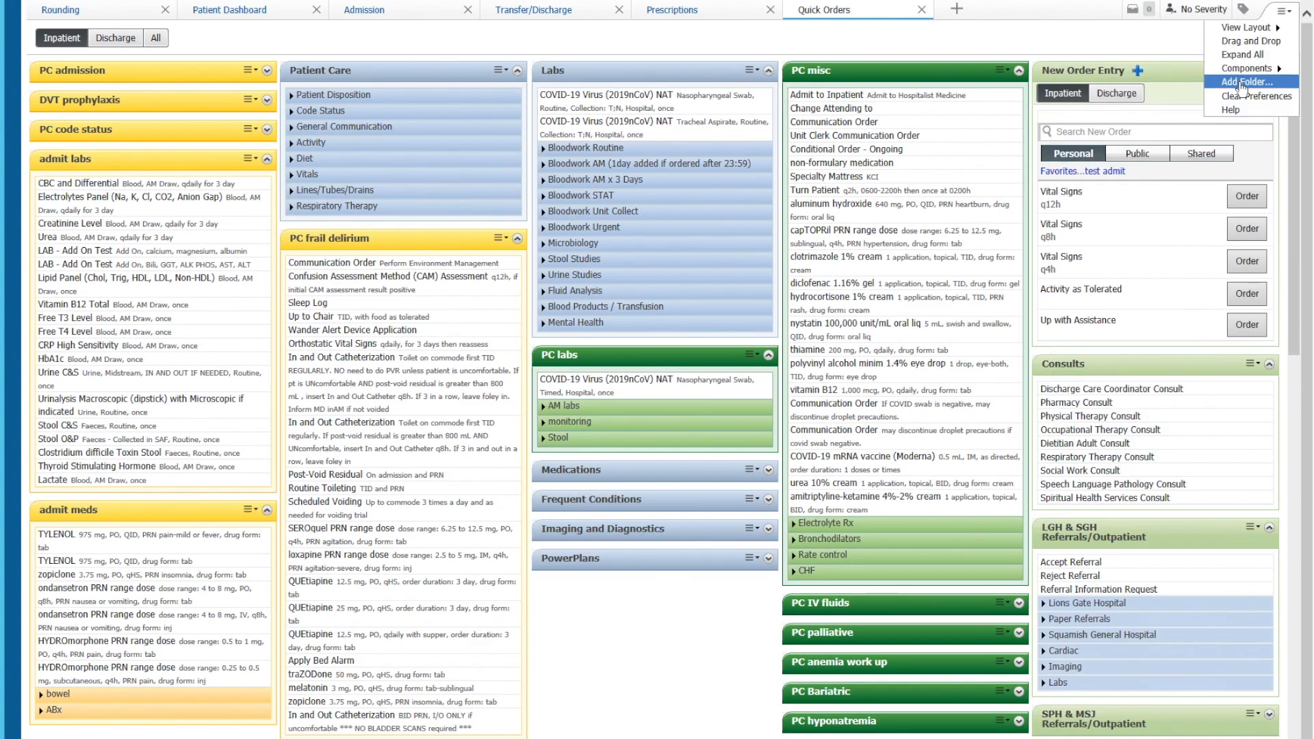
{"action": "left_click", "coordinate": [1243, 83]}
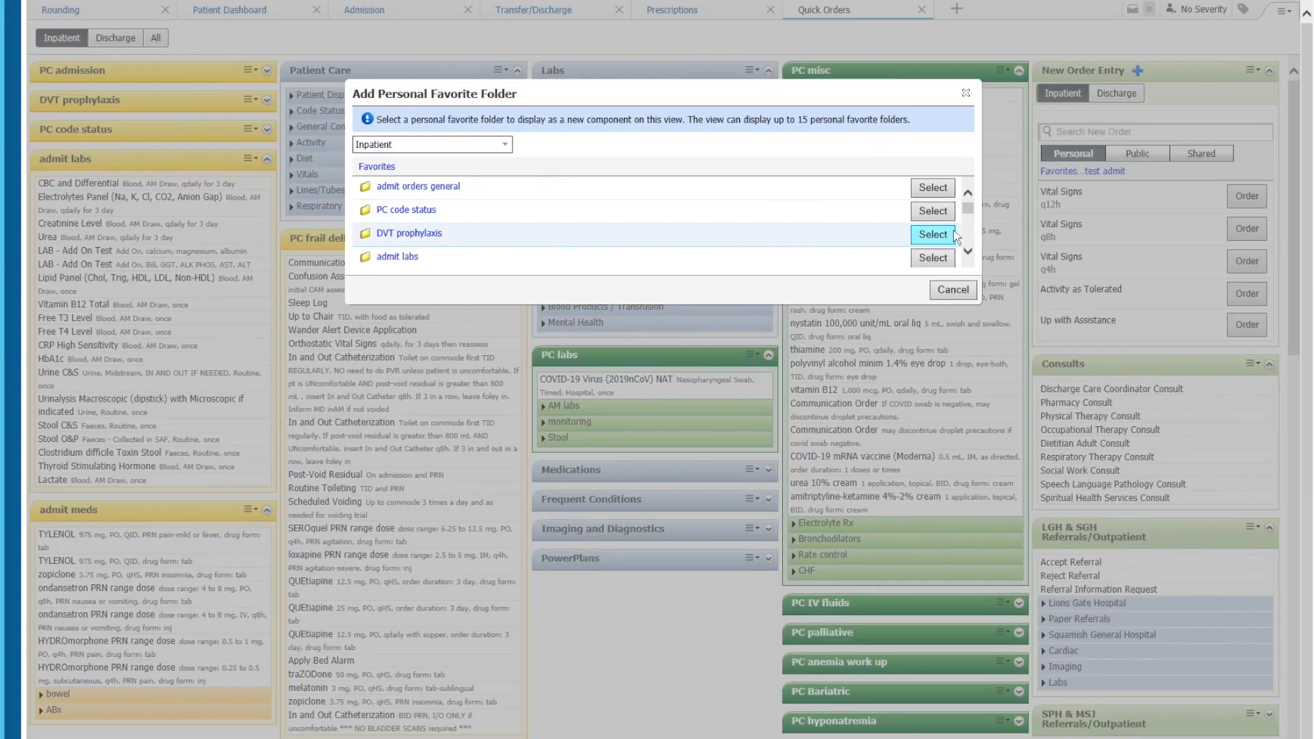
{"action": "scroll", "scroll_direction": "down", "scroll_amount": 3}
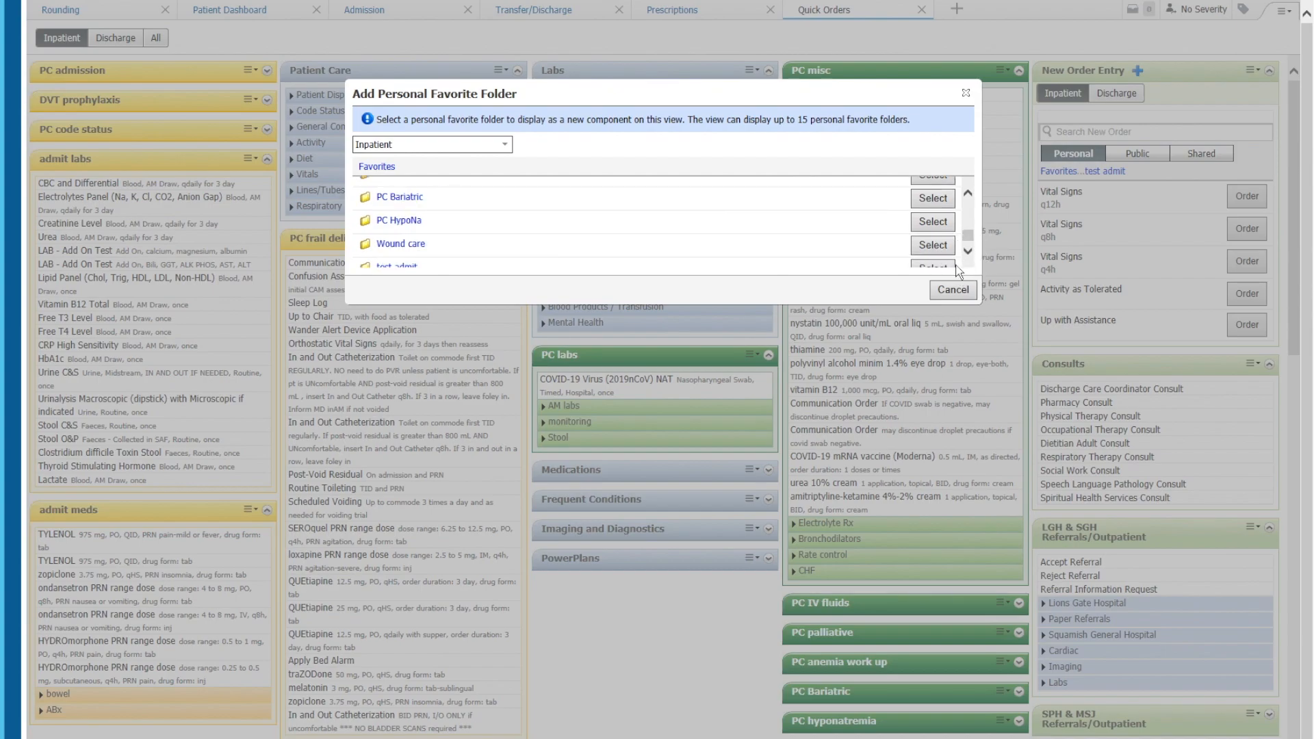
{"action": "left_click", "coordinate": [952, 289]}
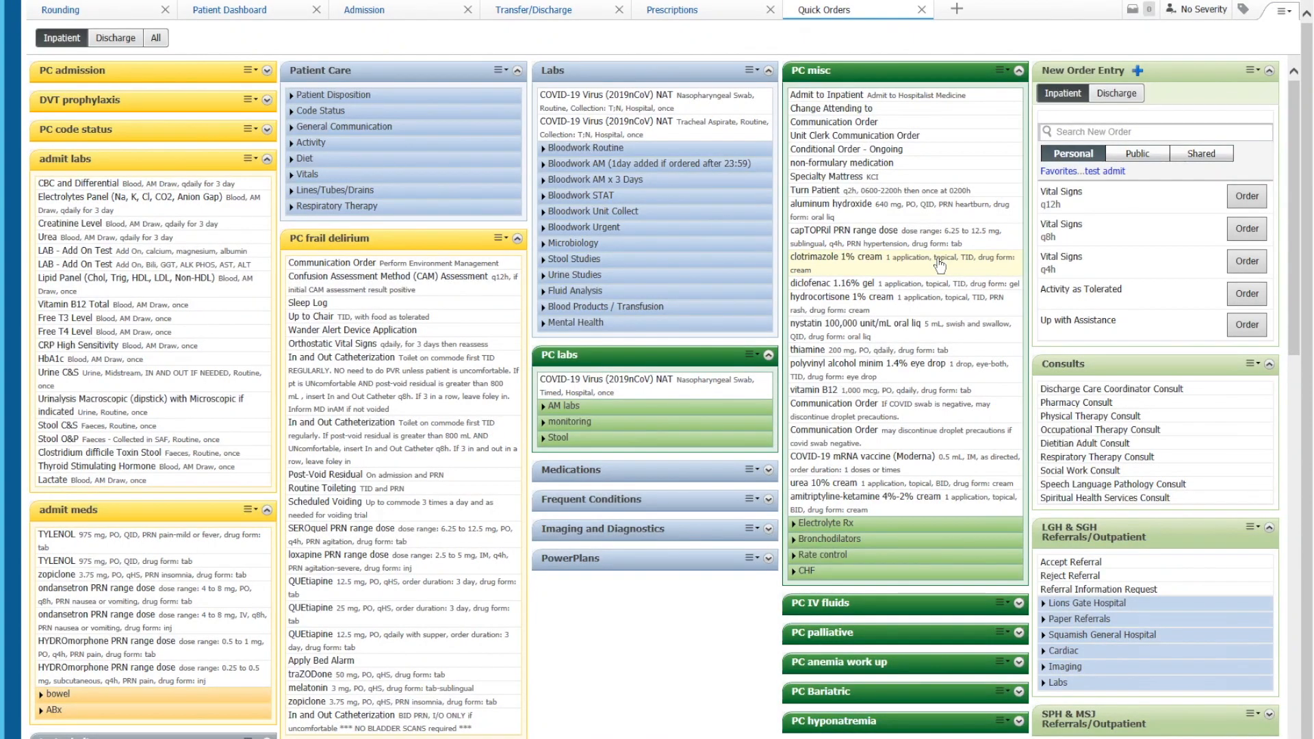
{"action": "left_click", "coordinate": [905, 262]}
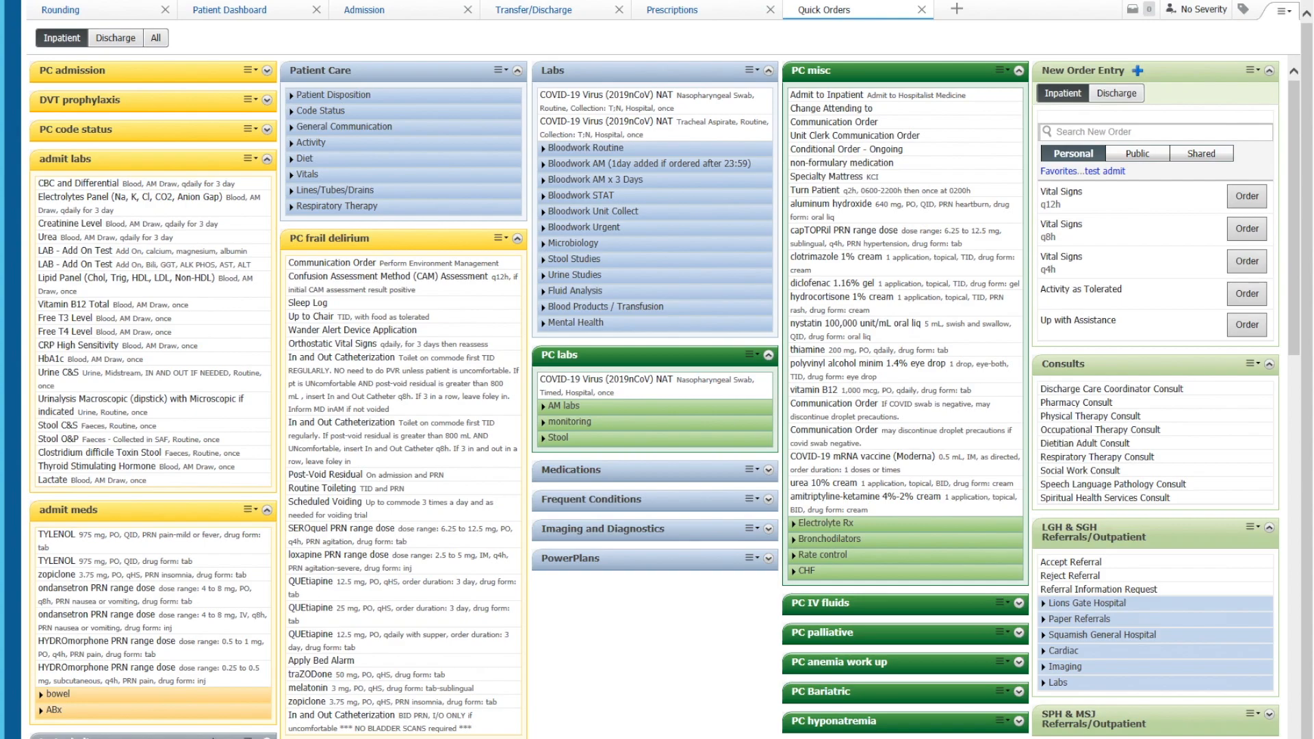
{"action": "scroll", "scroll_direction": "down", "scroll_amount": 3}
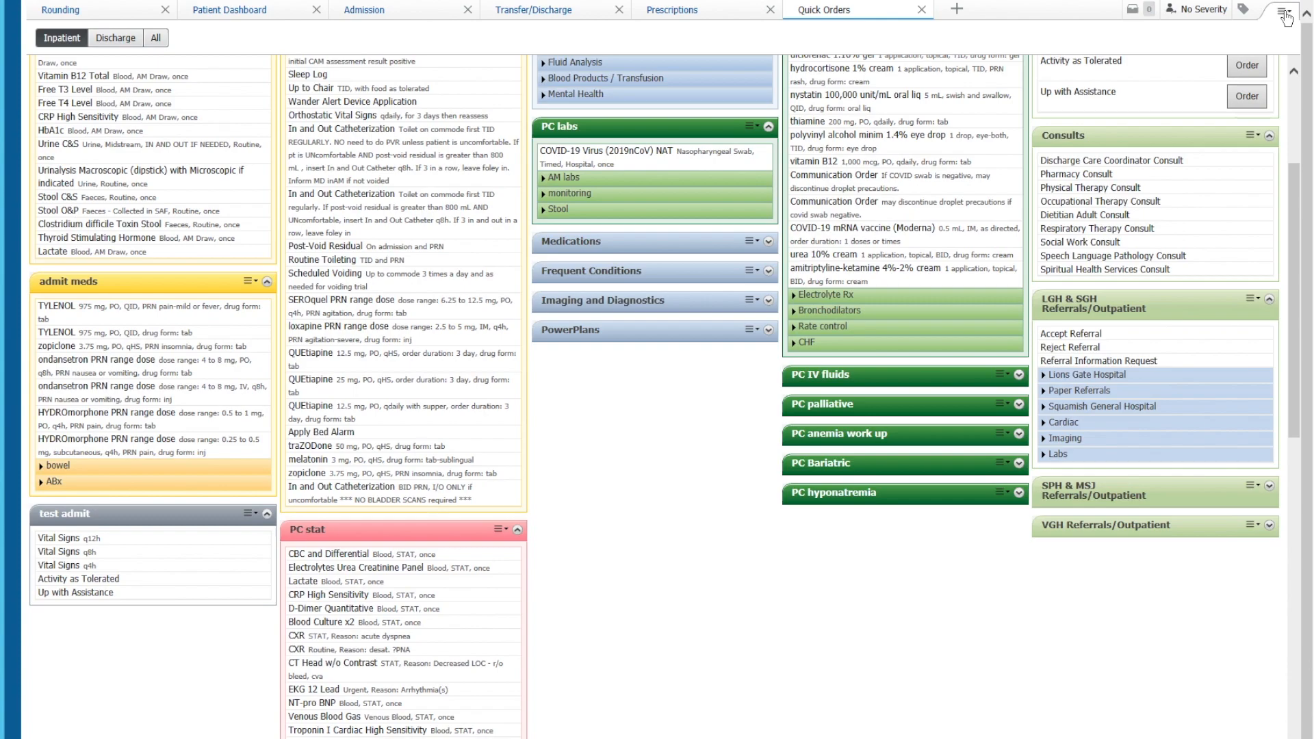
Step: Drag test admit from the left column to beneath PowerPlans in the middle column
{"action": "left_click", "coordinate": [1284, 15]}
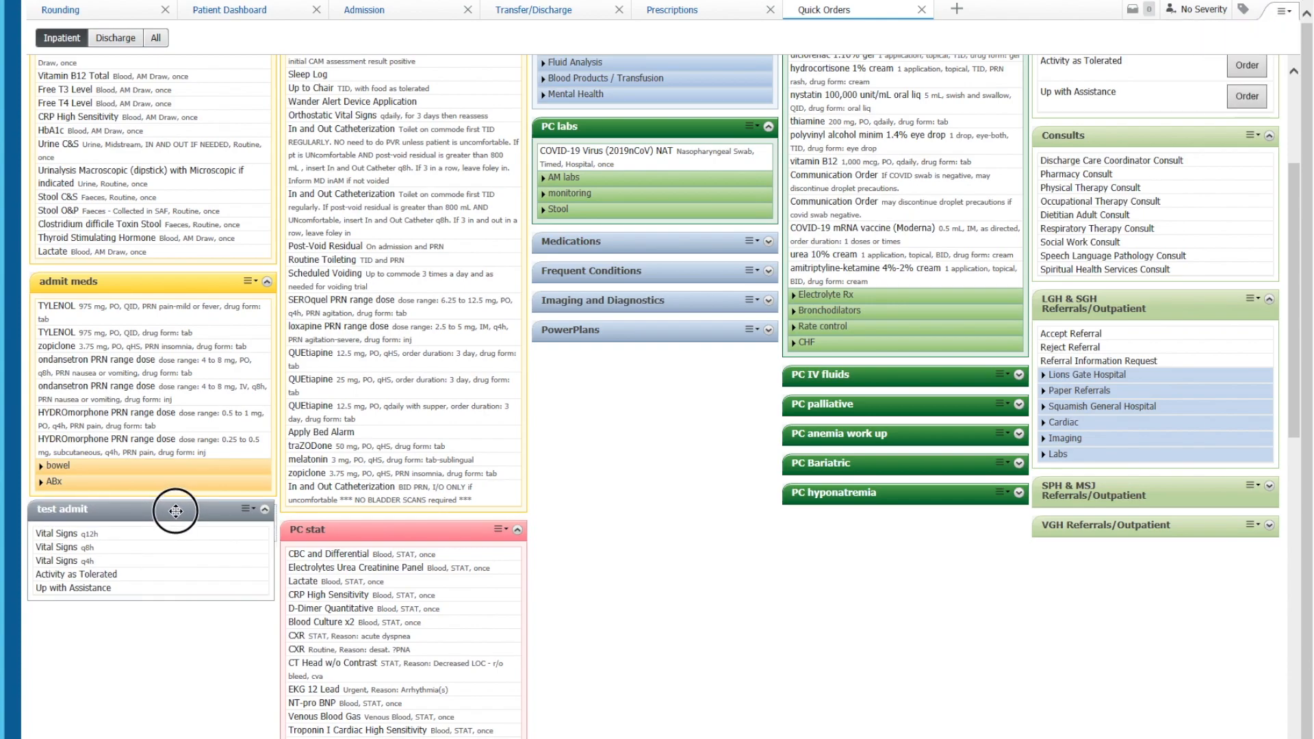
{"action": "left_click_drag", "start_coordinate": [176, 510], "coordinate": [686, 369]}
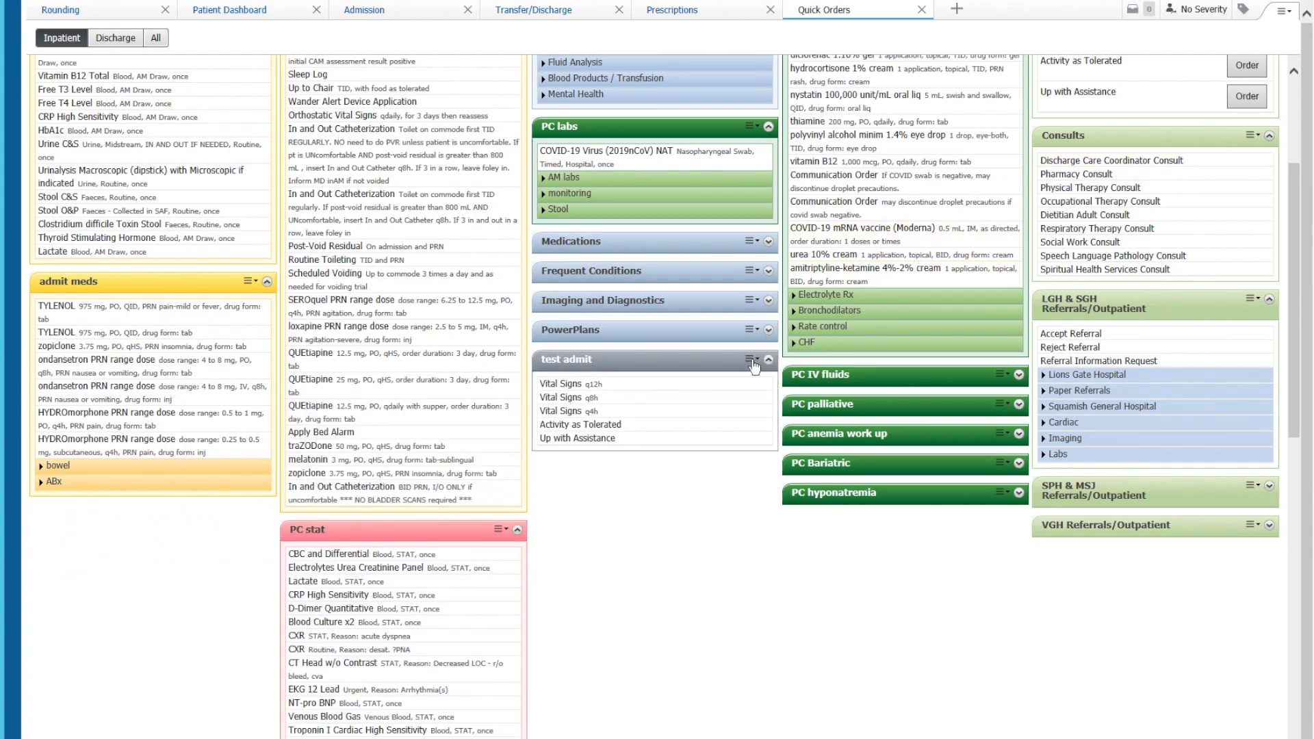
Step: Set a colour theme for test admit, then toggle Default Expanded off and on
{"action": "left_click", "coordinate": [764, 358]}
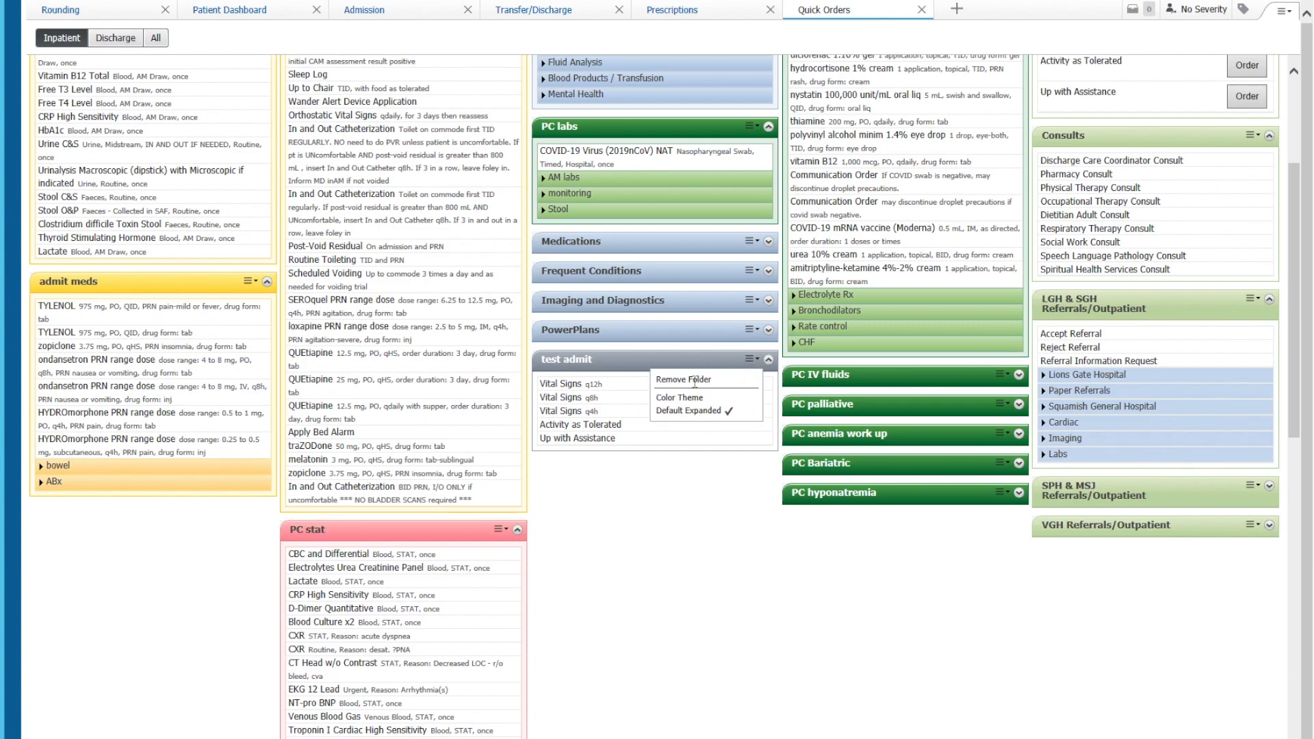
{"action": "left_click", "coordinate": [680, 397]}
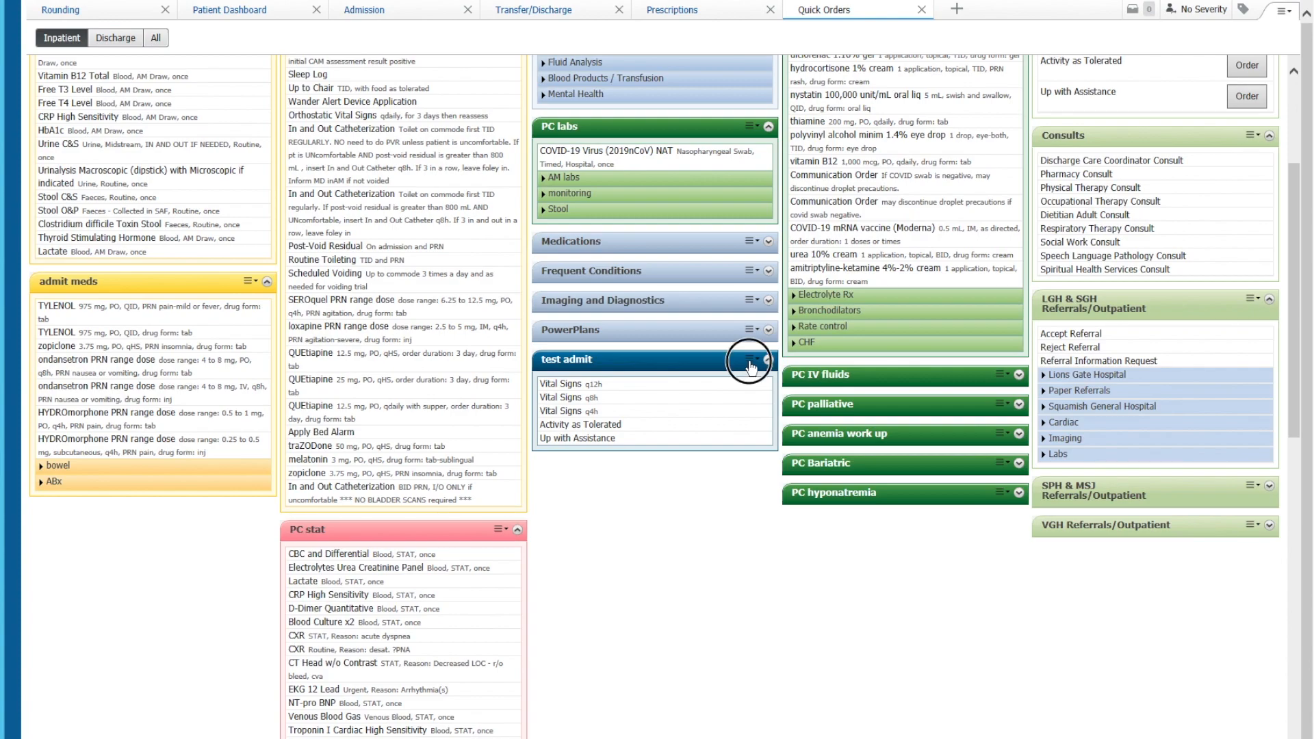
{"action": "left_click", "coordinate": [752, 359]}
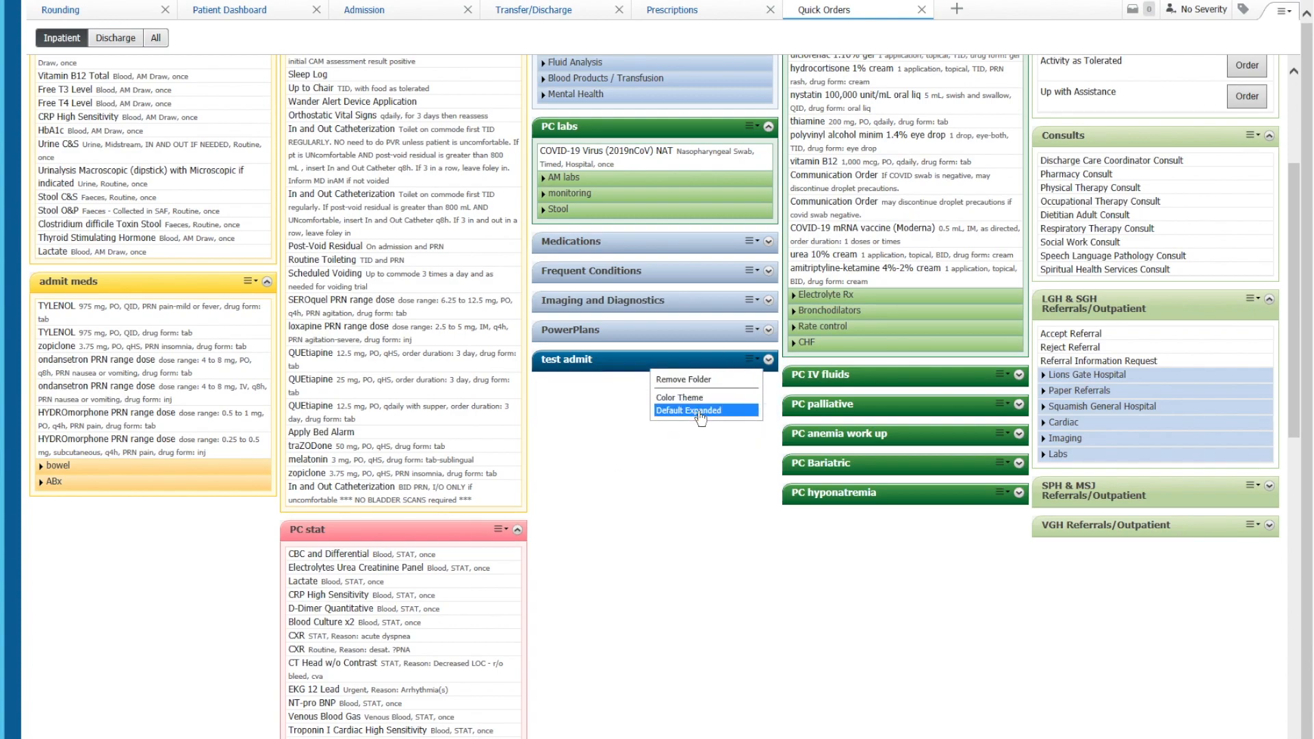
{"action": "left_click", "coordinate": [688, 411]}
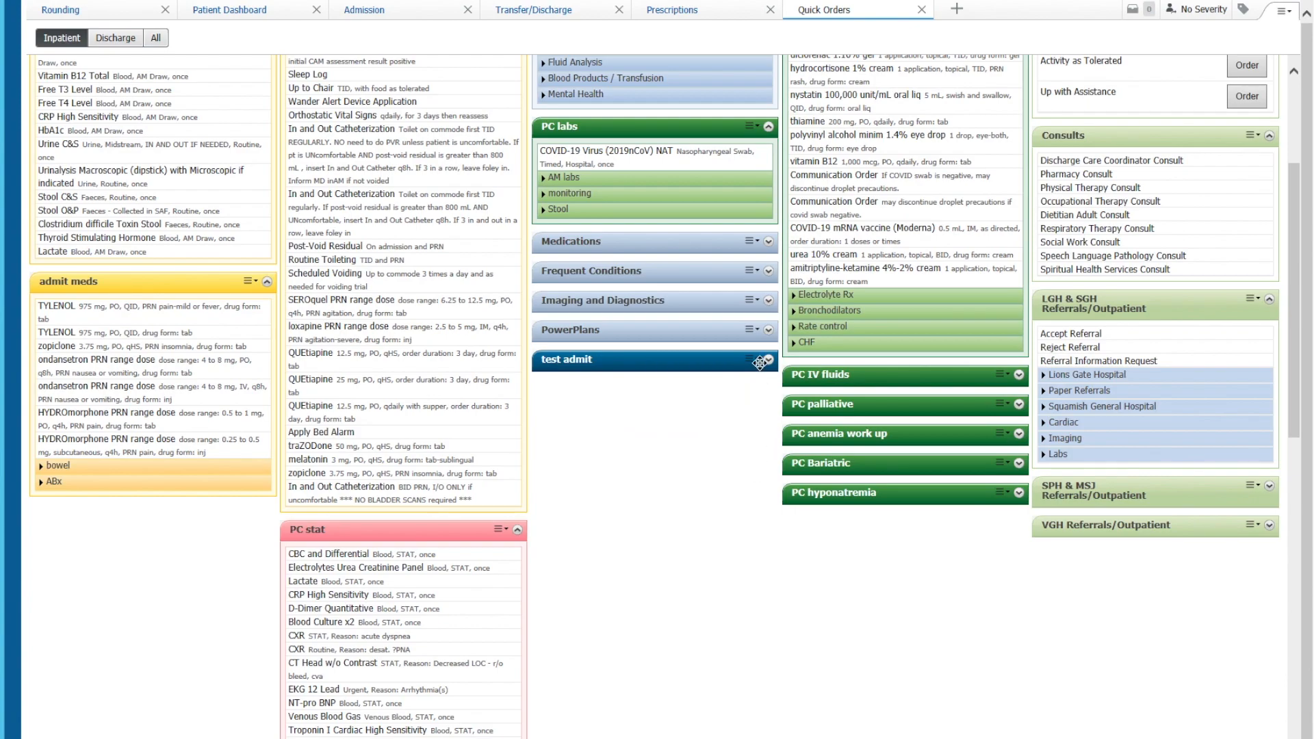
{"action": "left_click", "coordinate": [761, 361]}
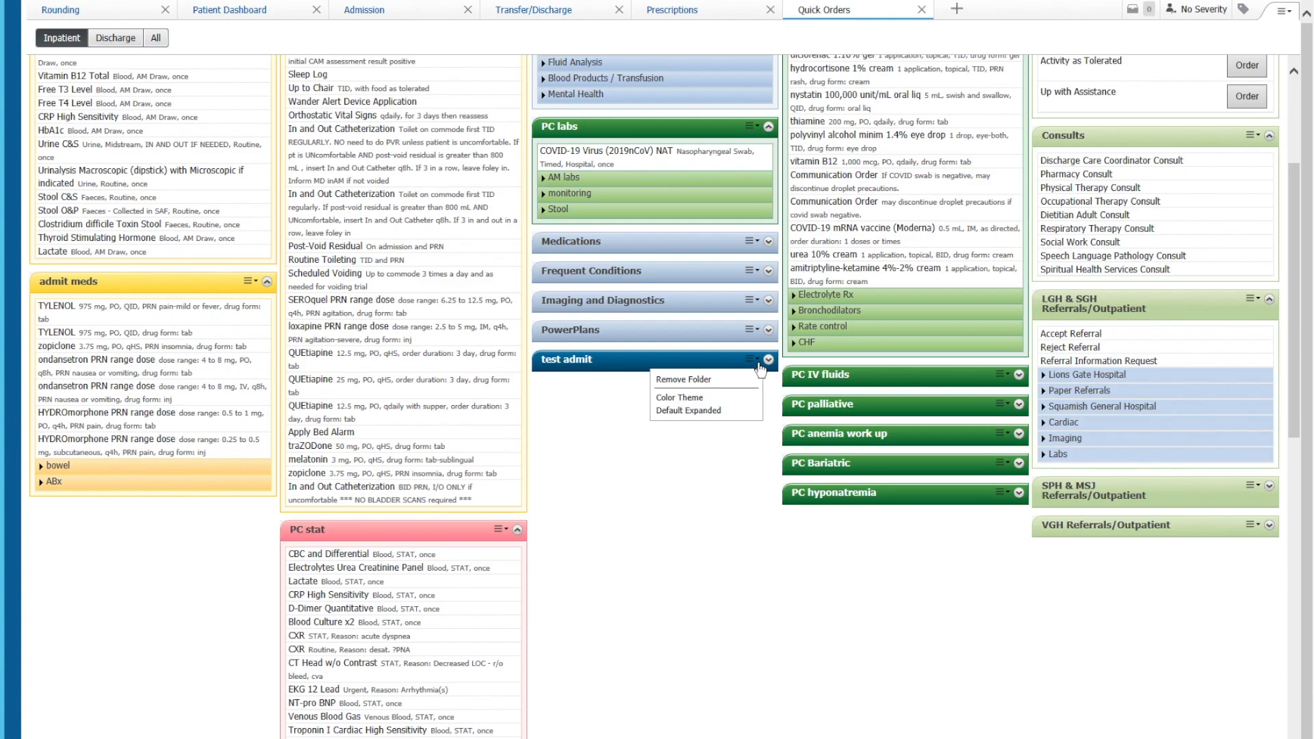
{"action": "mouse_move", "coordinate": [688, 410]}
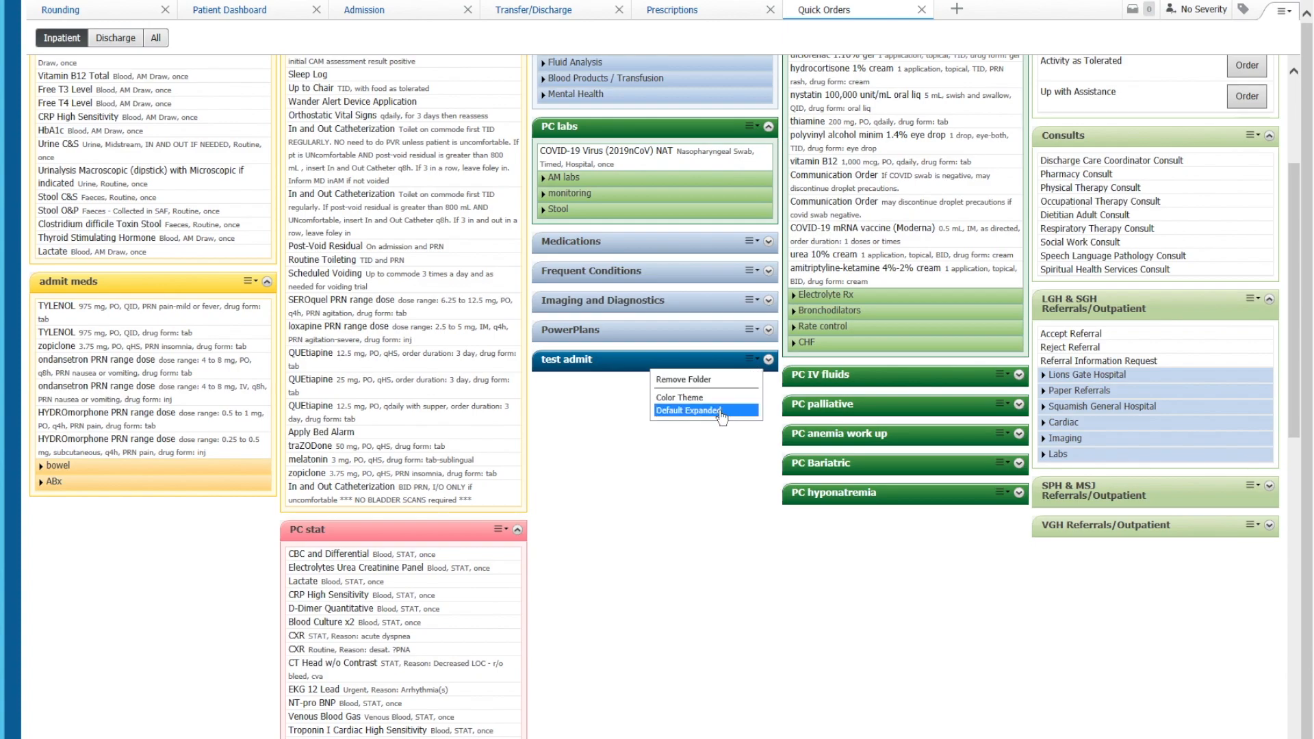
{"action": "left_click", "coordinate": [687, 410]}
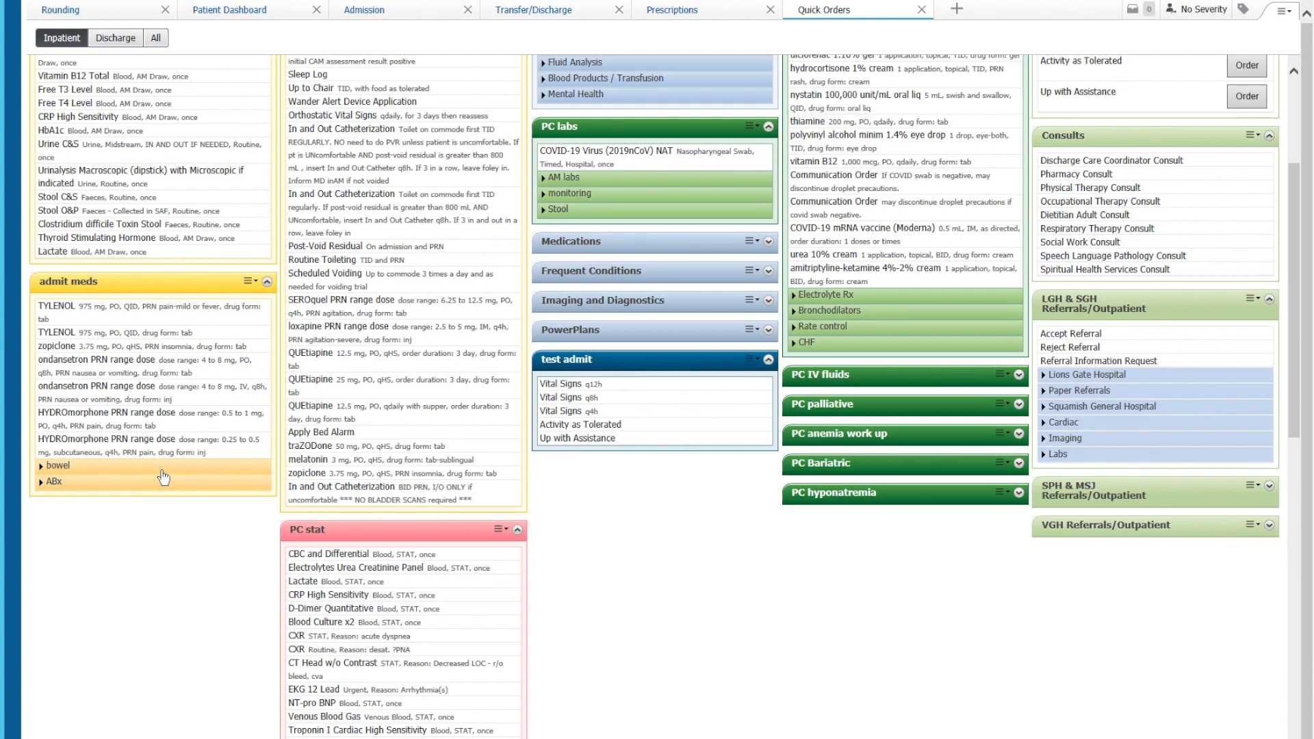
{"action": "mouse_move", "coordinate": [169, 302]}
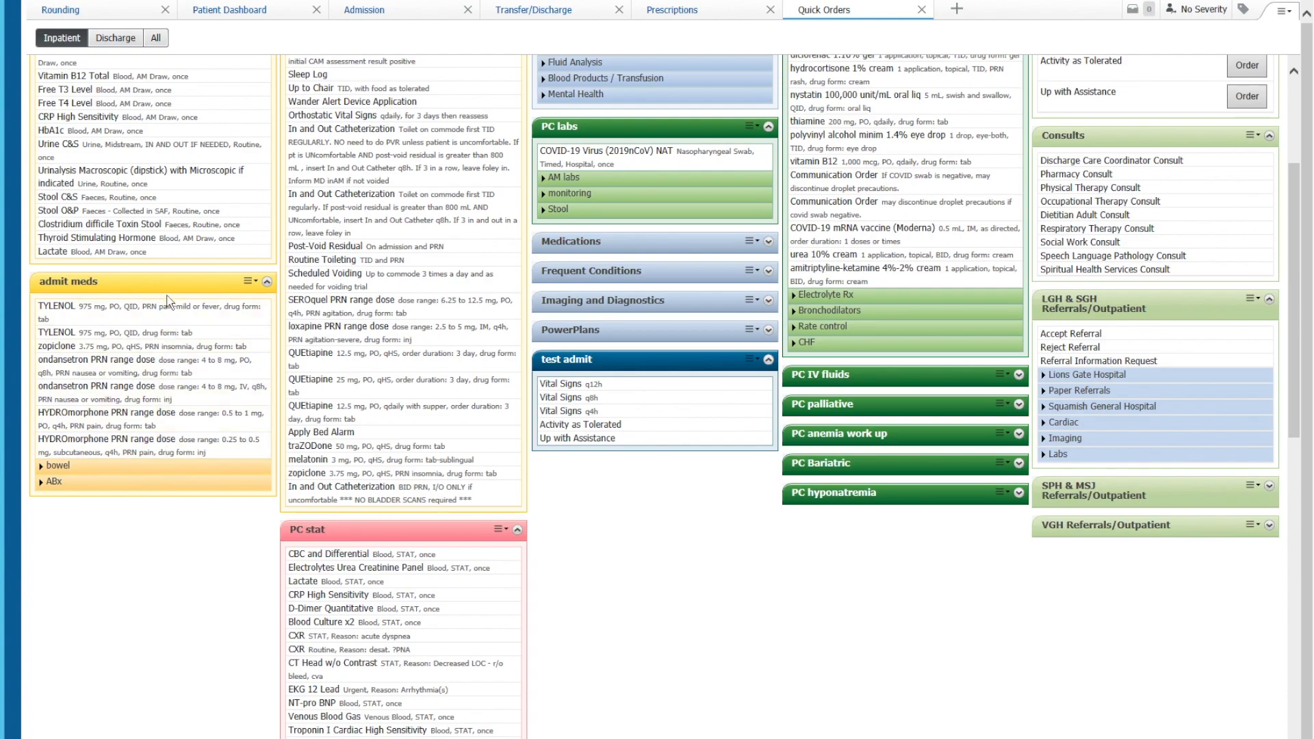
{"action": "mouse_move", "coordinate": [165, 287]}
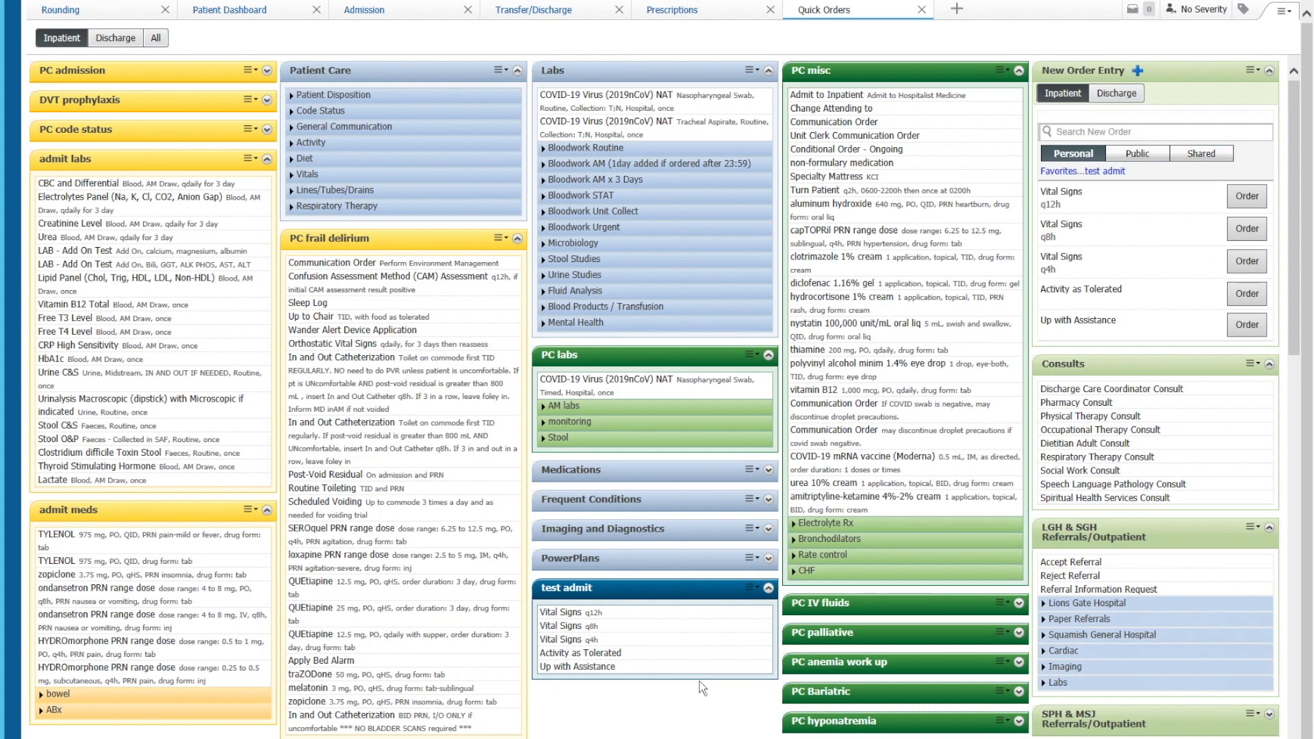
{"action": "mouse_move", "coordinate": [663, 679]}
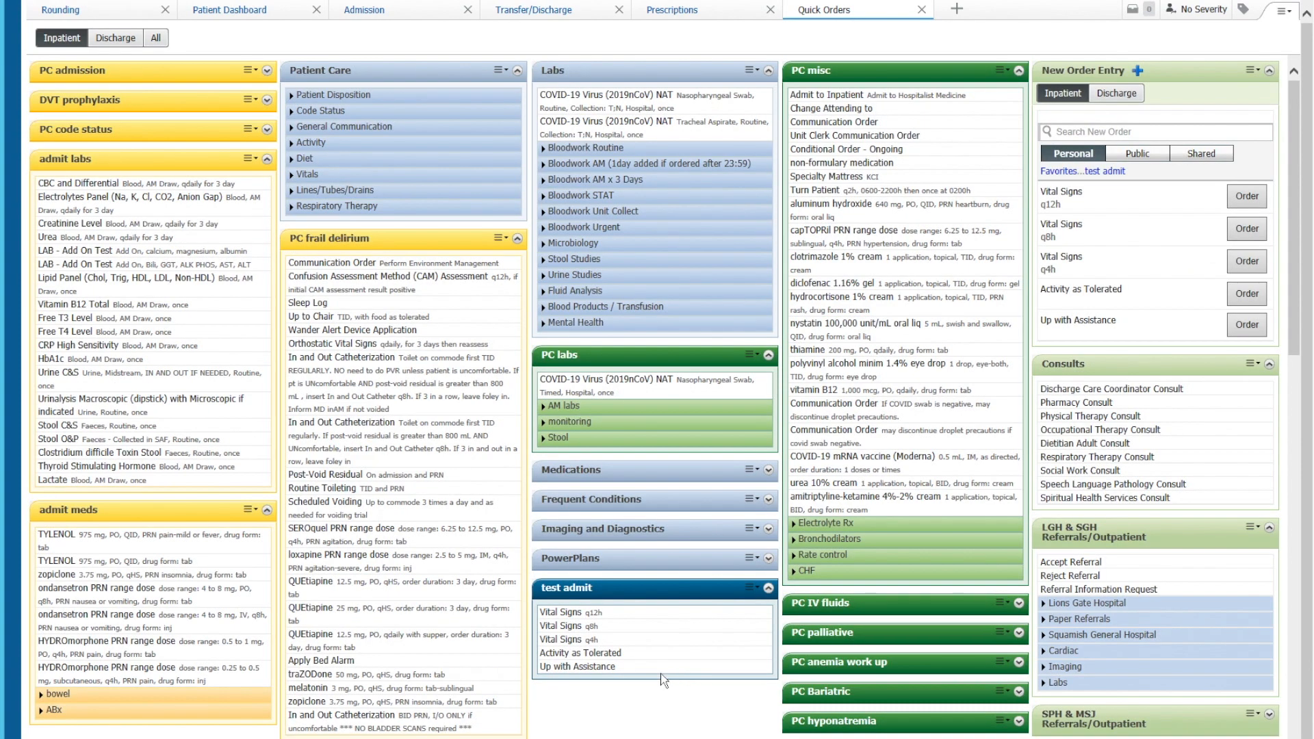
Step: Open the Add Order window from the New Order Entry plus button
{"action": "left_click", "coordinate": [570, 612]}
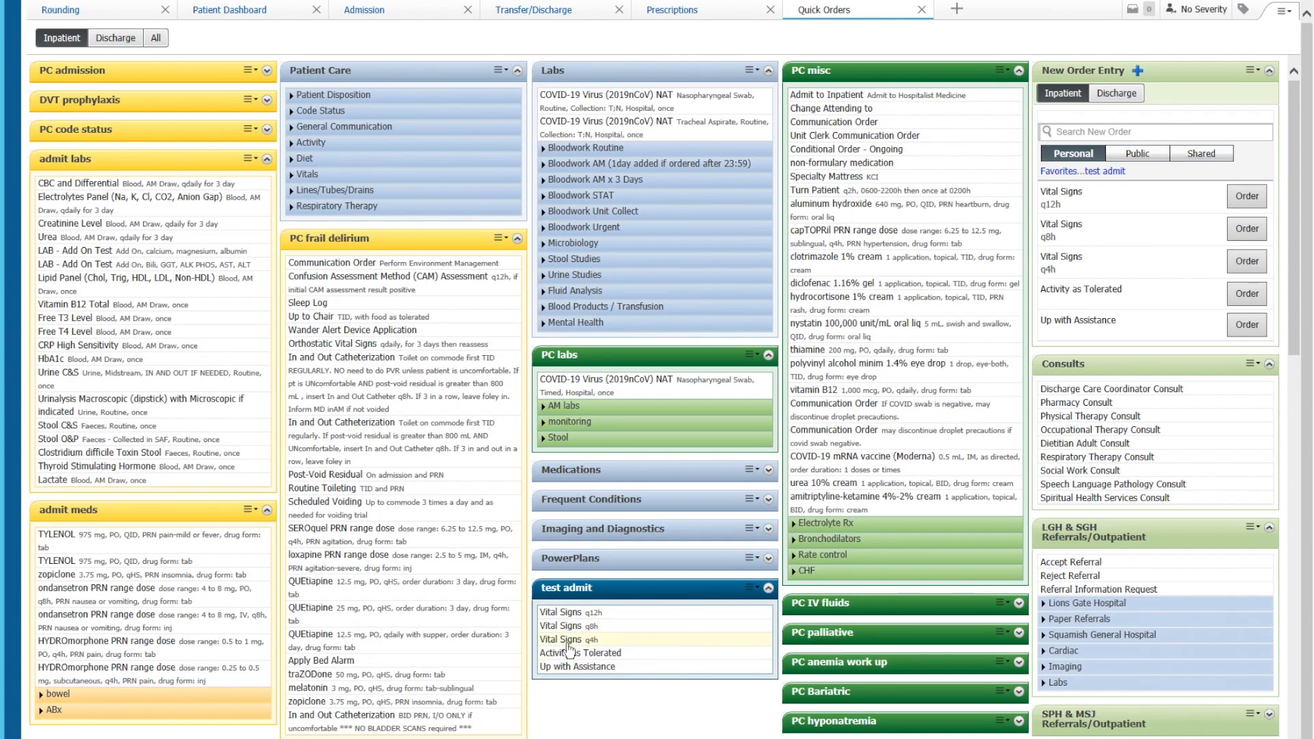
{"action": "mouse_move", "coordinate": [570, 639]}
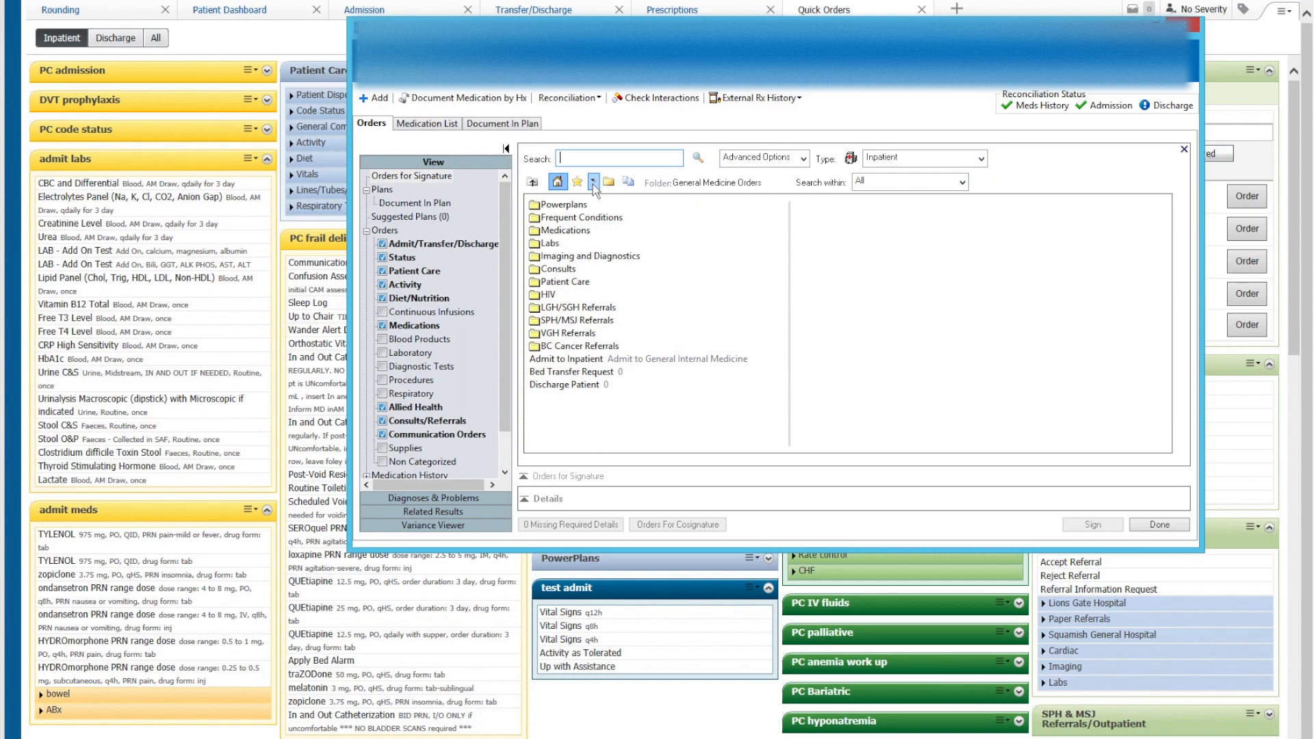
Step: Choose Organize Favorites from the Favorites star dropdown
{"action": "left_click", "coordinate": [593, 180]}
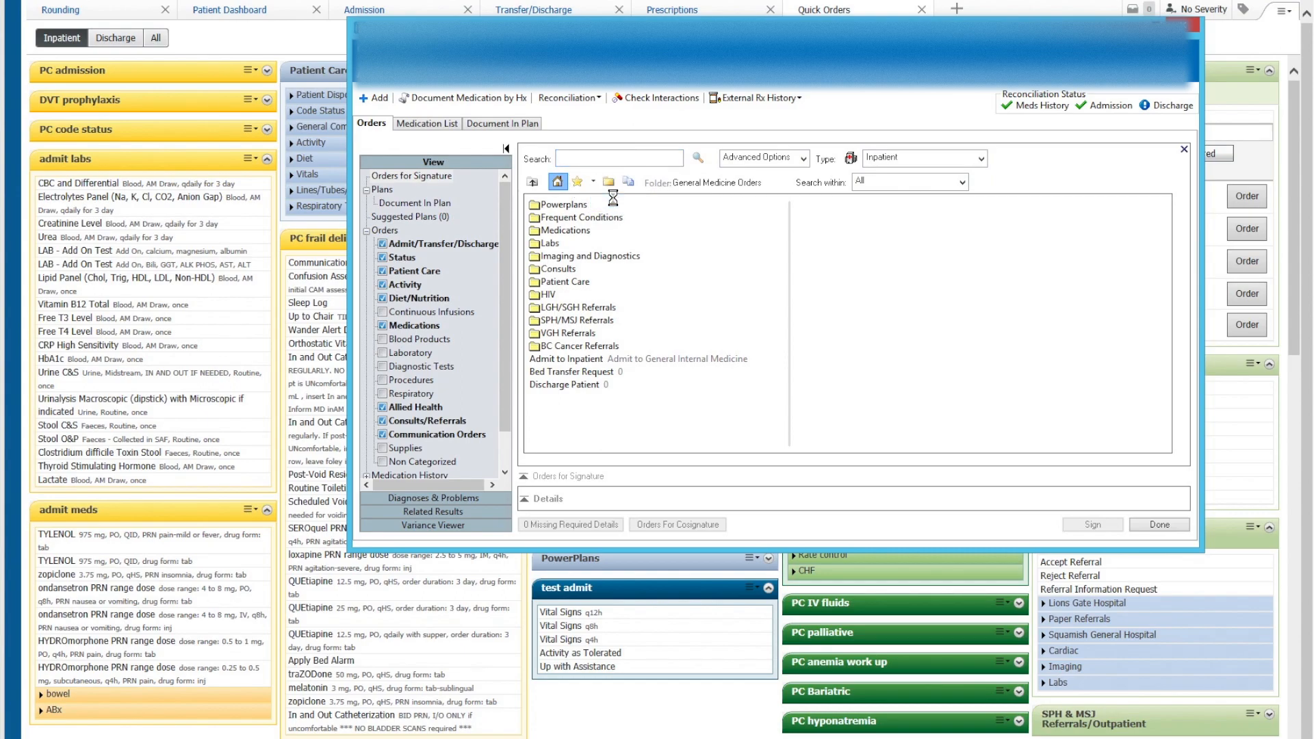
{"action": "left_click", "coordinate": [576, 182]}
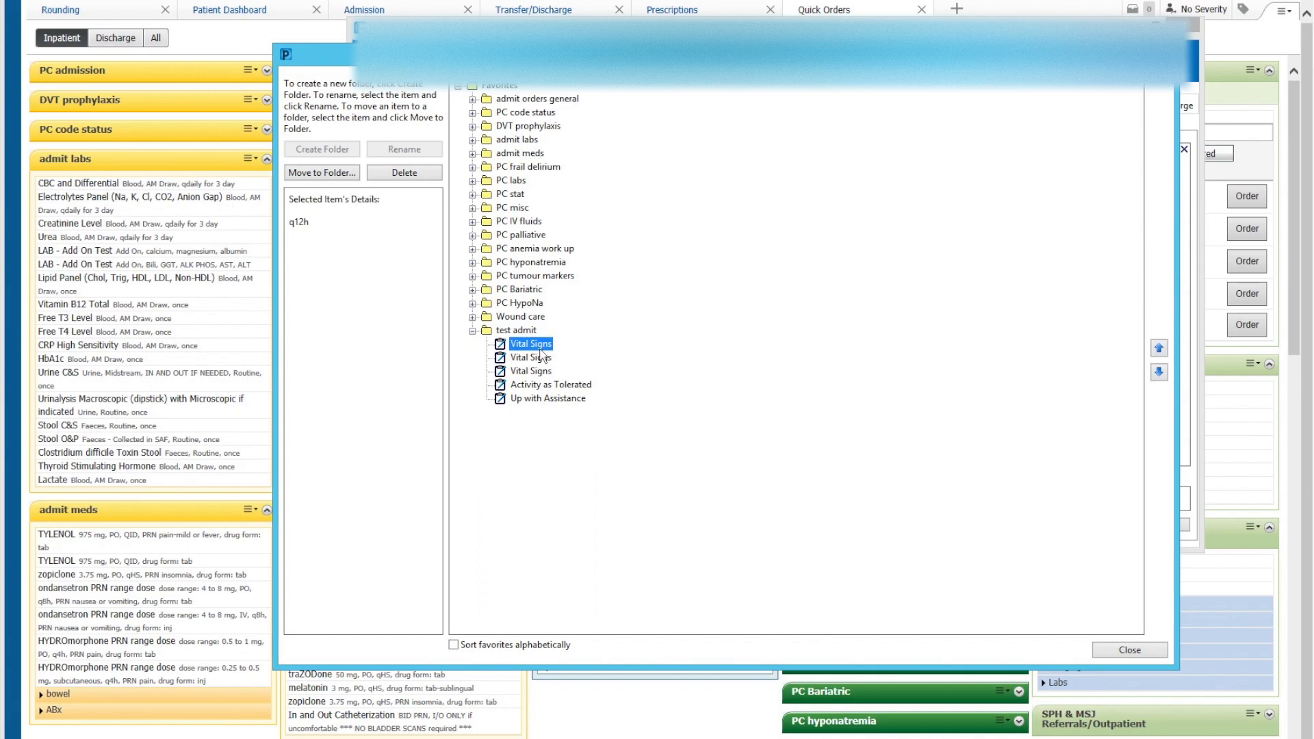
{"action": "mouse_move", "coordinate": [310, 241]}
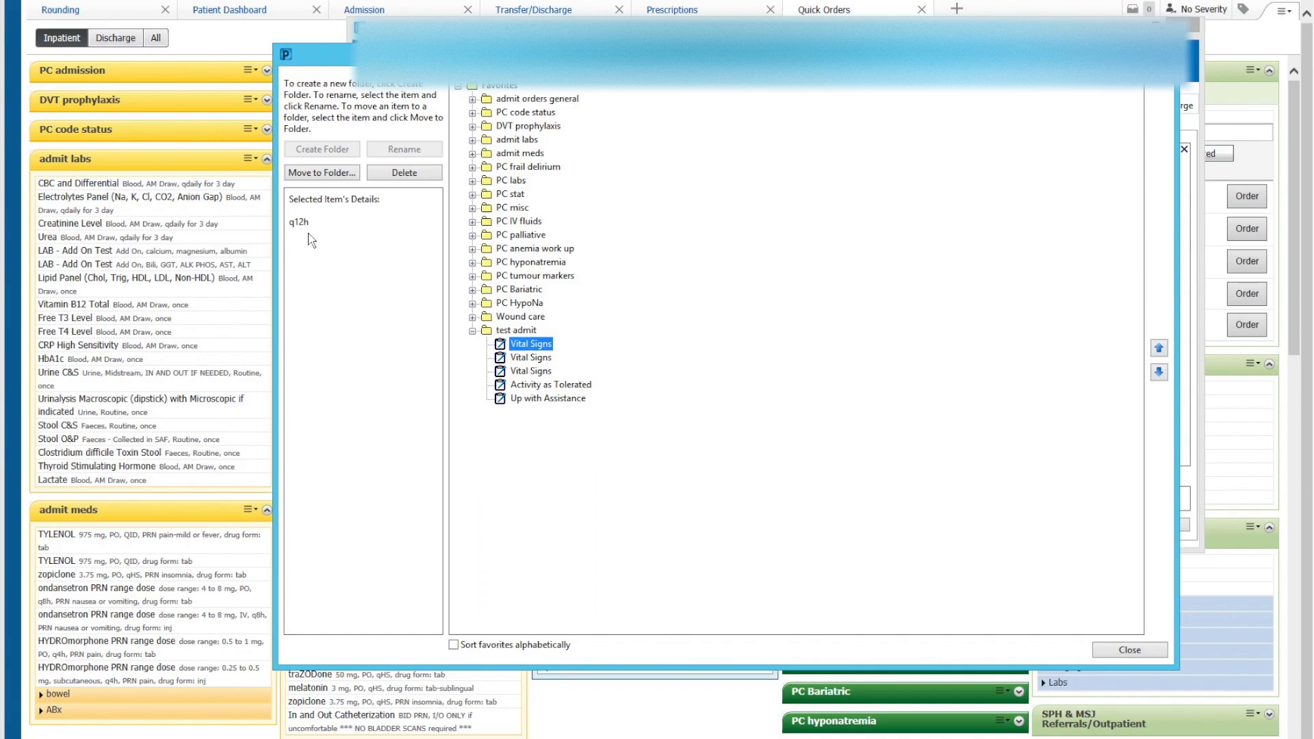
{"action": "mouse_move", "coordinate": [306, 236]}
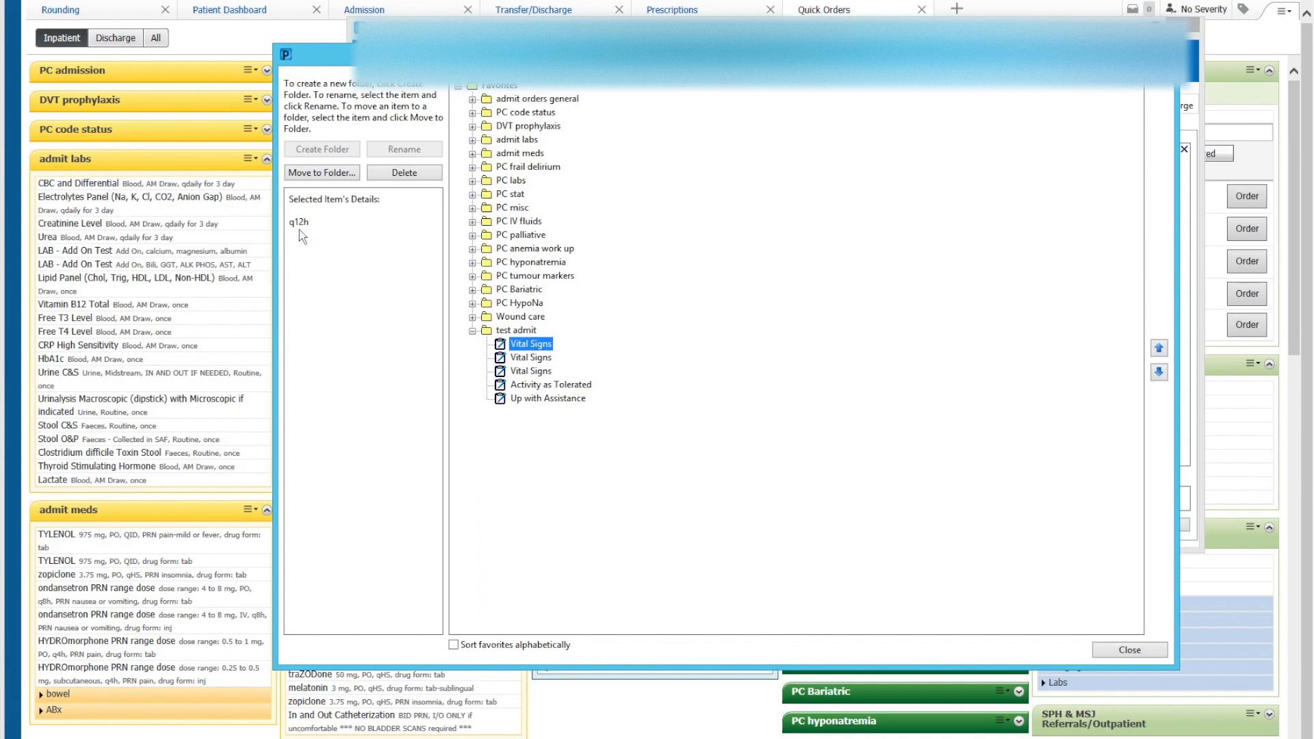
Step: Move the Vital Signs orders into q4h, q8h, q12h order and close the organizer
{"action": "left_click", "coordinate": [530, 357]}
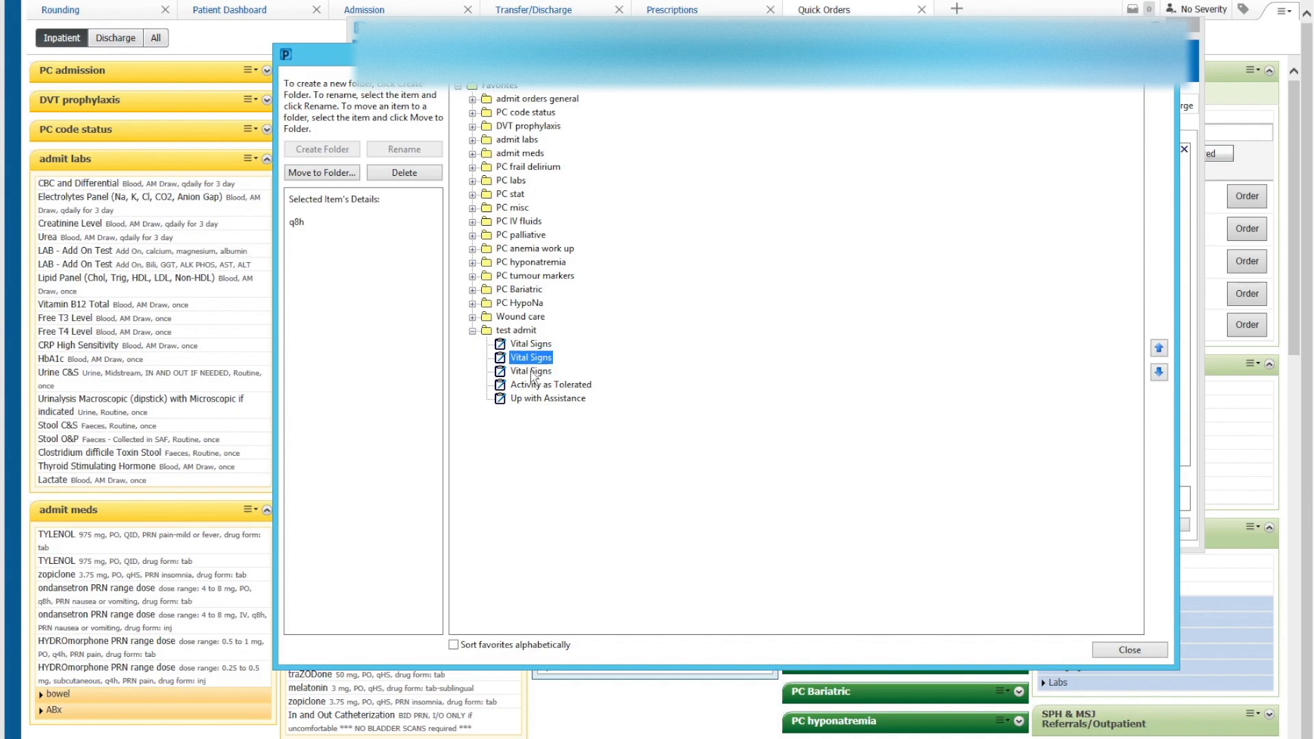
{"action": "left_click", "coordinate": [530, 371]}
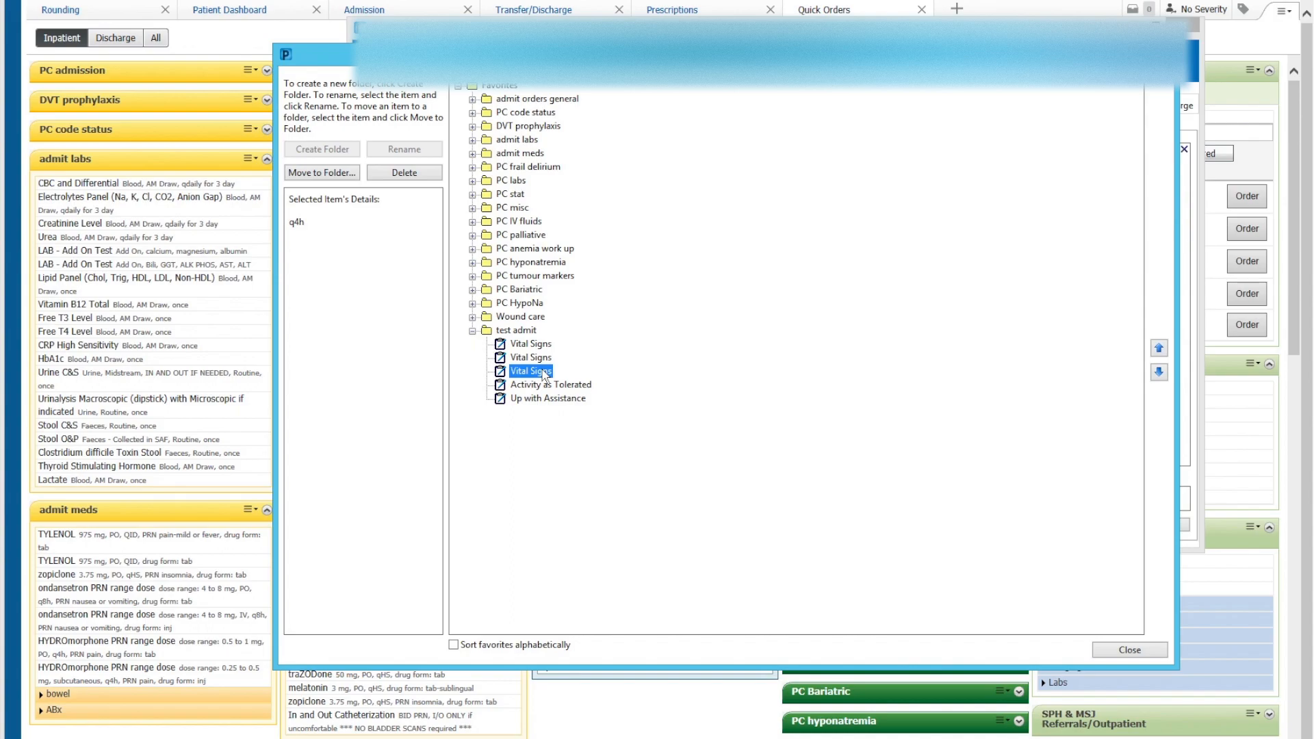
{"action": "mouse_move", "coordinate": [563, 377]}
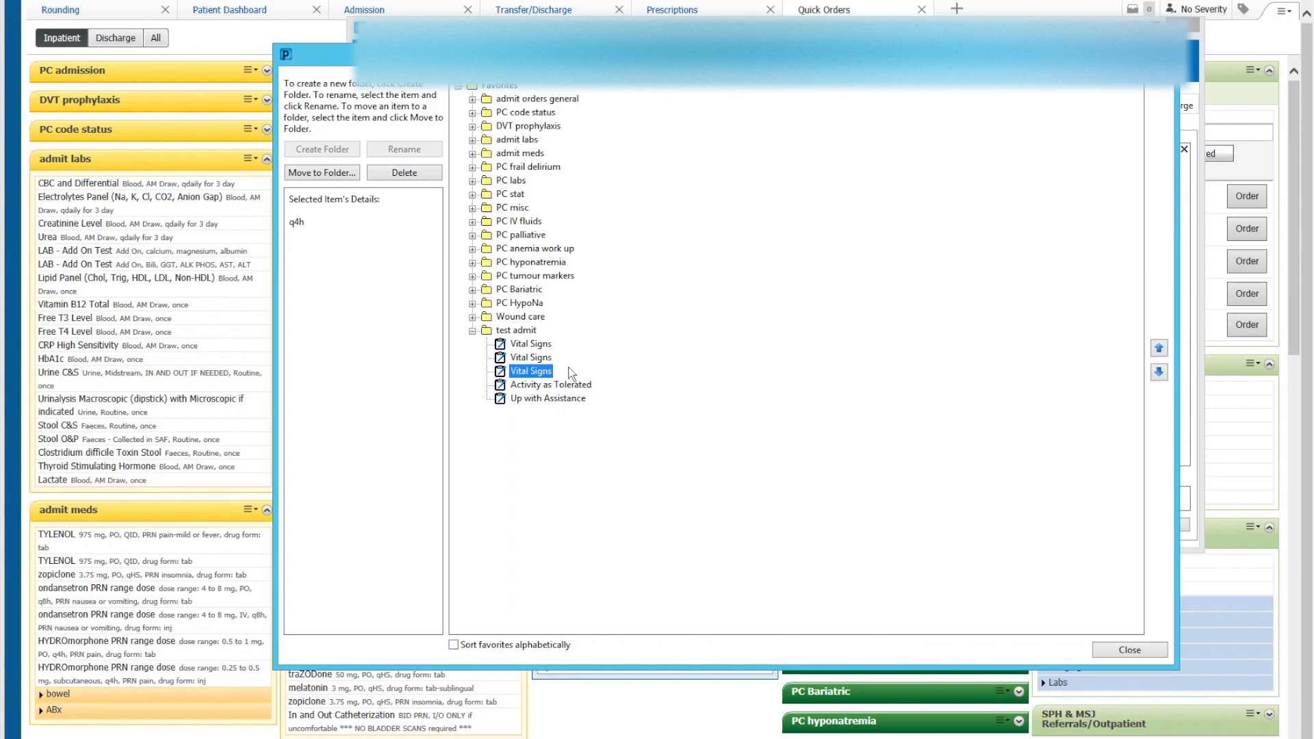
{"action": "left_click", "coordinate": [1159, 348]}
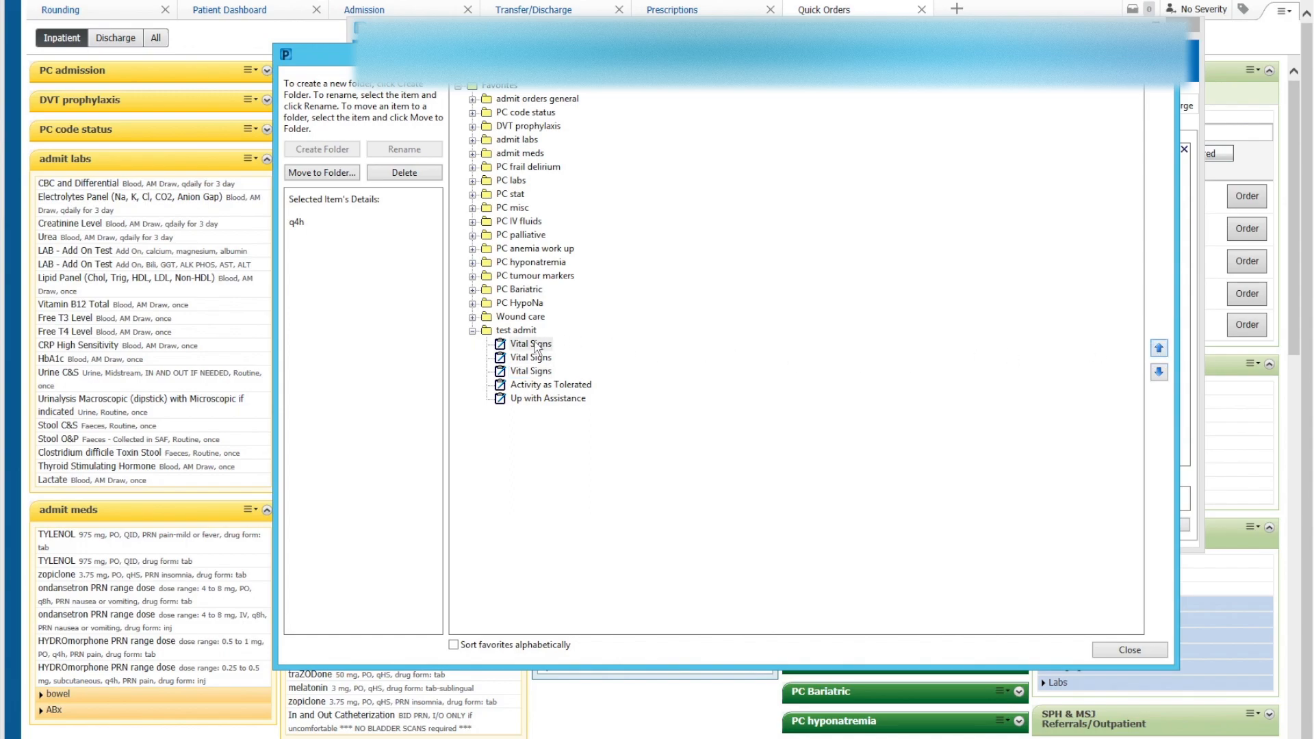
{"action": "left_click", "coordinate": [529, 357]}
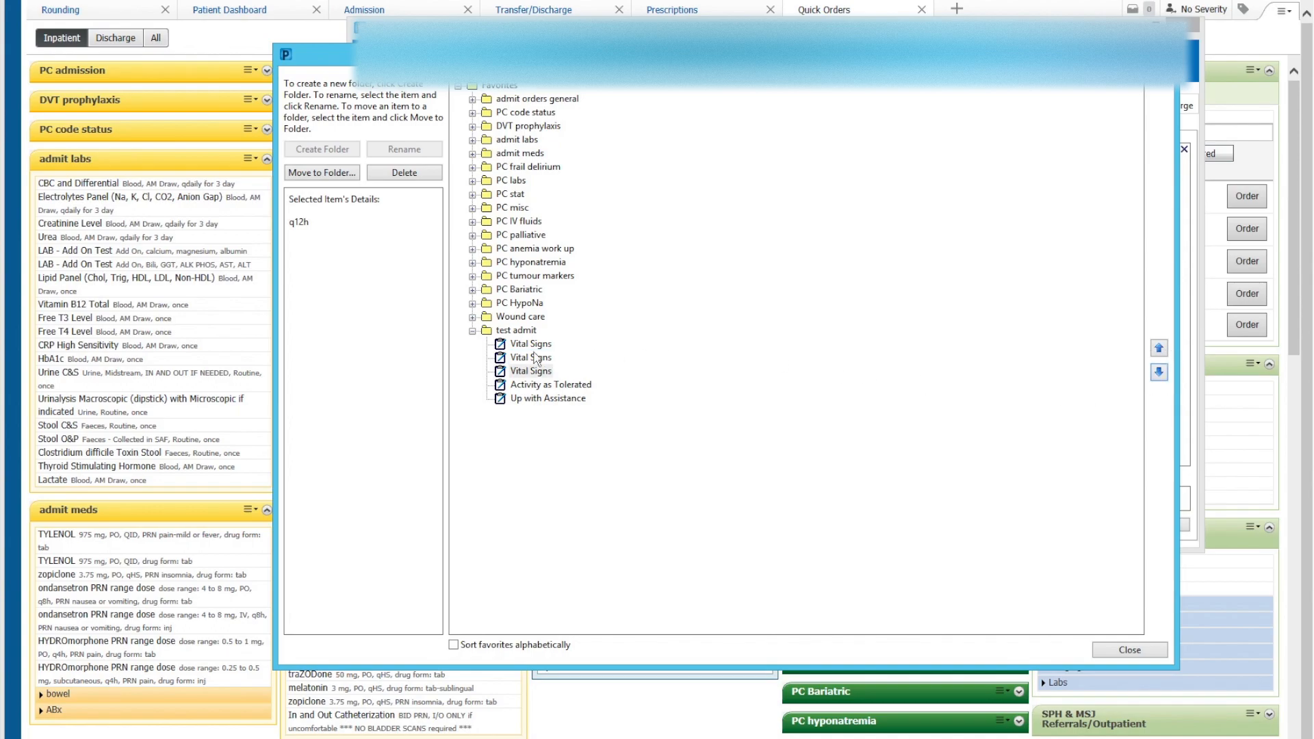
{"action": "left_click", "coordinate": [529, 343]}
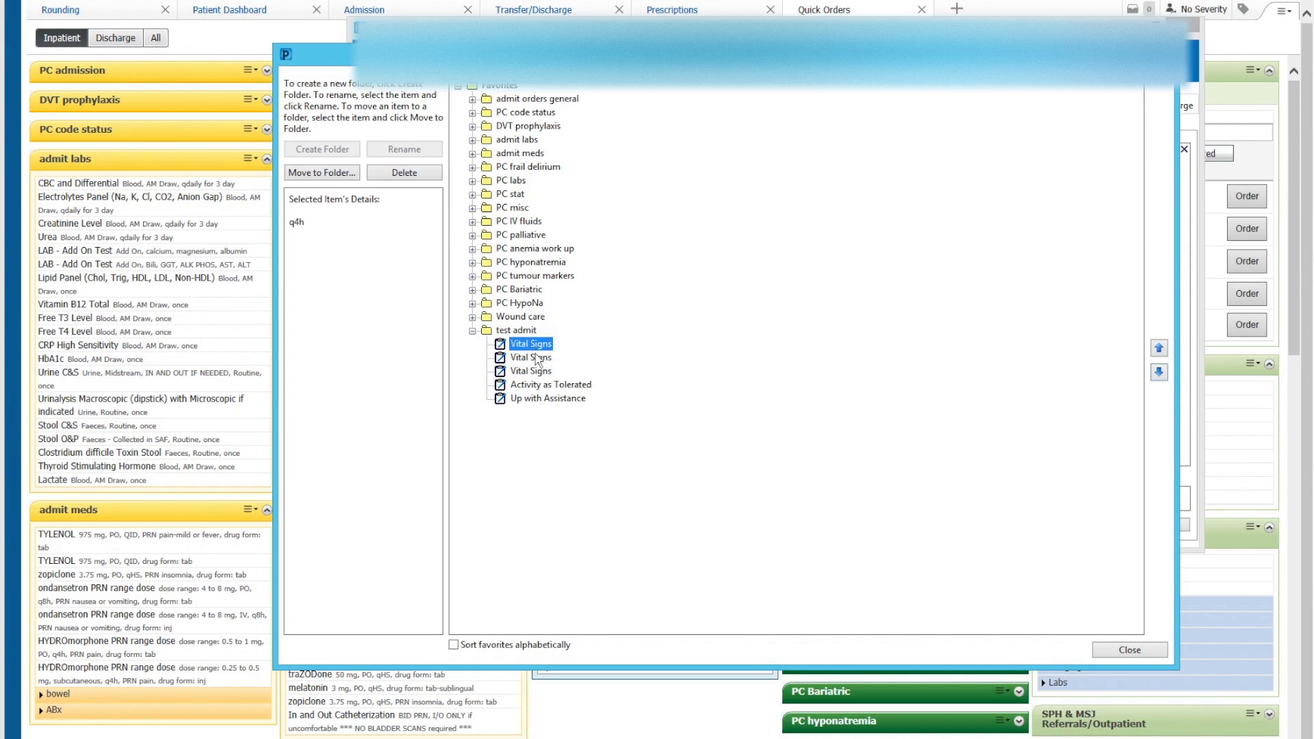
{"action": "left_click", "coordinate": [530, 370]}
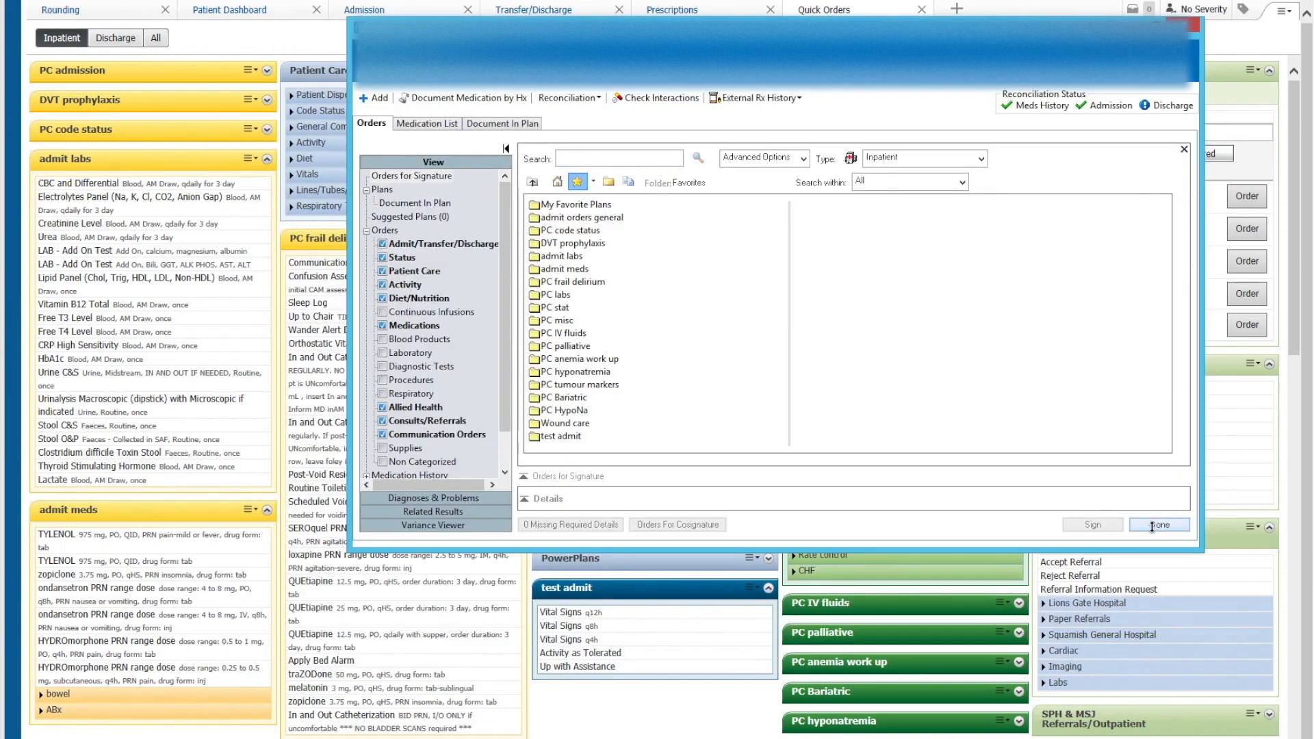
Step: Click Done to close the Add Order window and return to Quick Orders
{"action": "left_click", "coordinate": [1158, 525]}
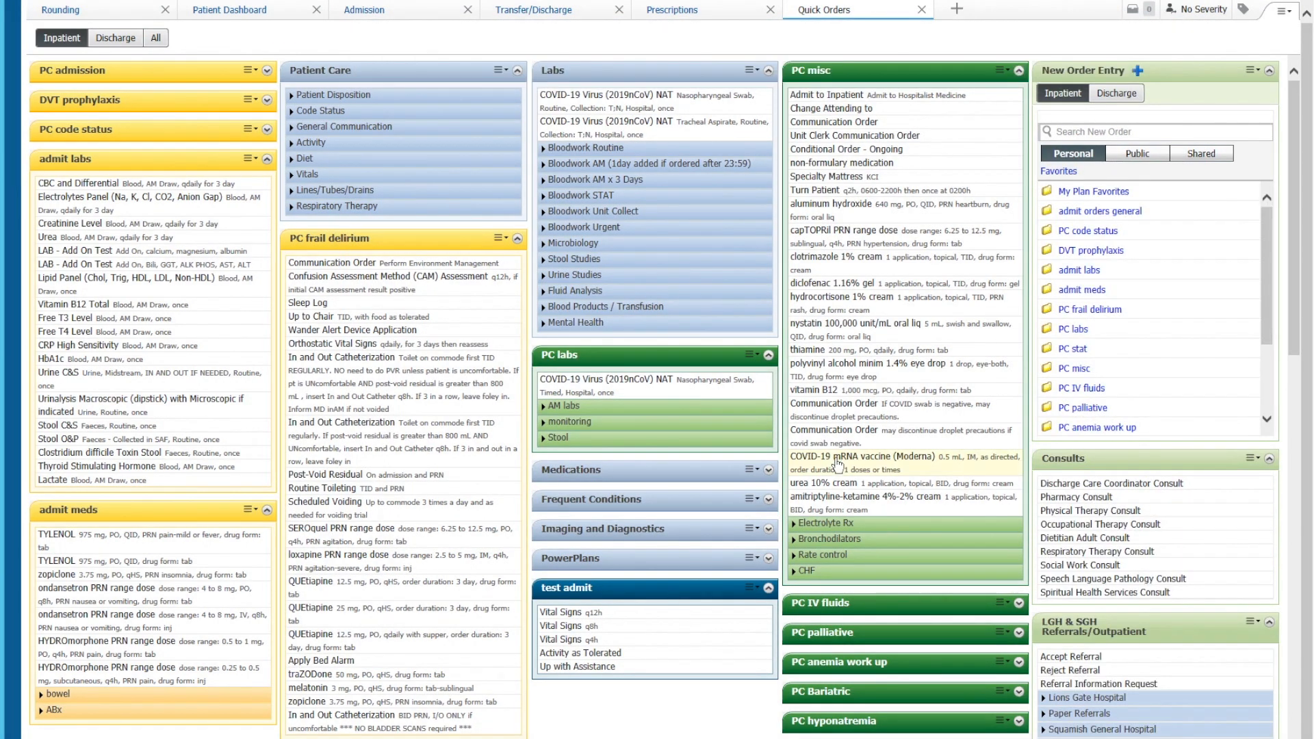
{"action": "left_click", "coordinate": [897, 461]}
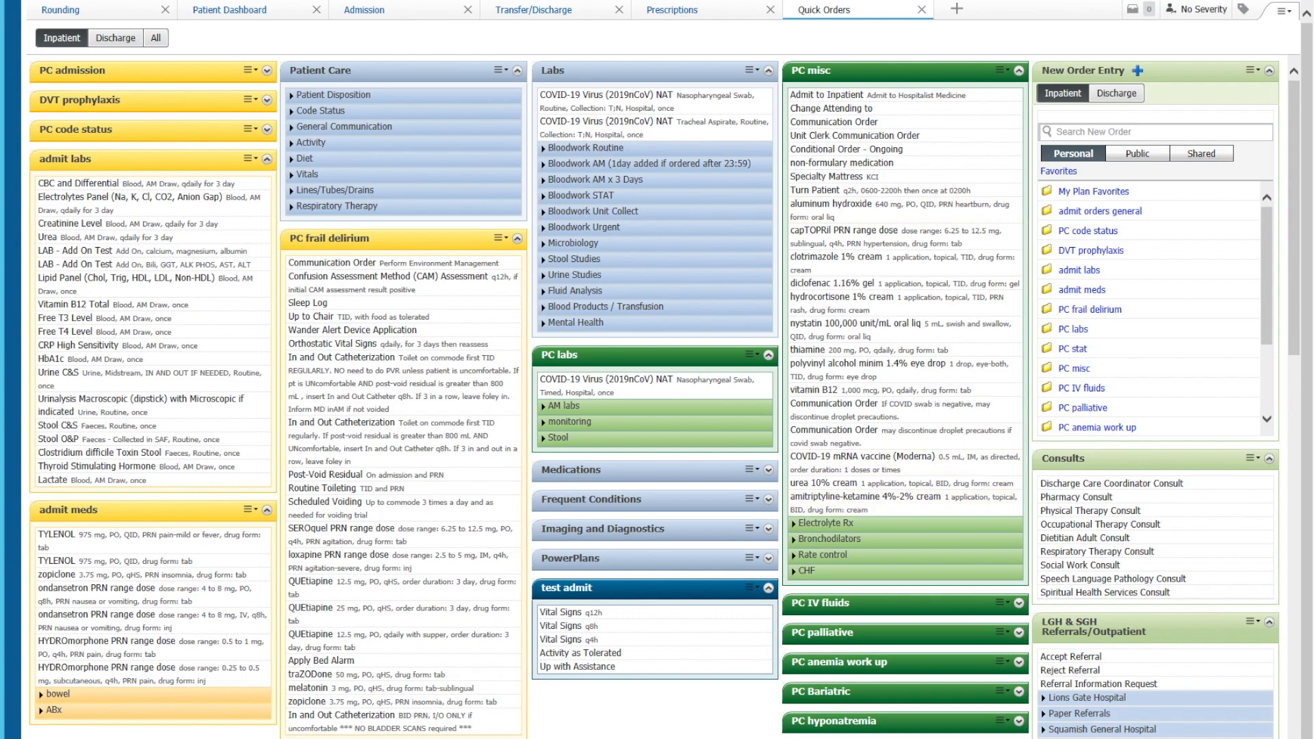